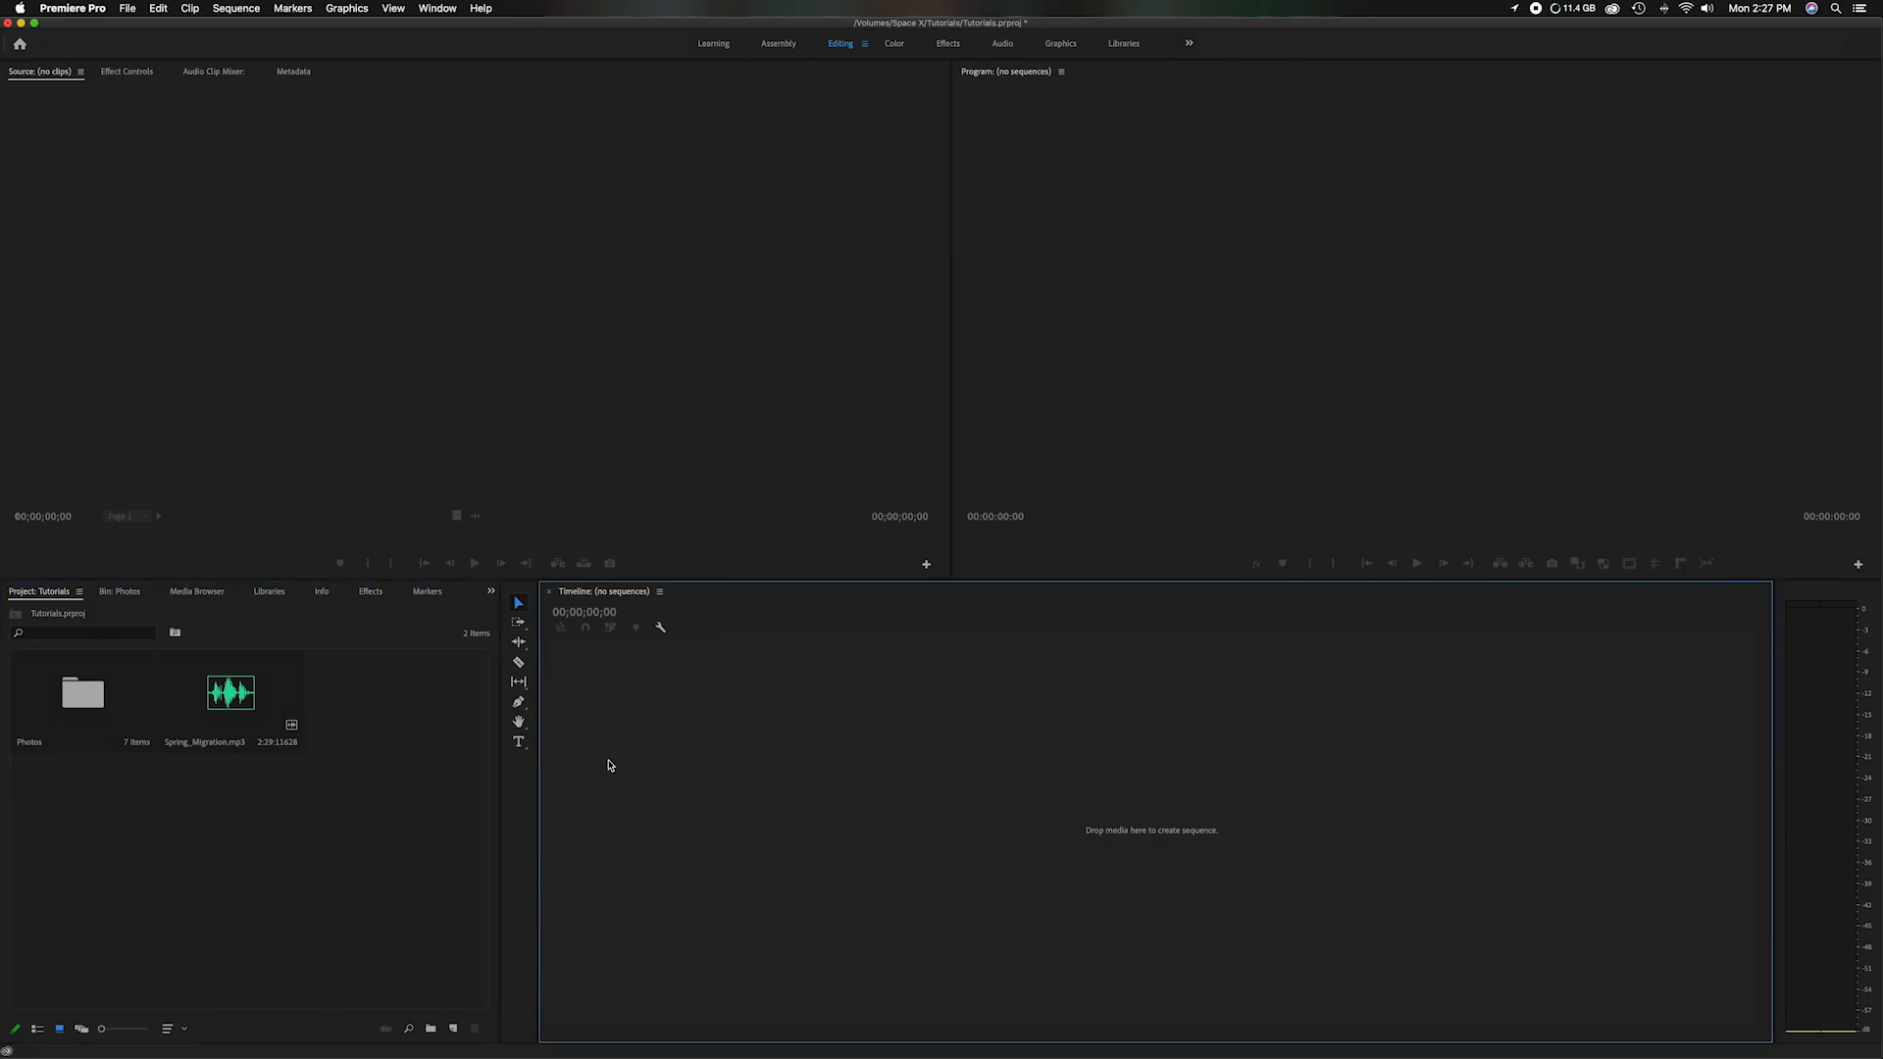
mouse_move(53, 711)
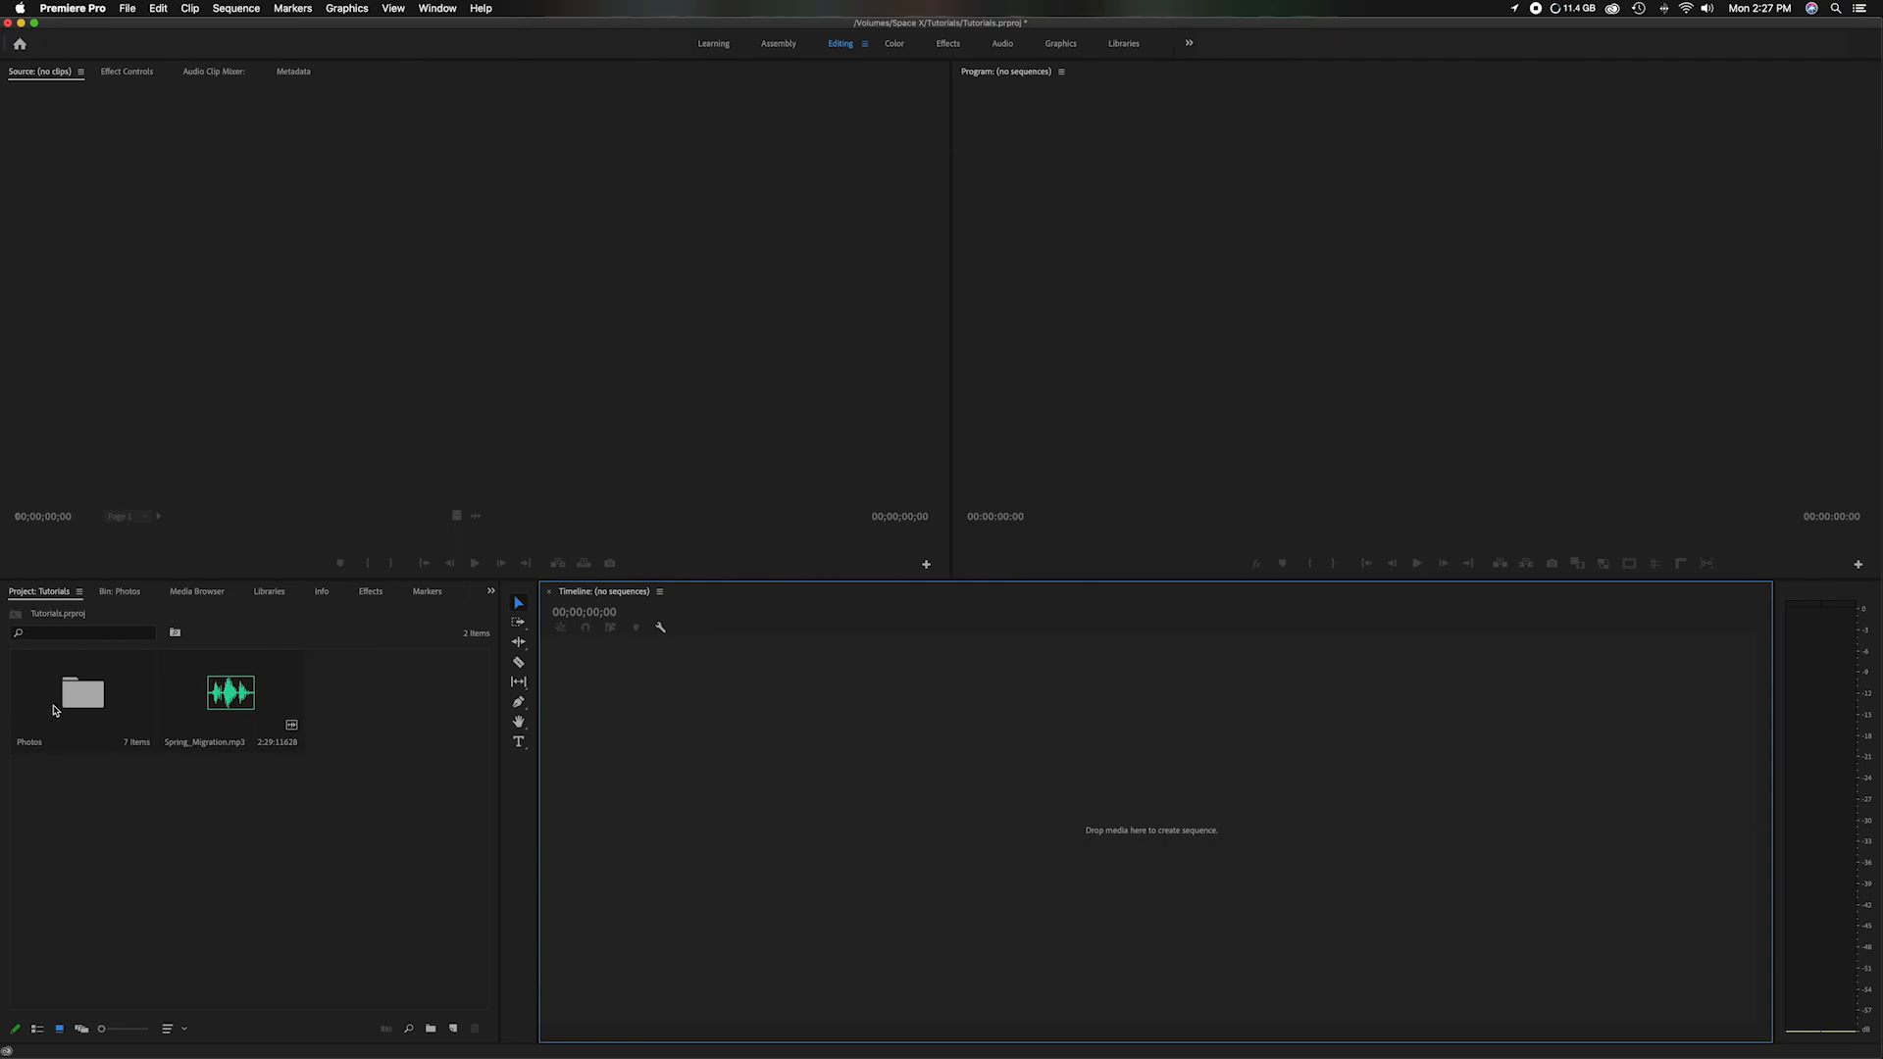
mouse_move(614, 774)
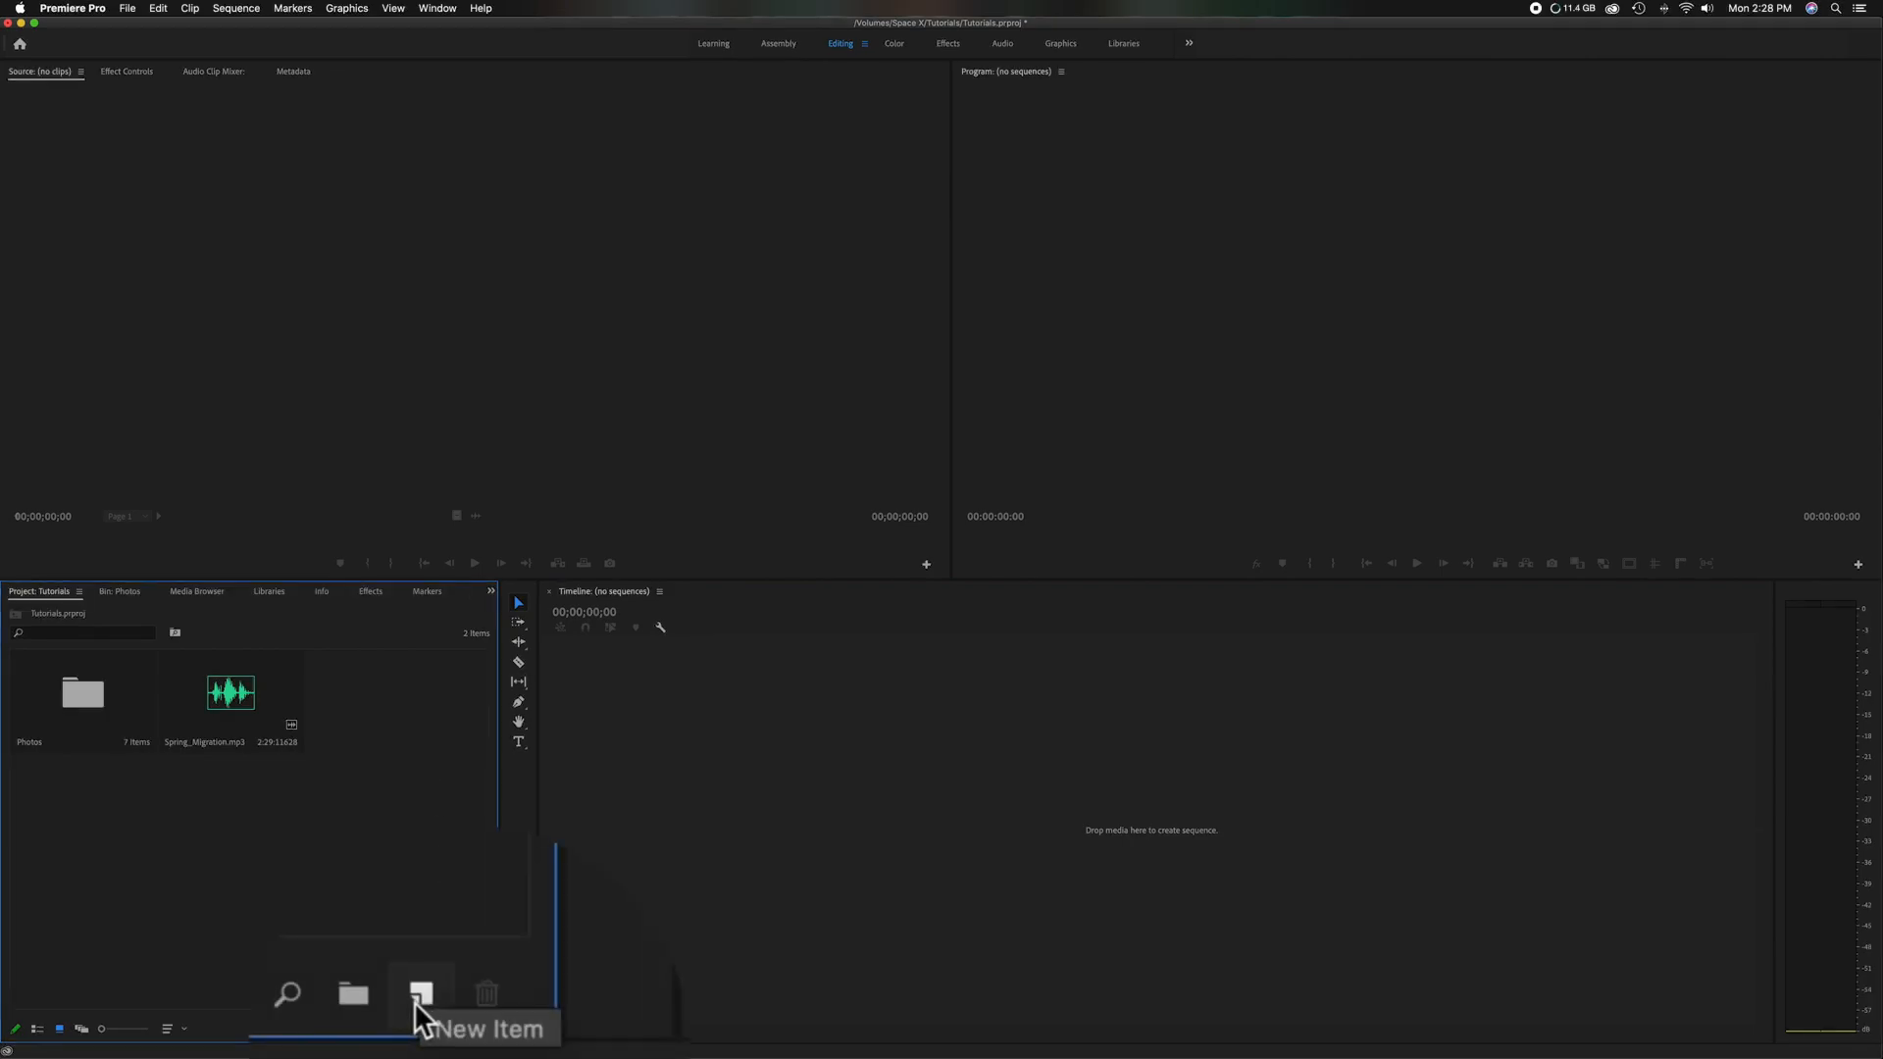
- Create a new sequence (Sequence 21) using the HDV 1080p30 preset
left_click(421, 994)
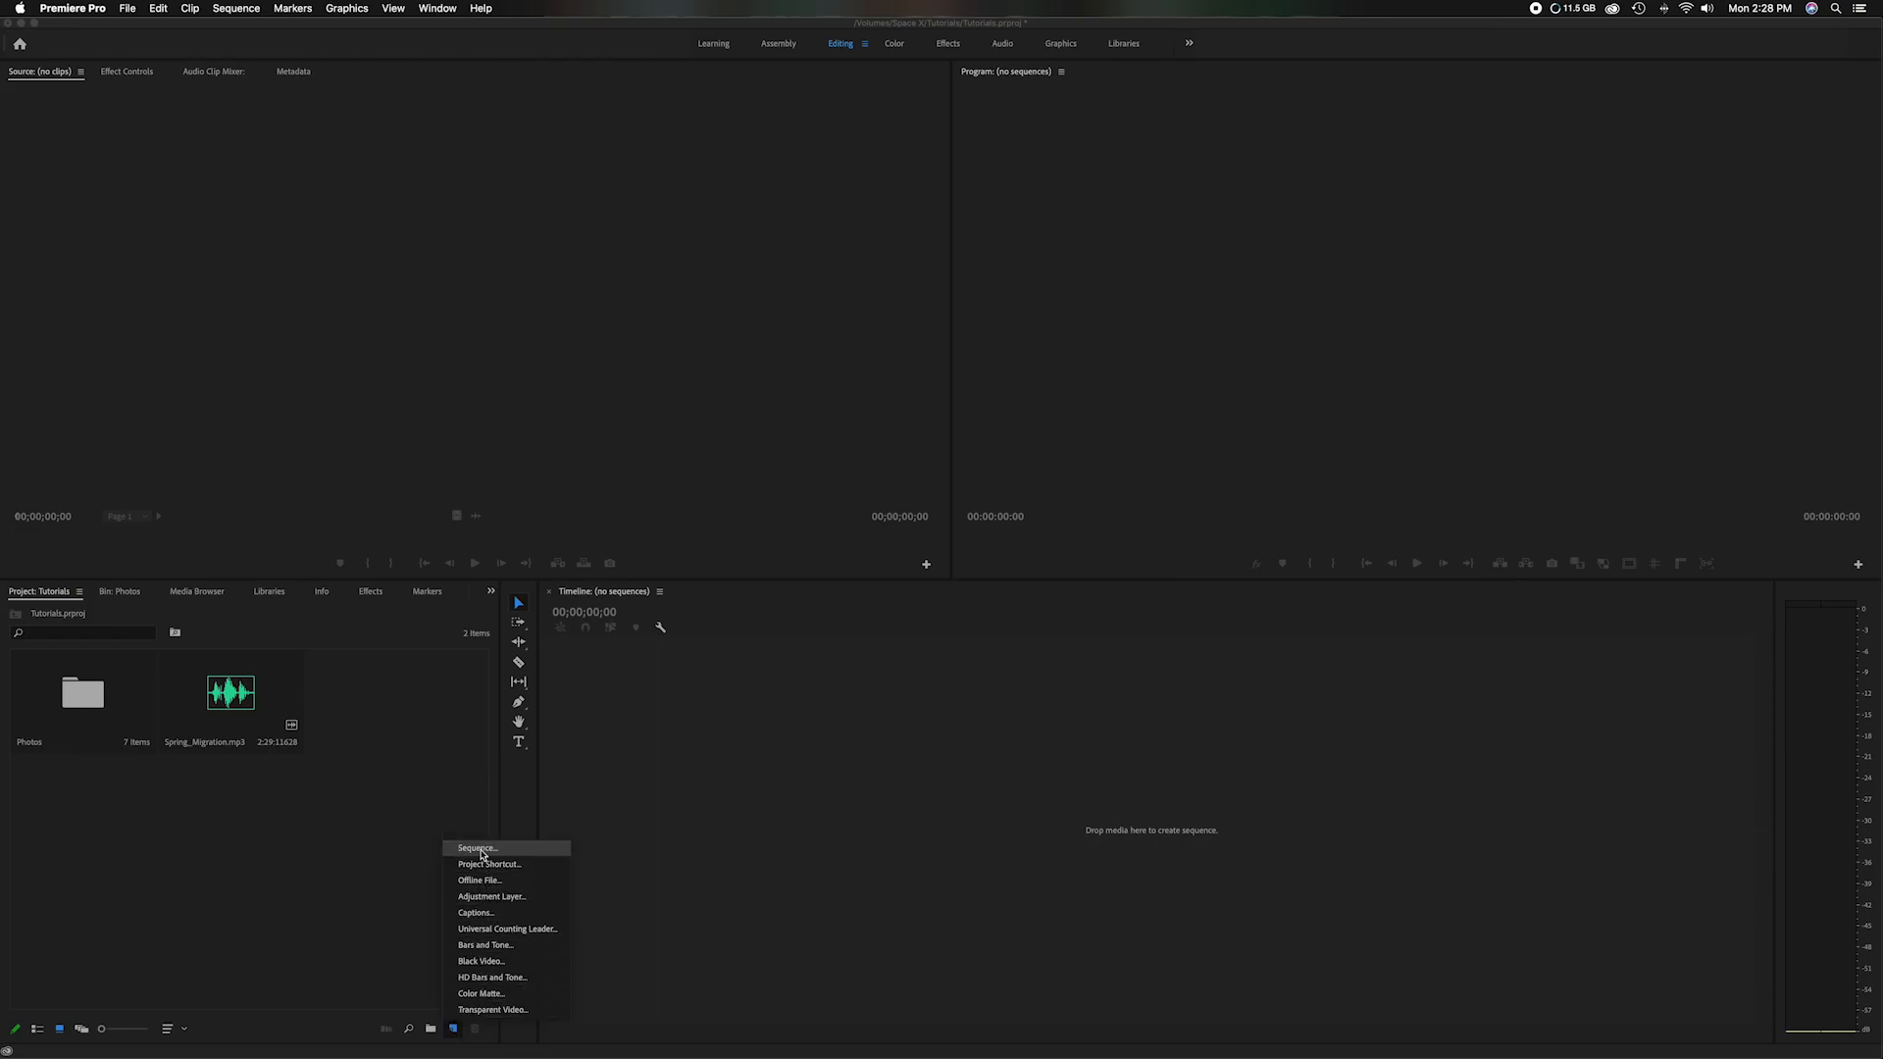
left_click(477, 847)
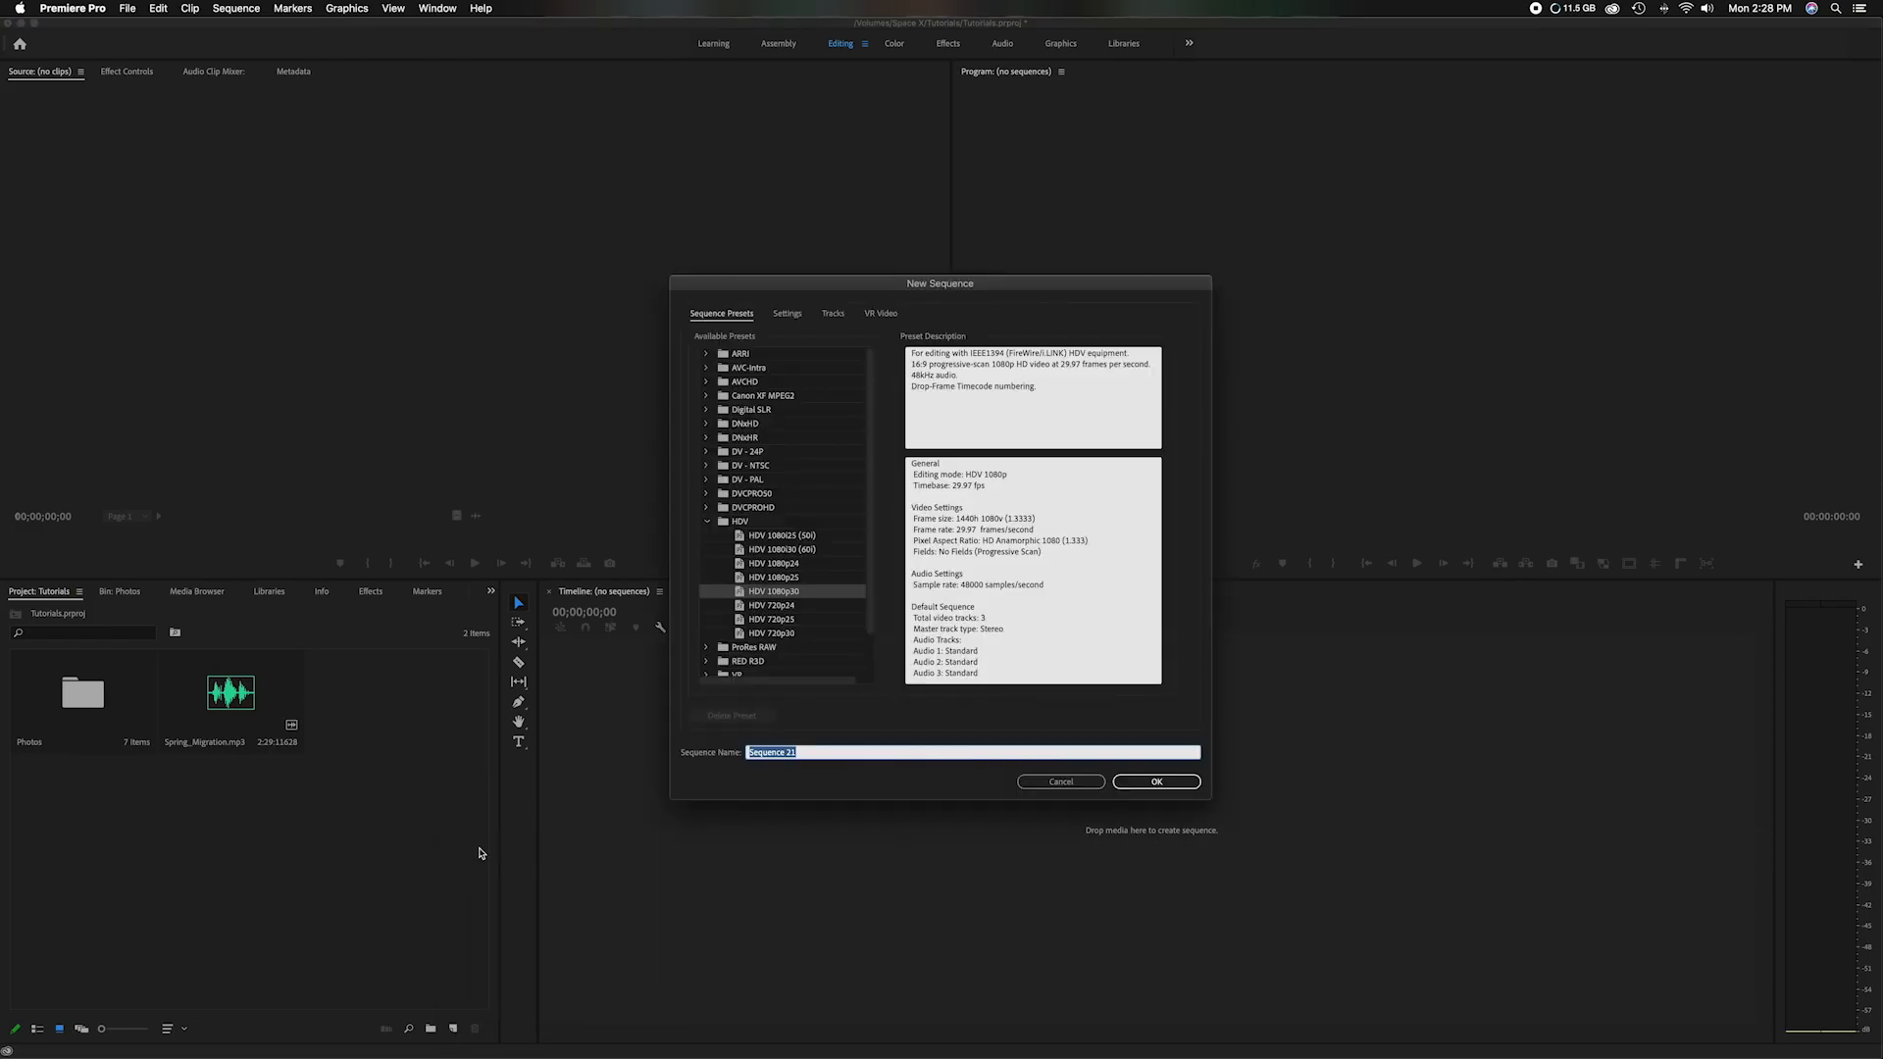
mouse_move(705, 708)
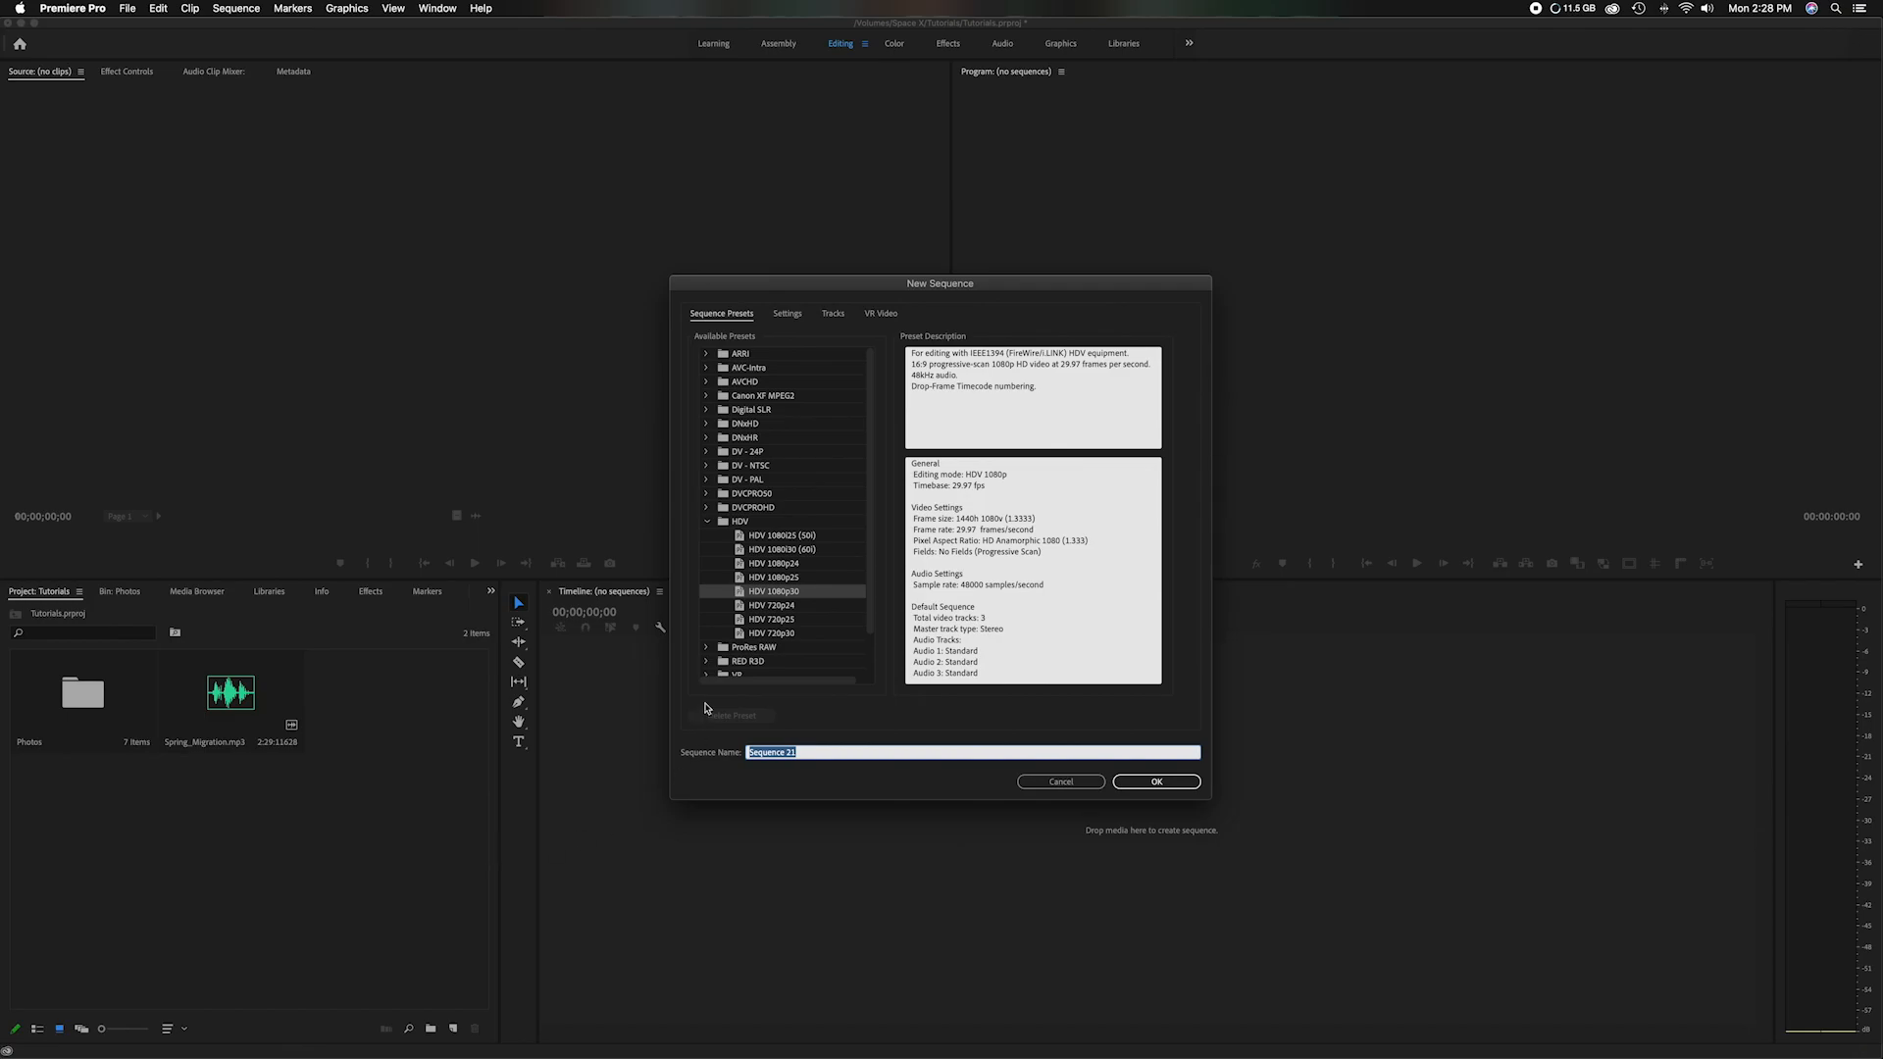
mouse_move(777, 597)
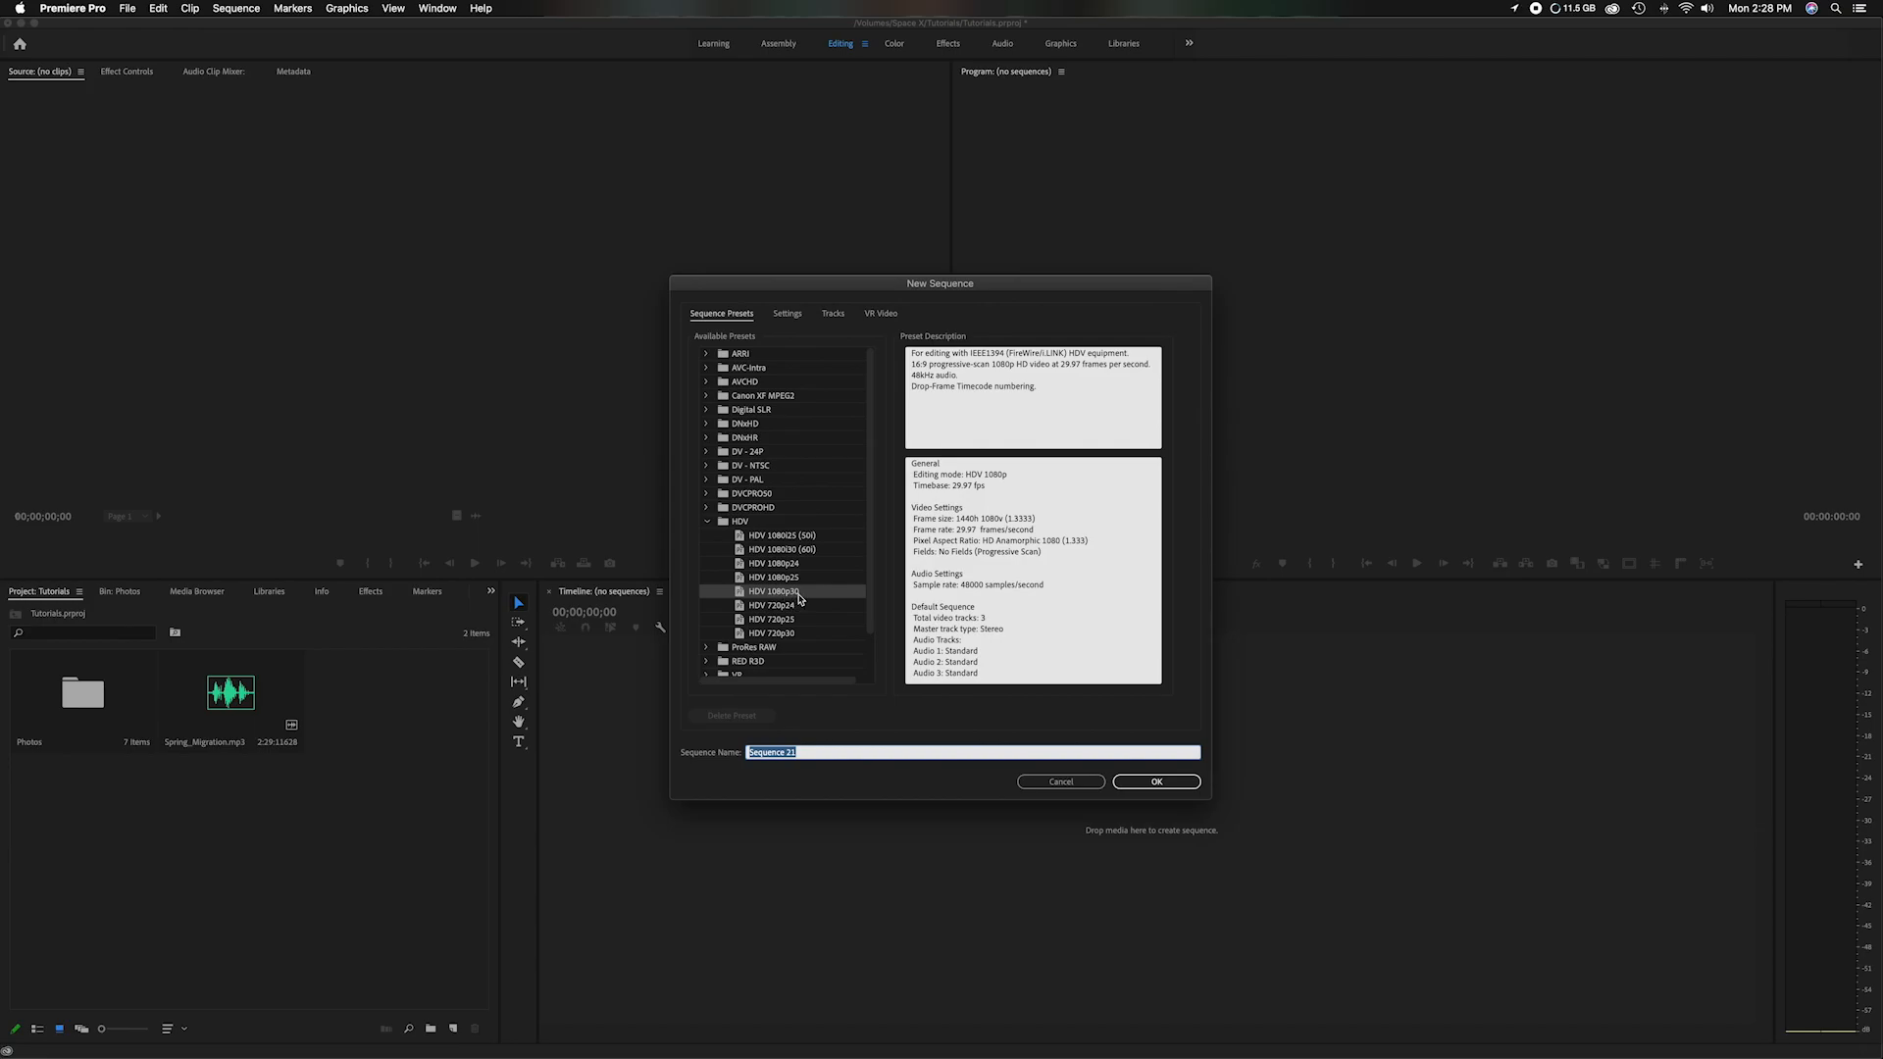
left_click(1154, 781)
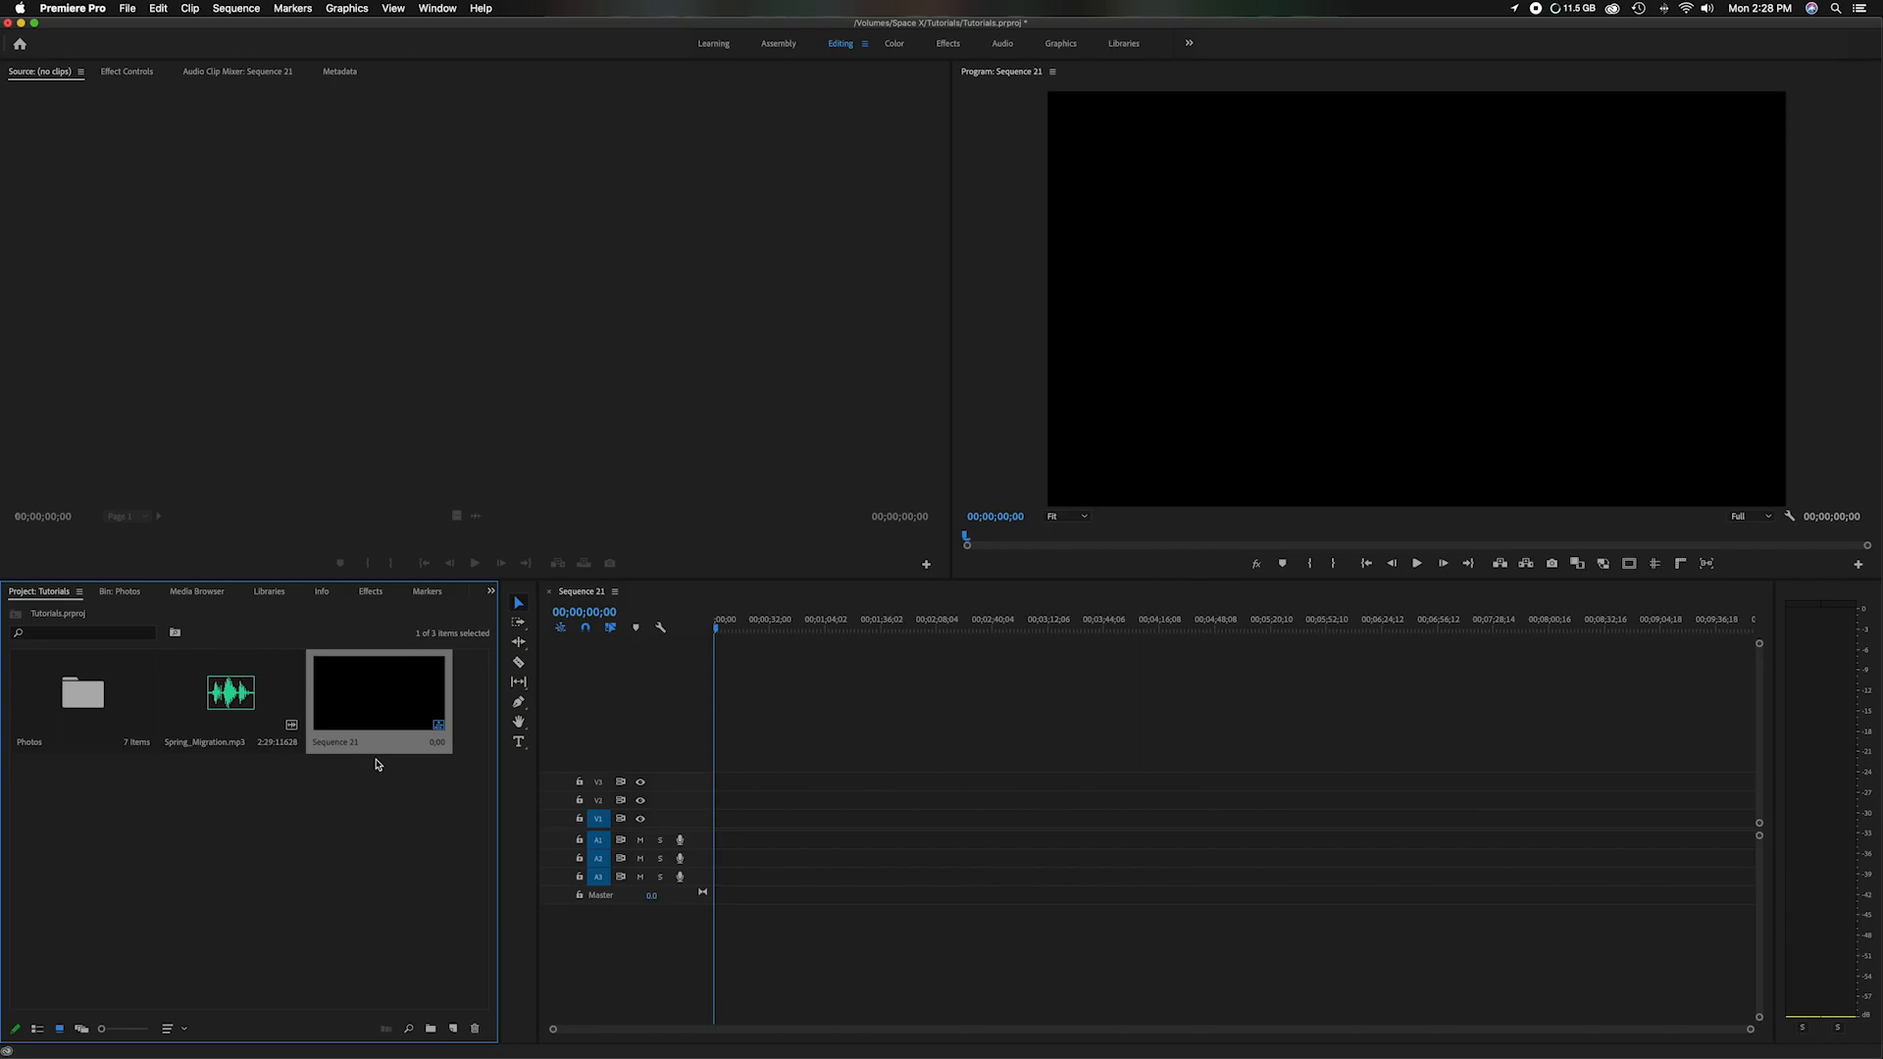
- Rename Sequence 21 in the Project panel to 'Slideshow'
double_click(336, 741)
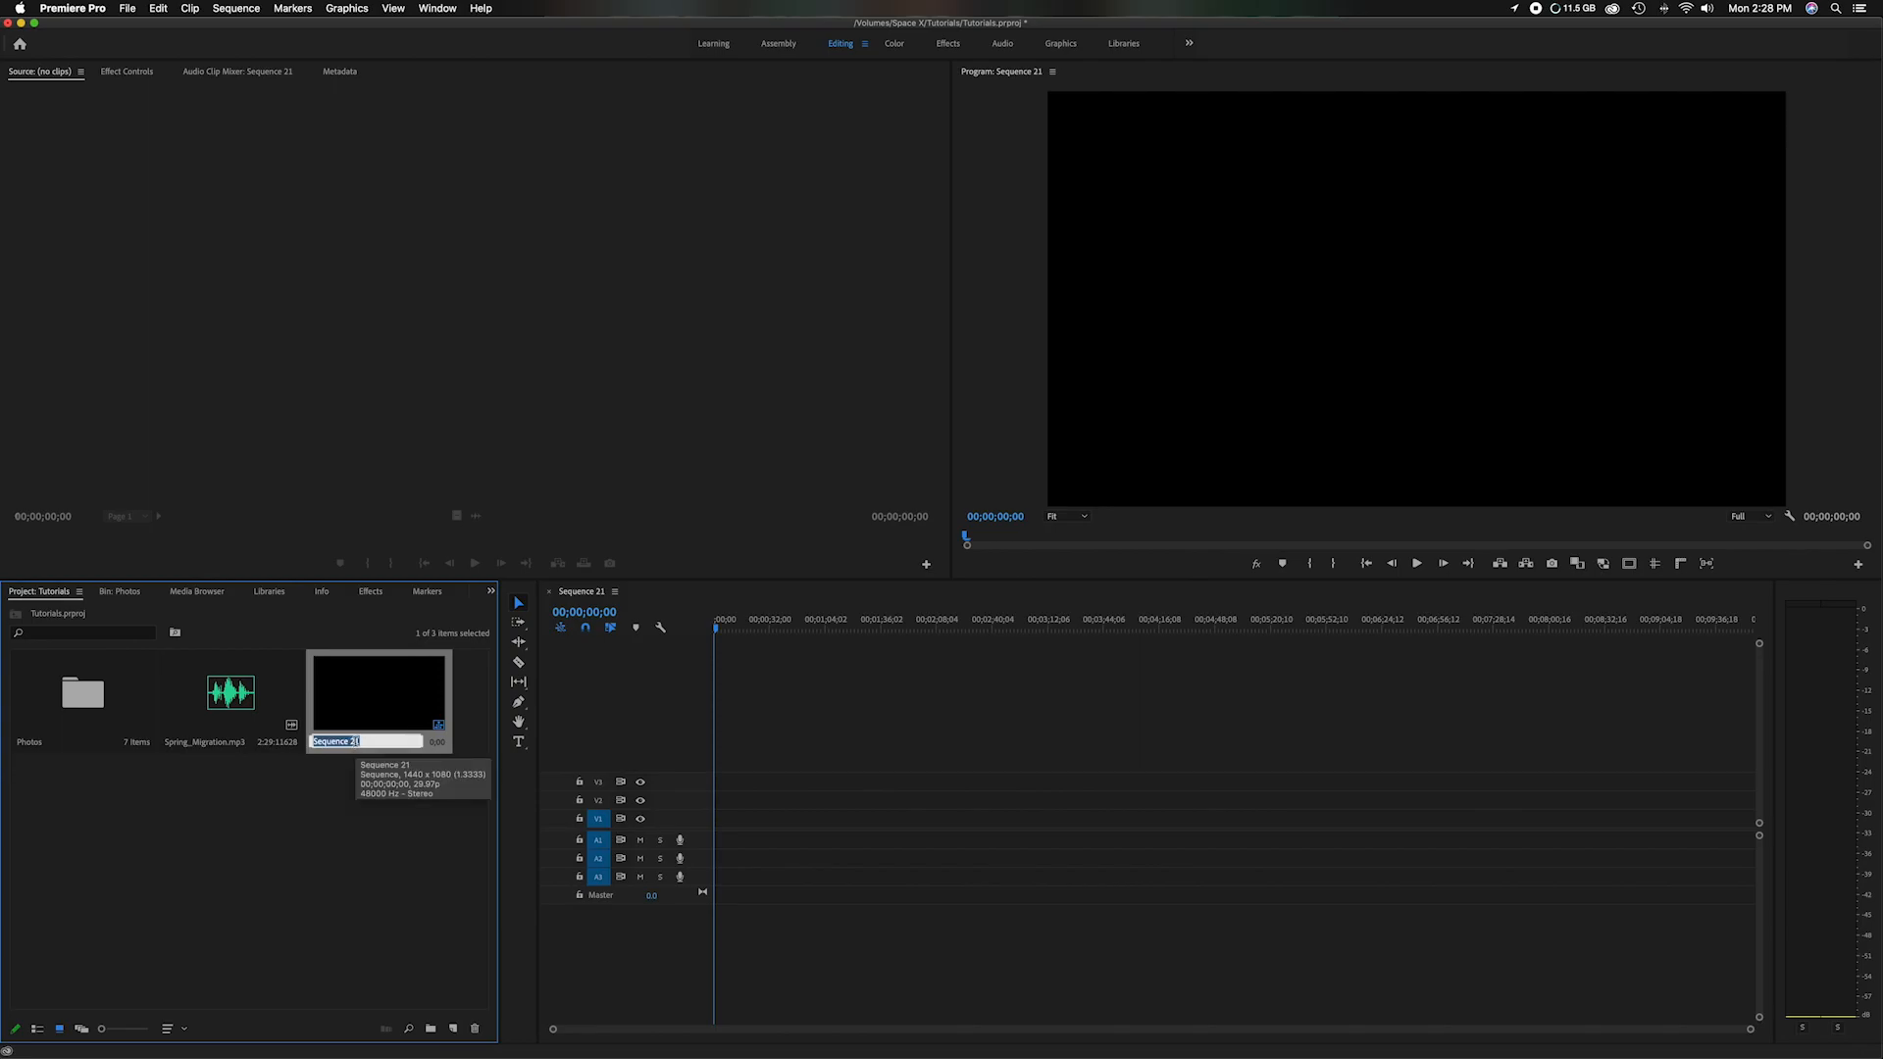
type("Slideshow")
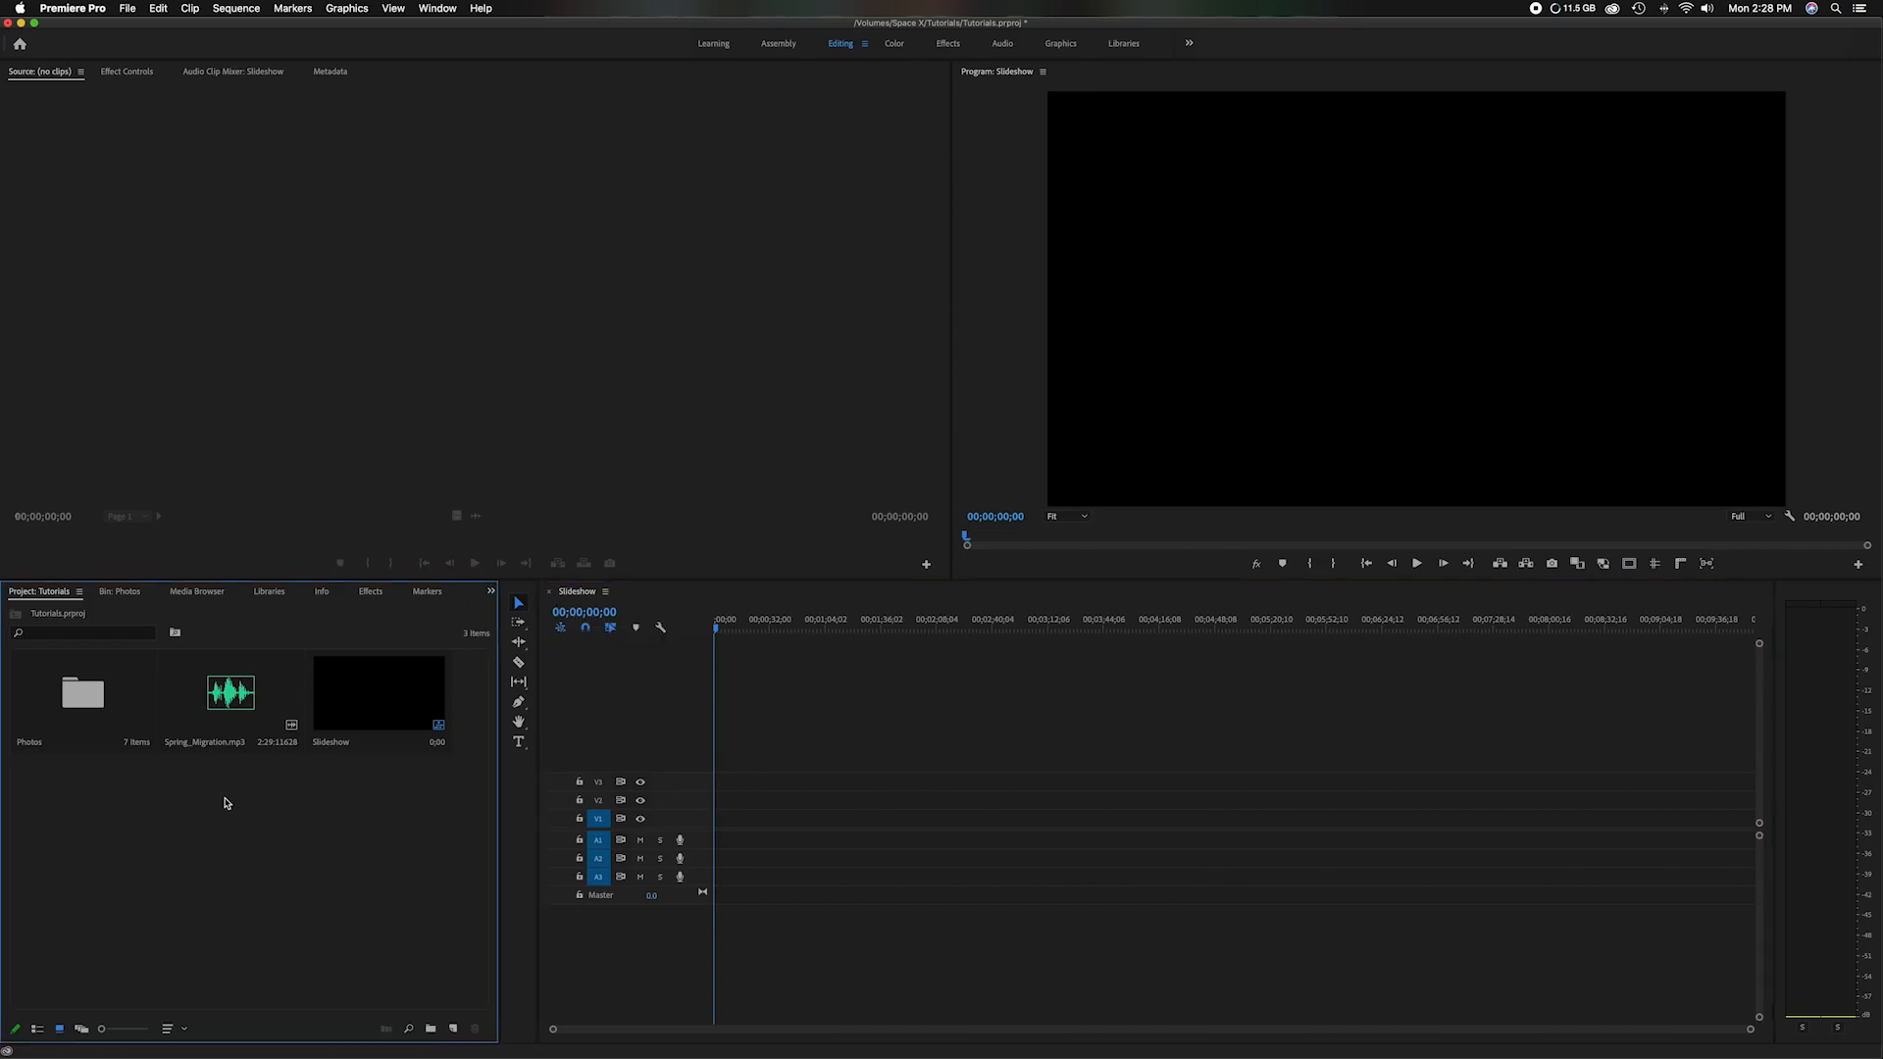
- Select all seven photos in the Photos bin and trim the first clip to about two seconds
double_click(82, 692)
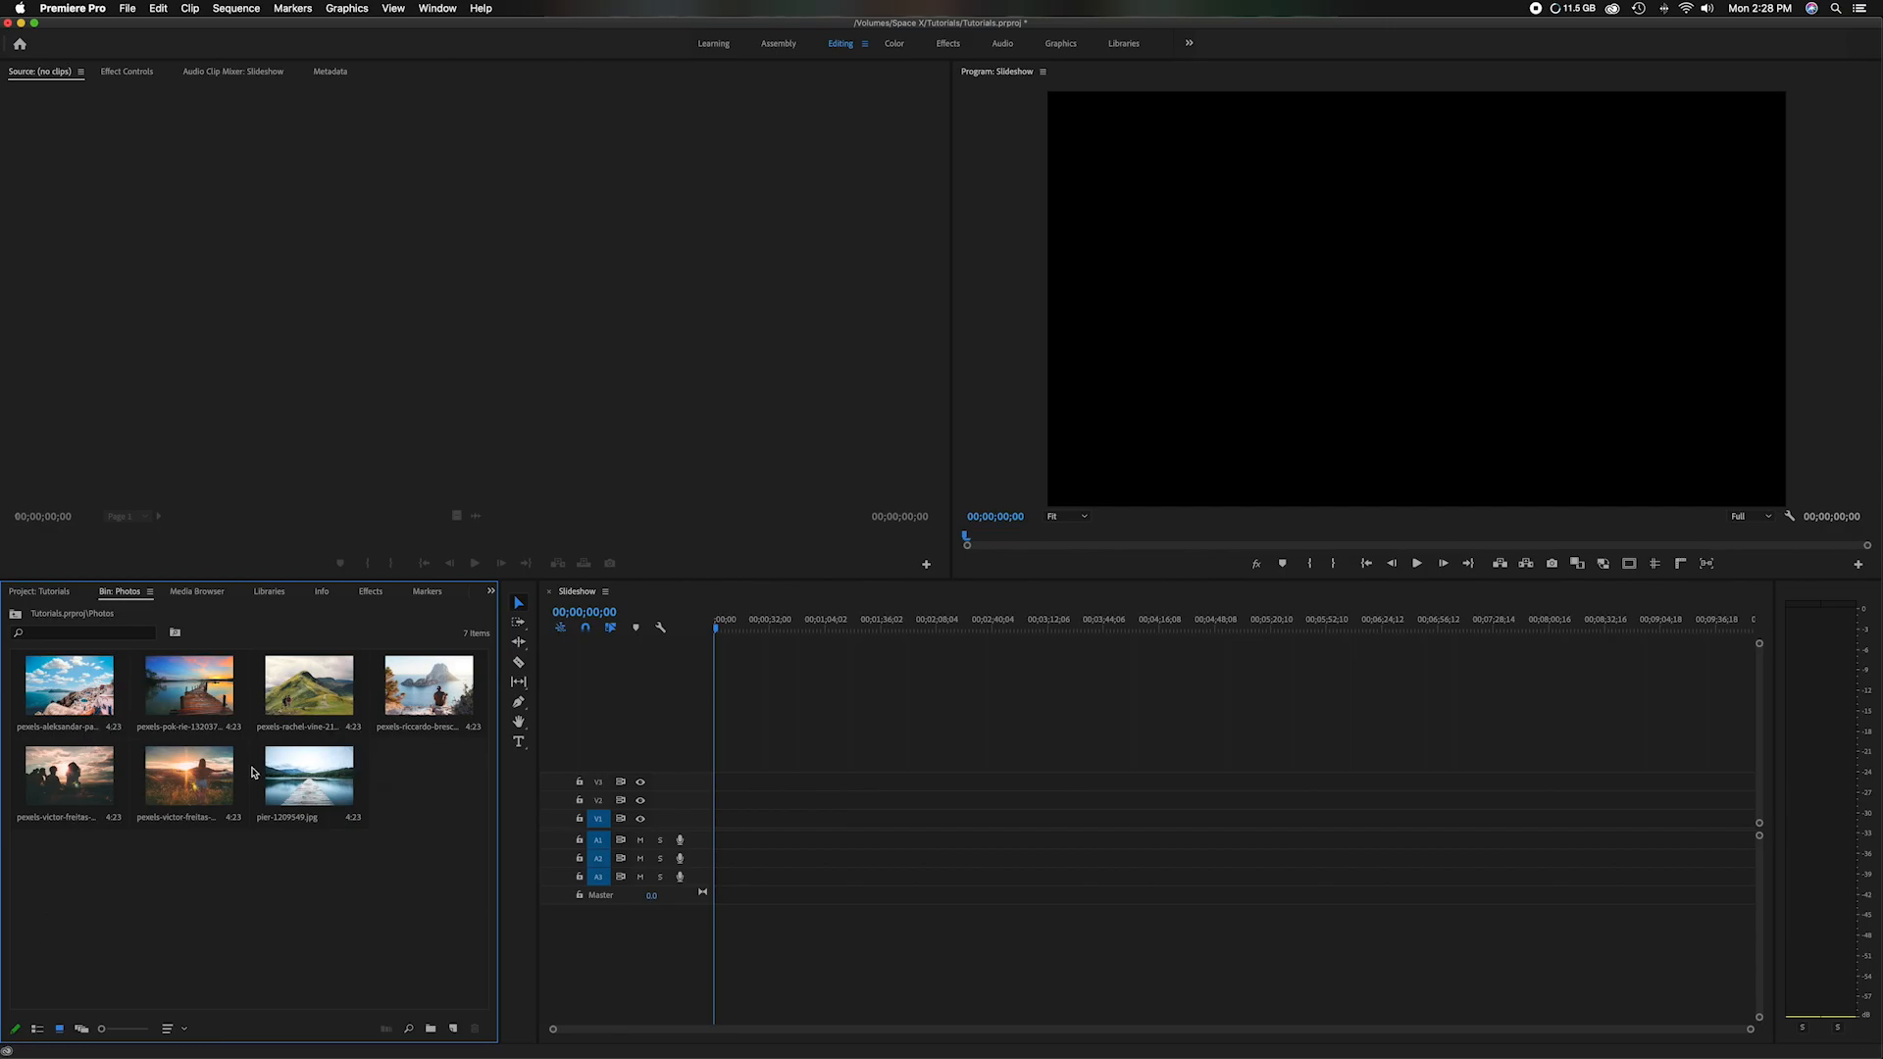
mouse_move(102, 850)
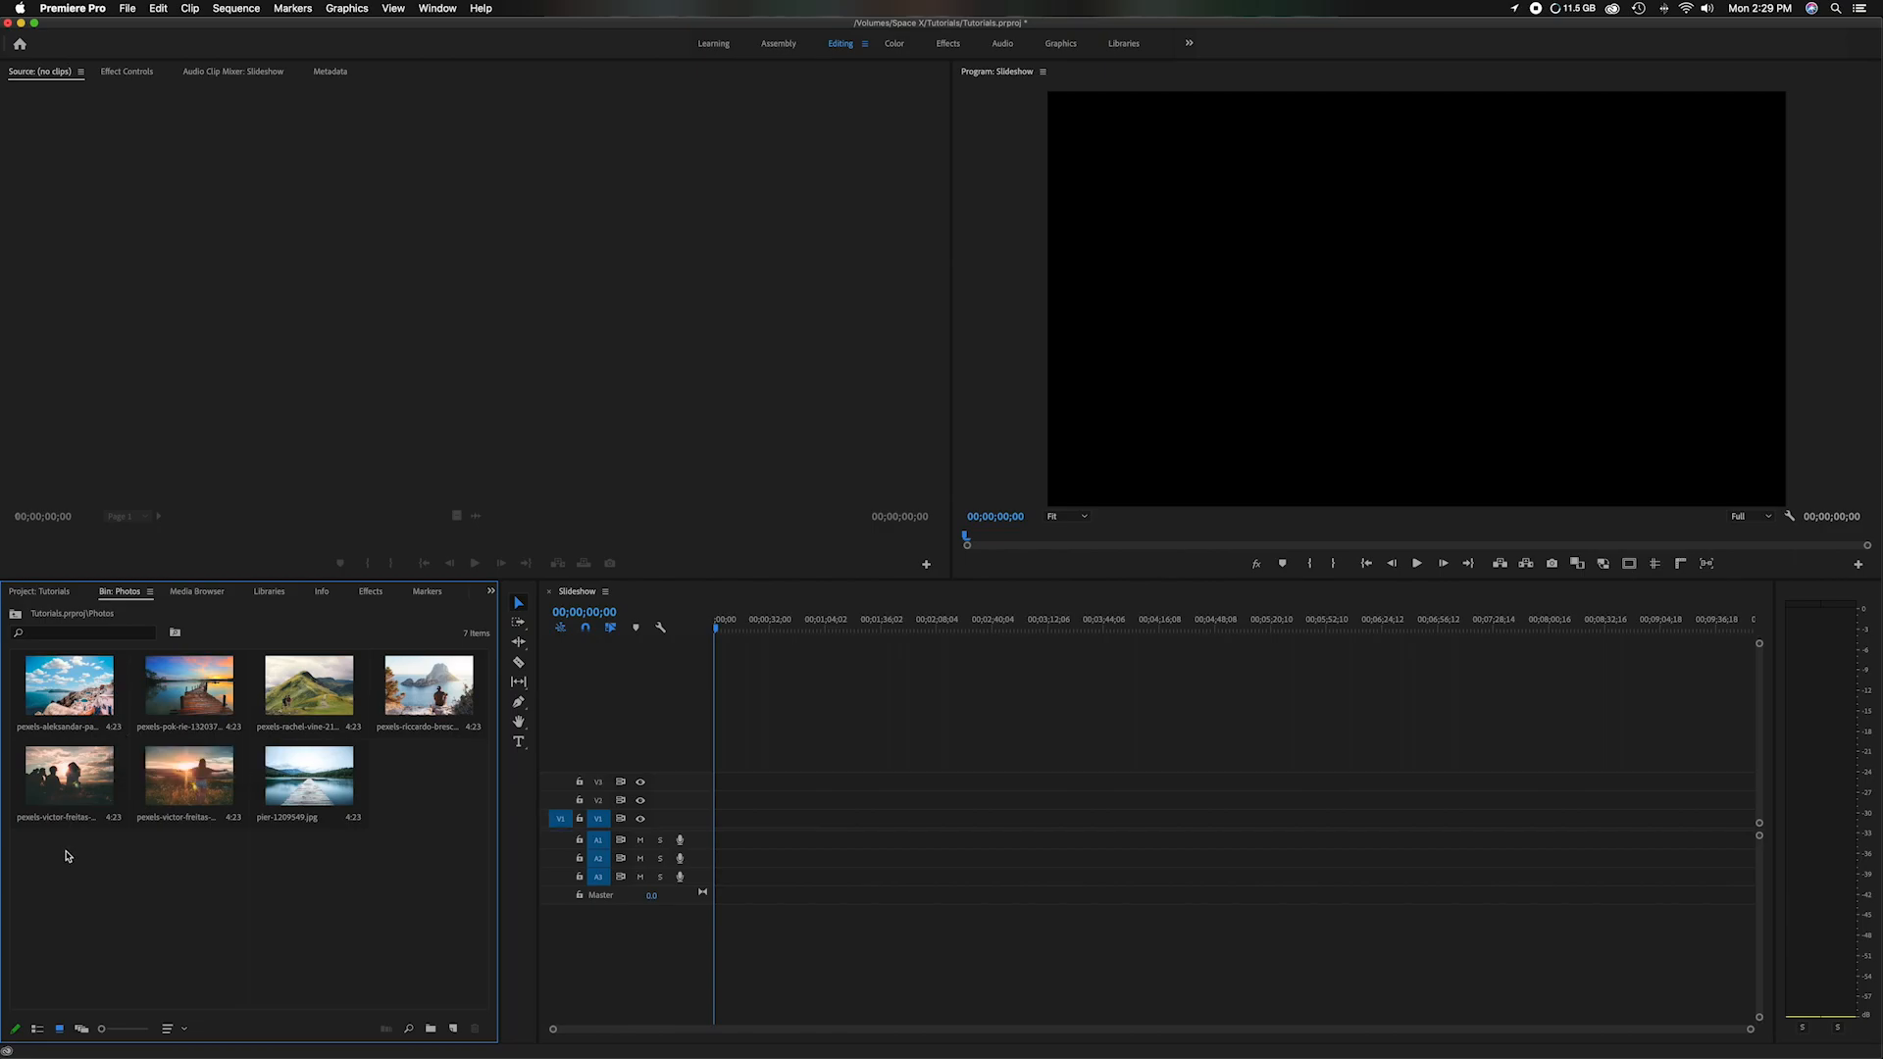
key("cmd+a")
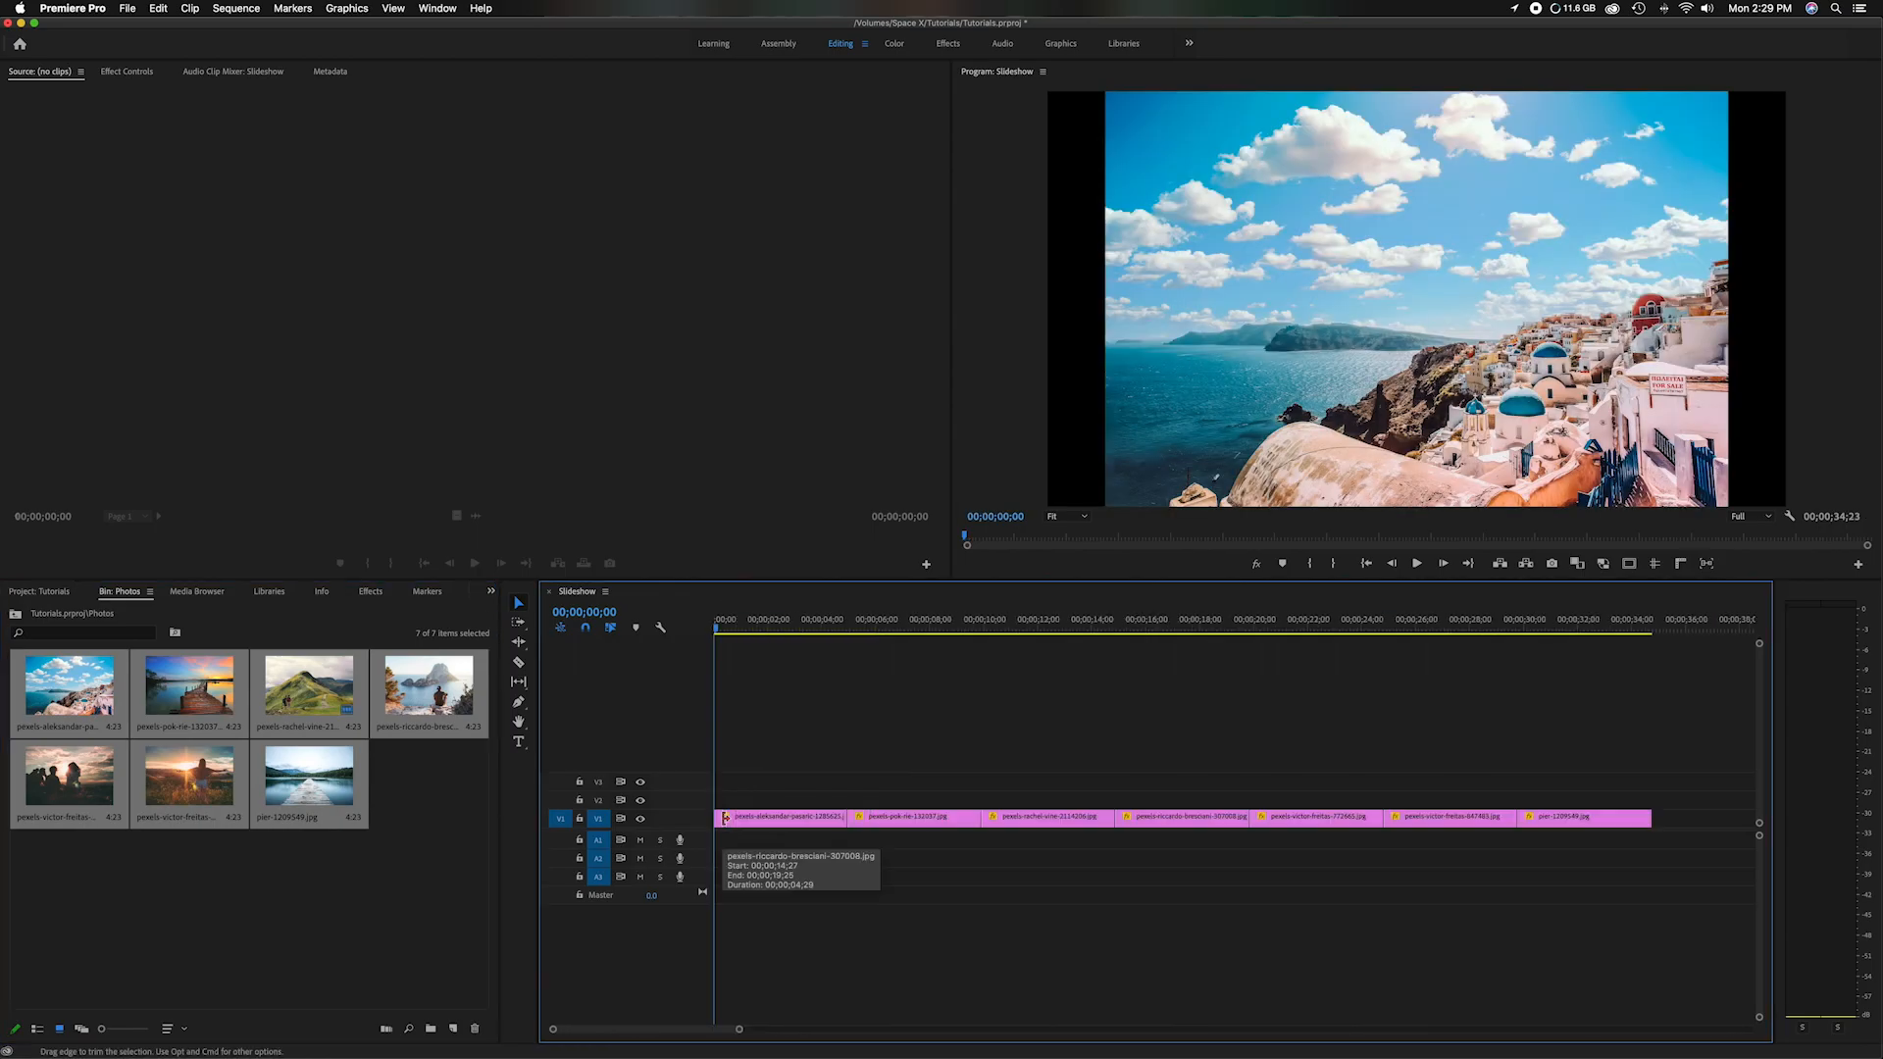
left_click(796, 627)
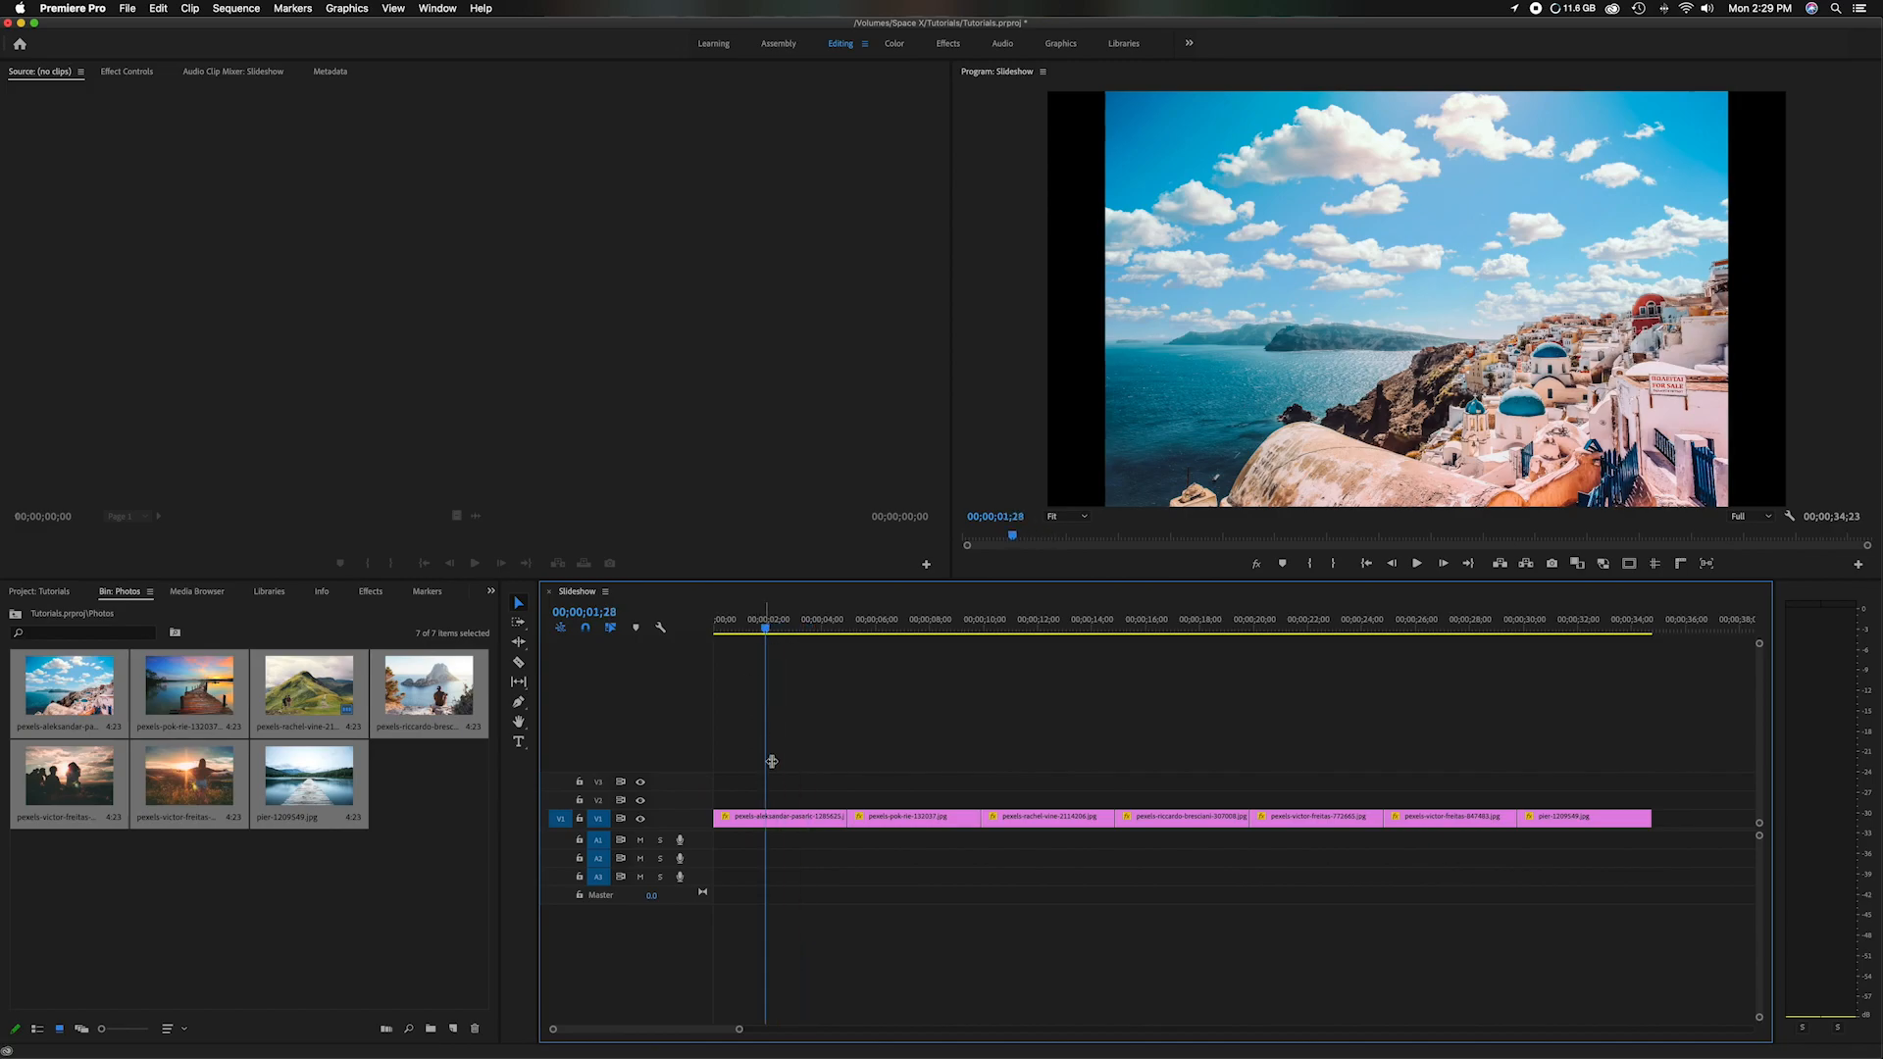
left_click(1374, 893)
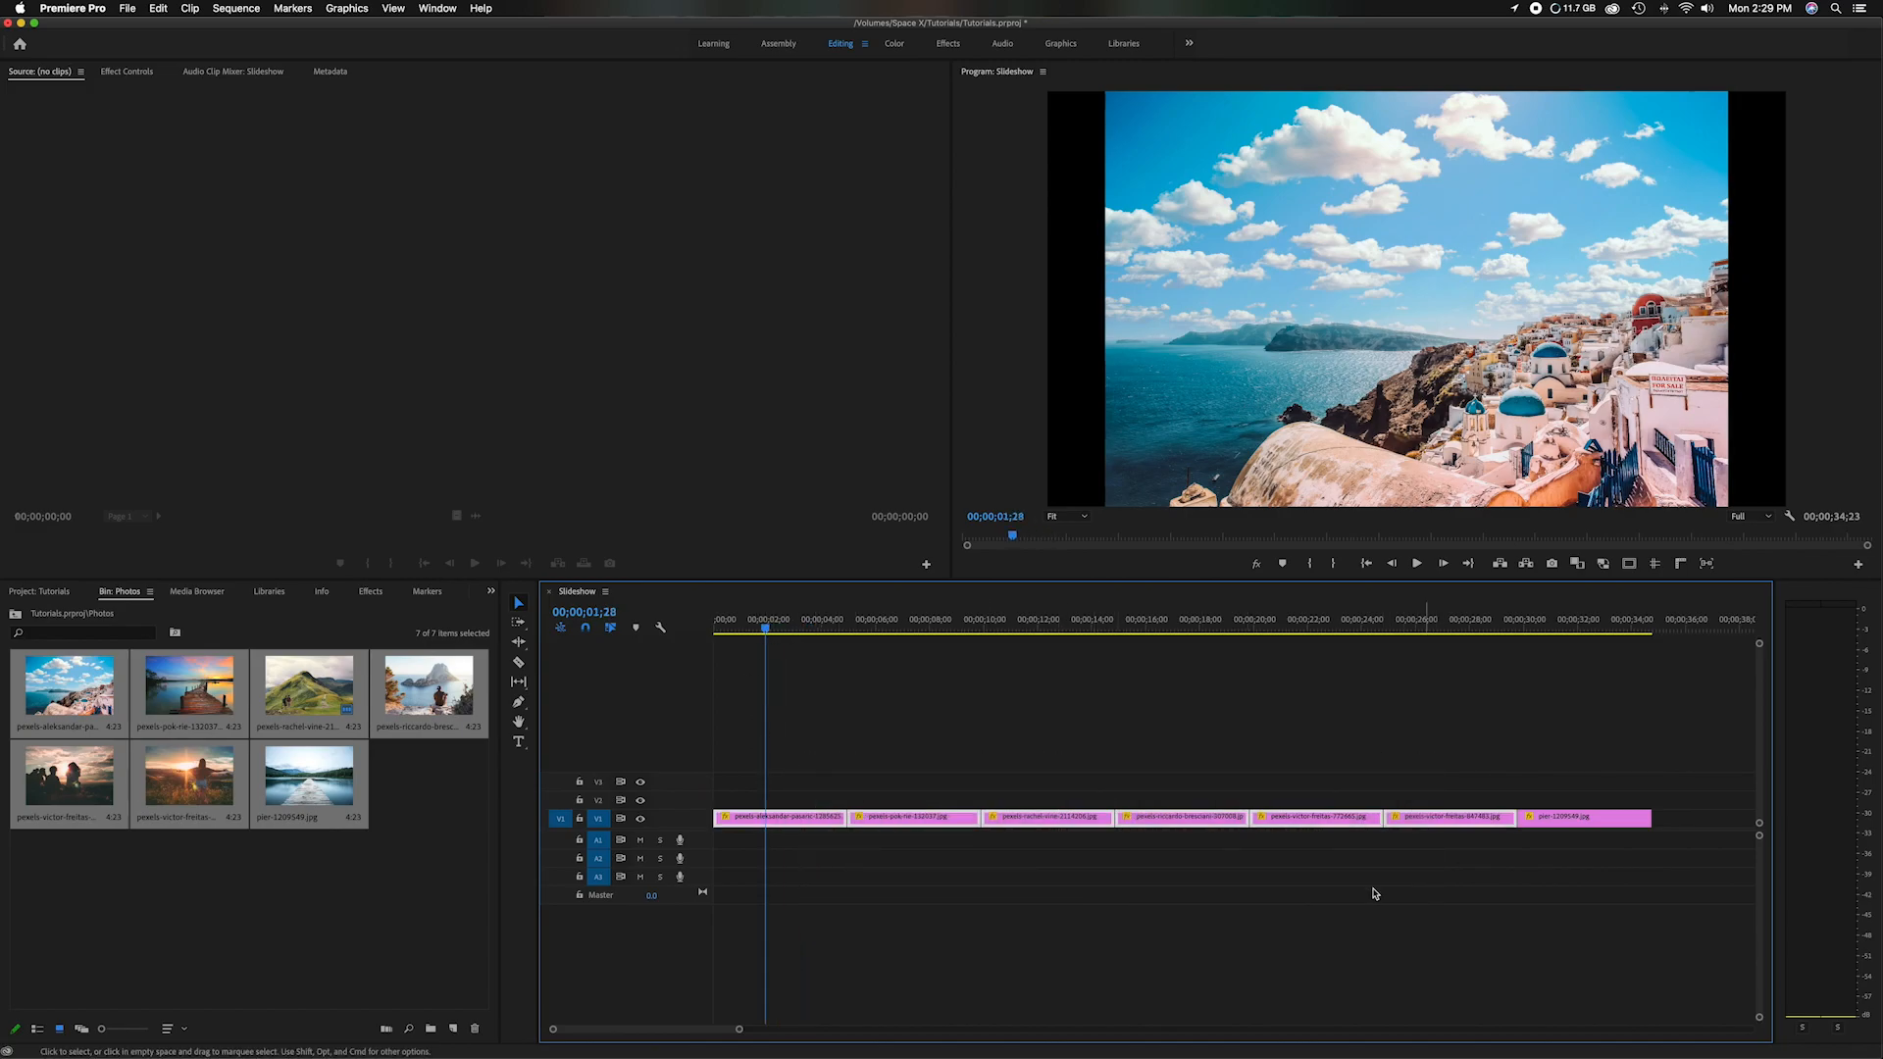
left_click_drag(846, 818, 817, 818)
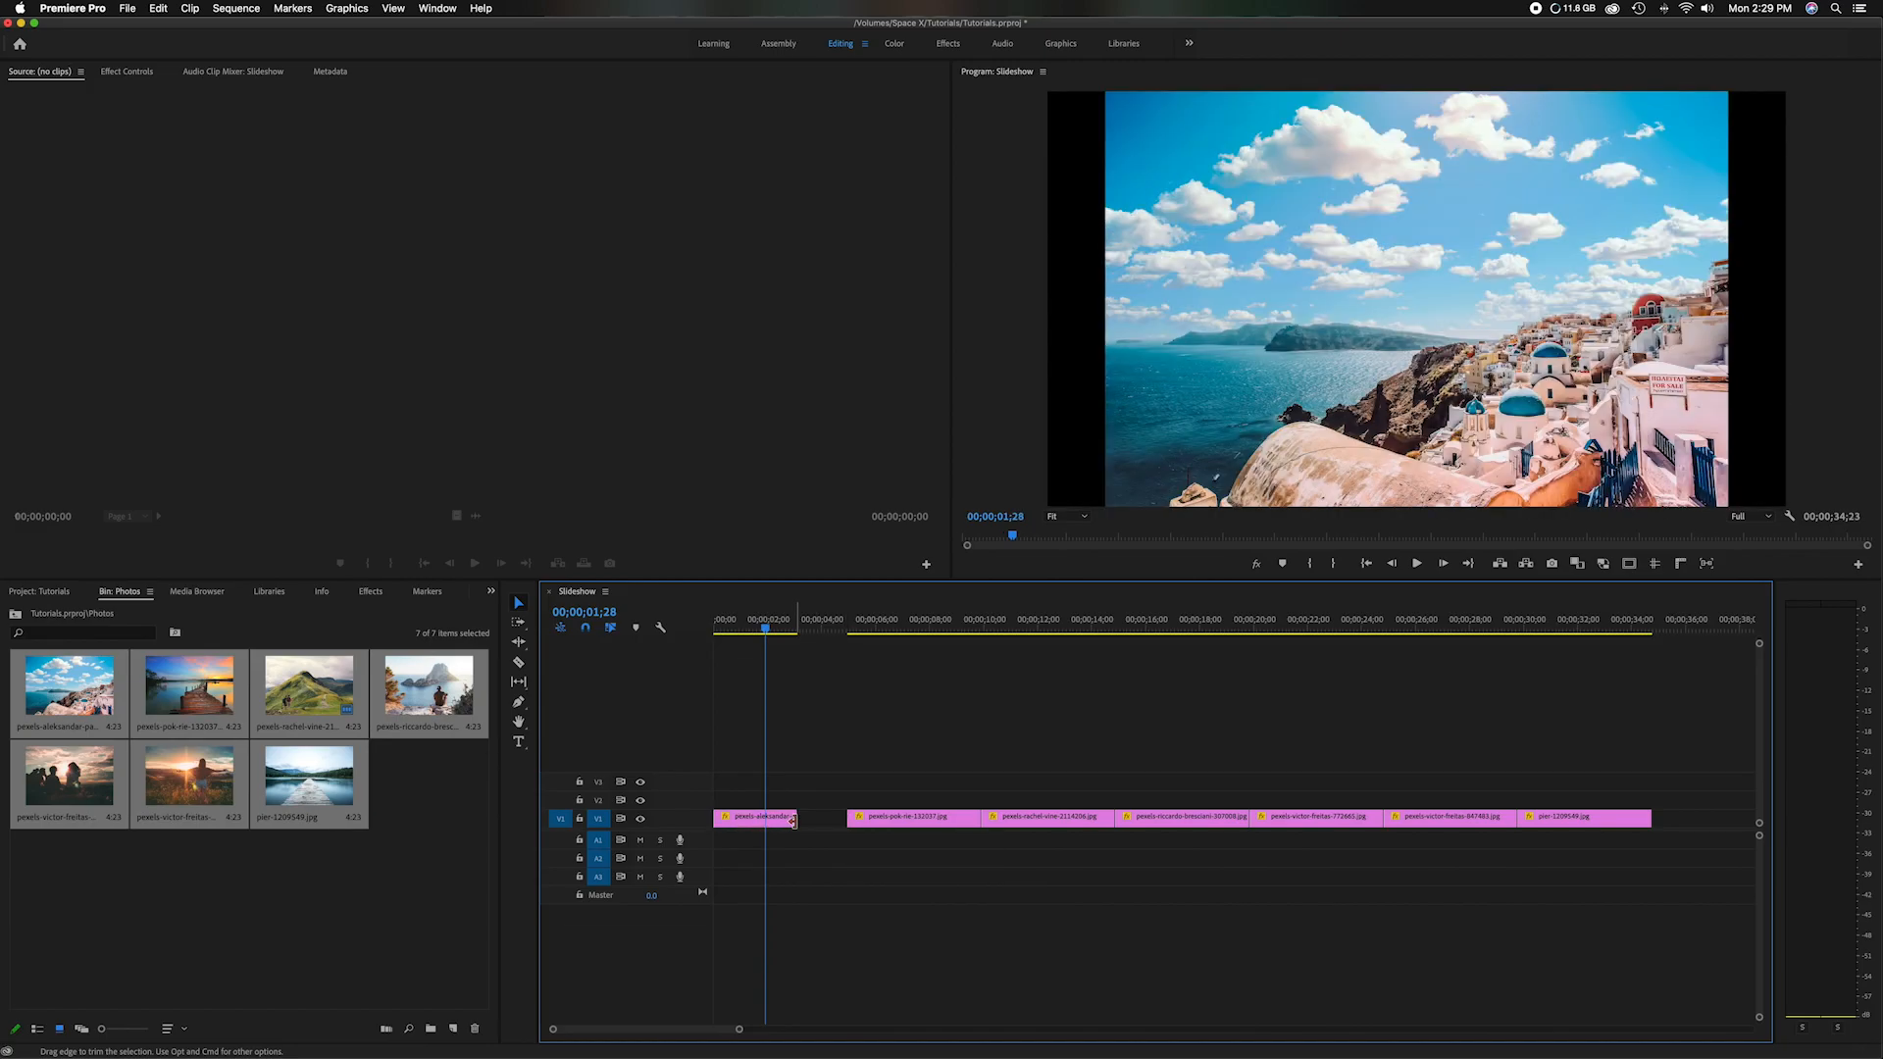
mouse_move(794, 826)
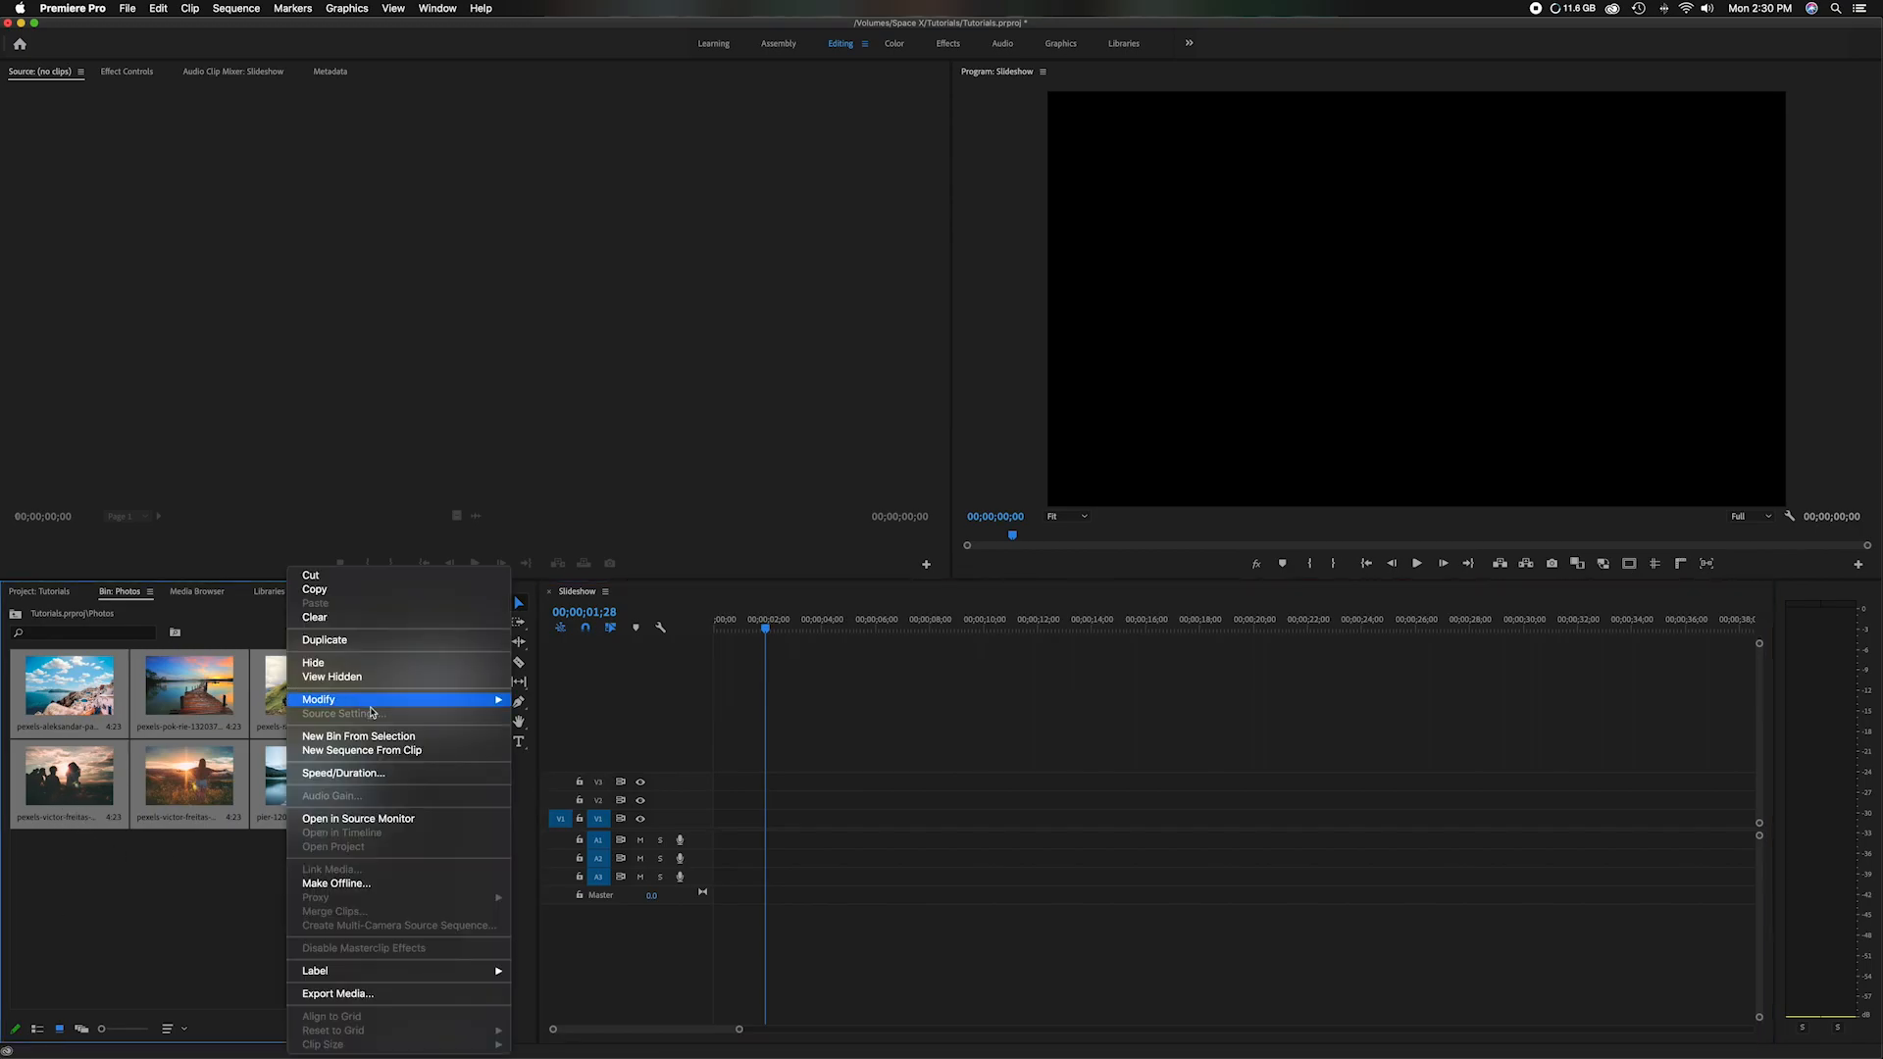
- Set all photos to a 2:00 duration and lay them back-to-back on V1
left_click(343, 771)
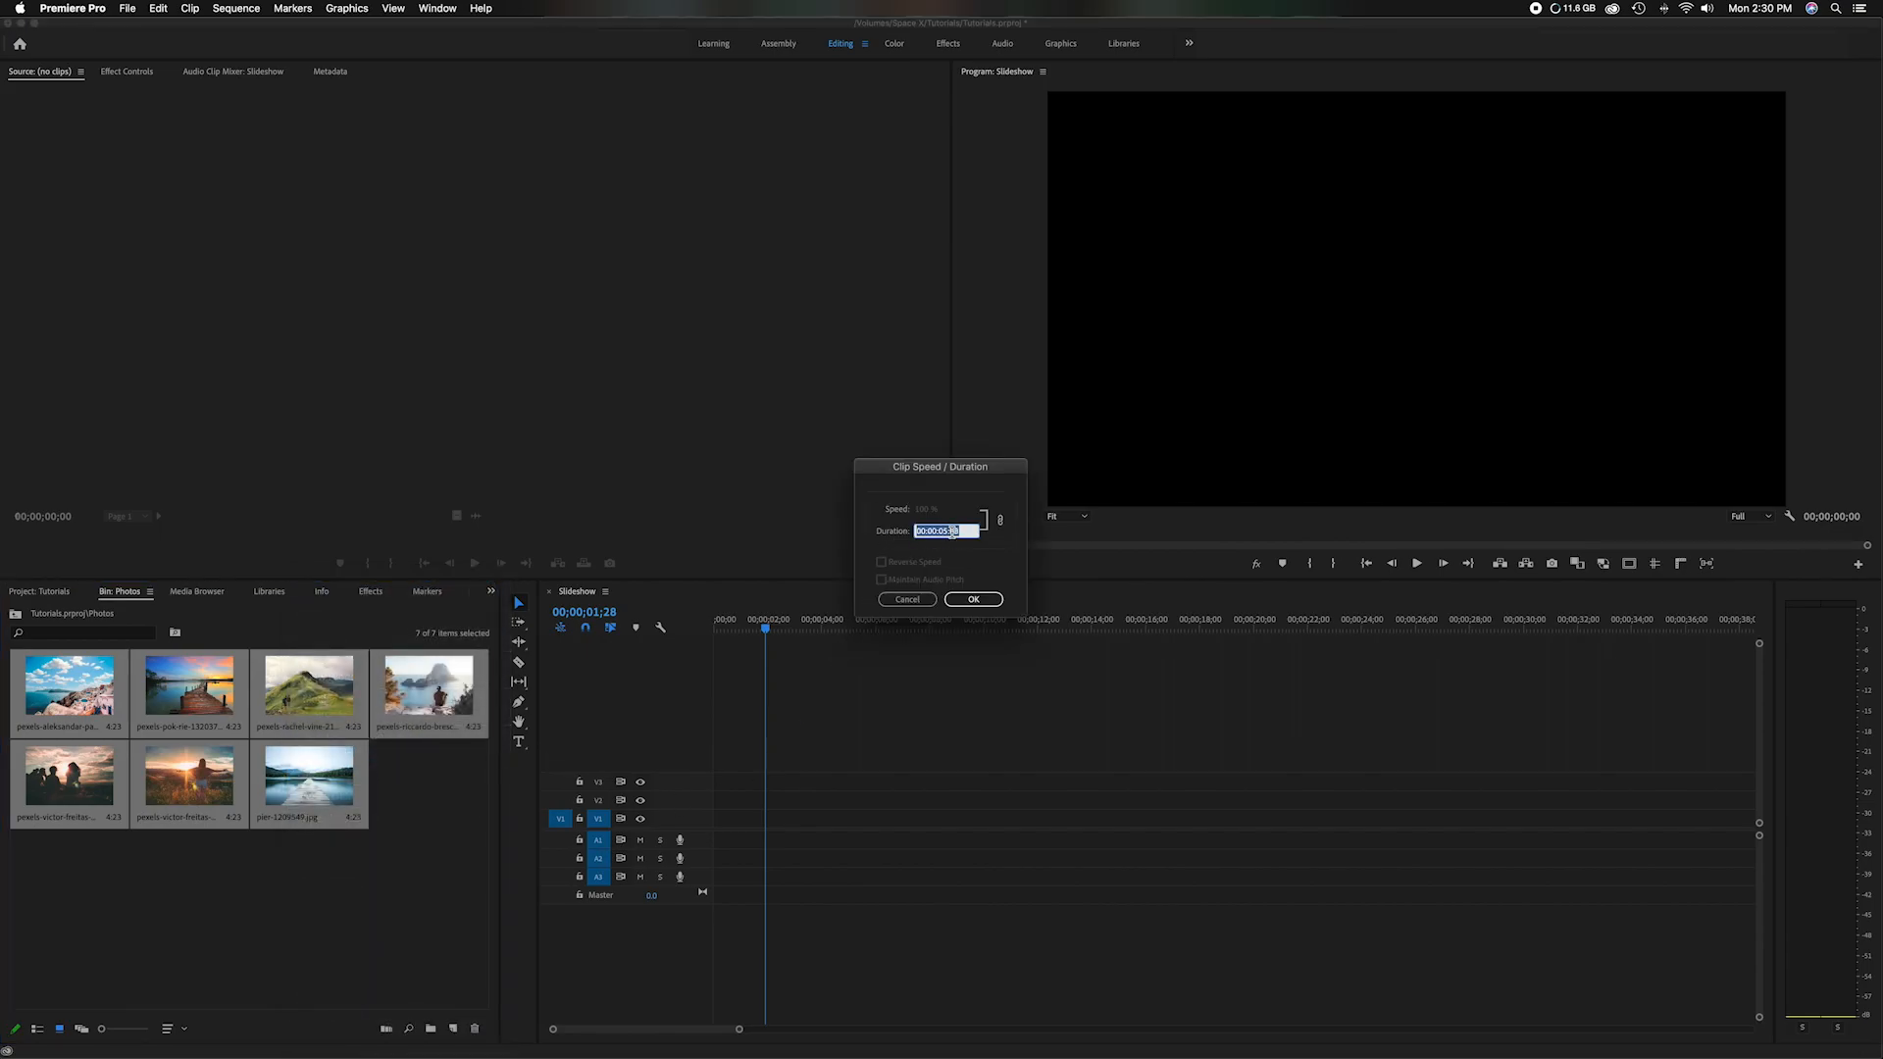
type("200")
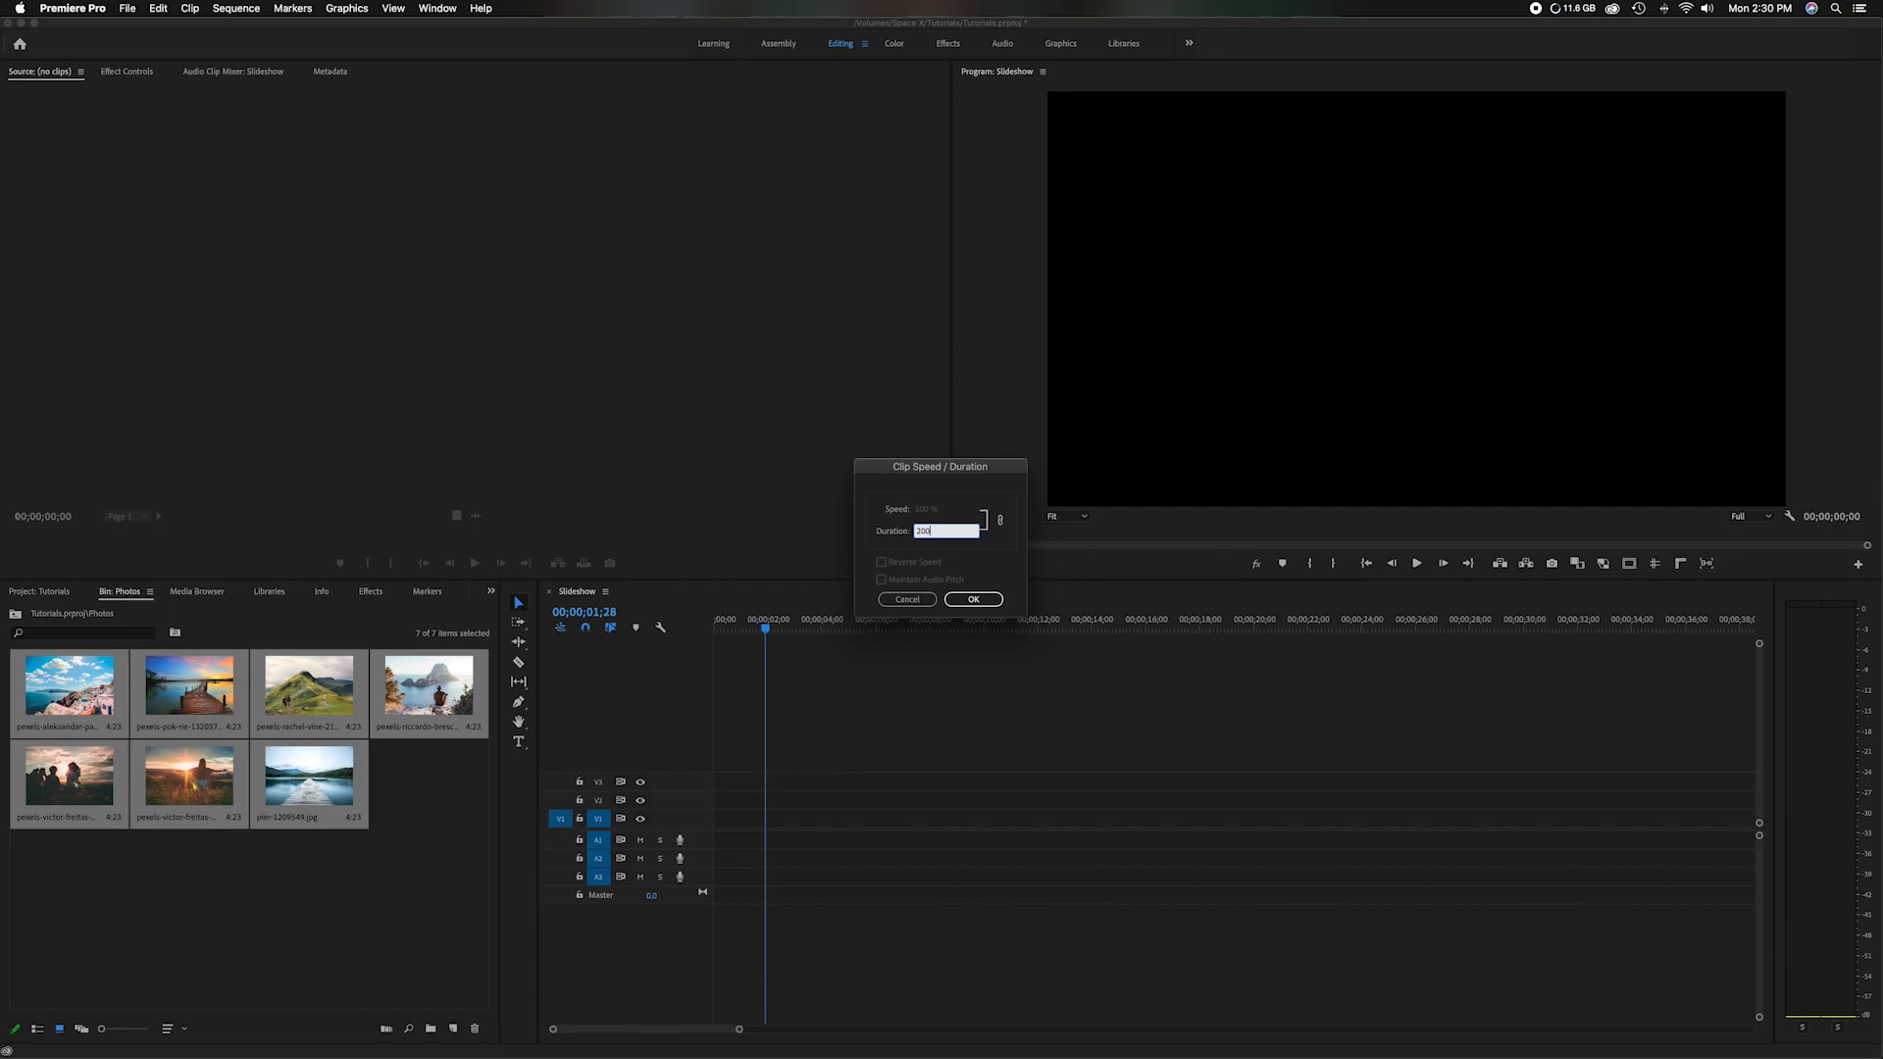
left_click(973, 599)
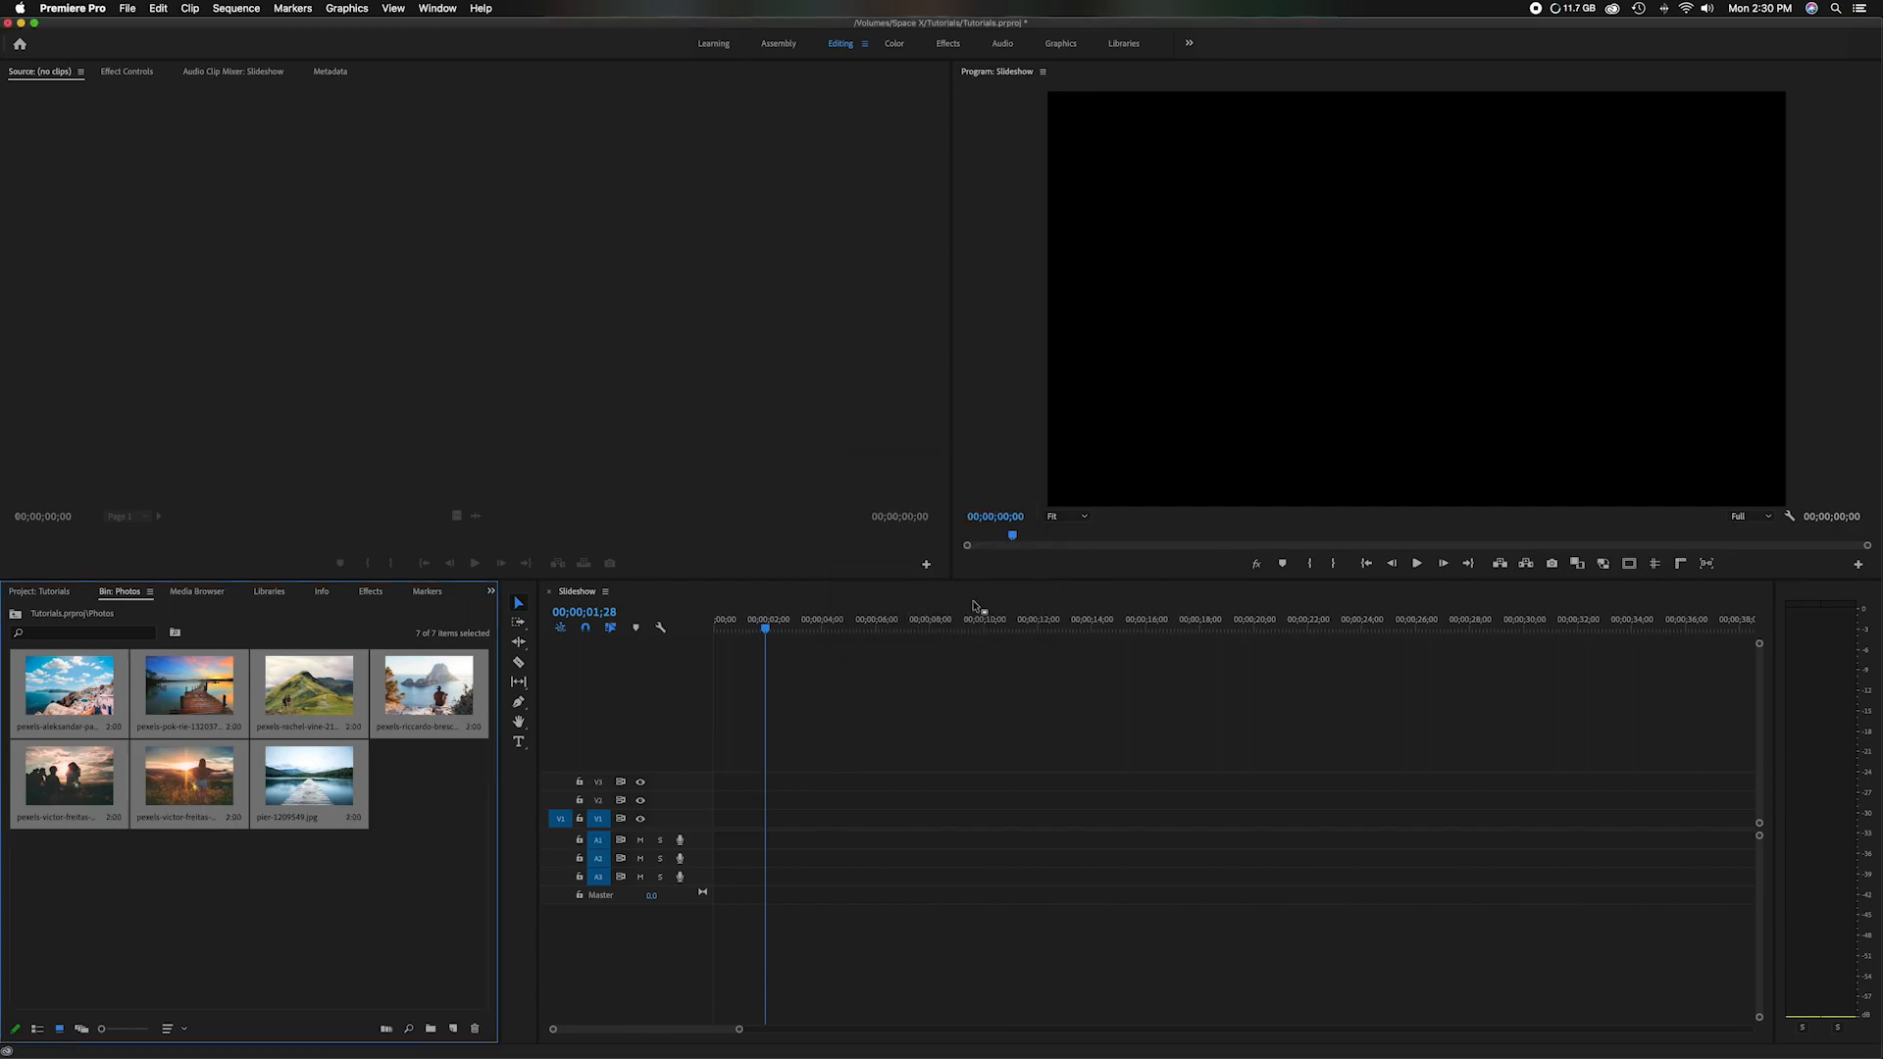
mouse_move(96, 733)
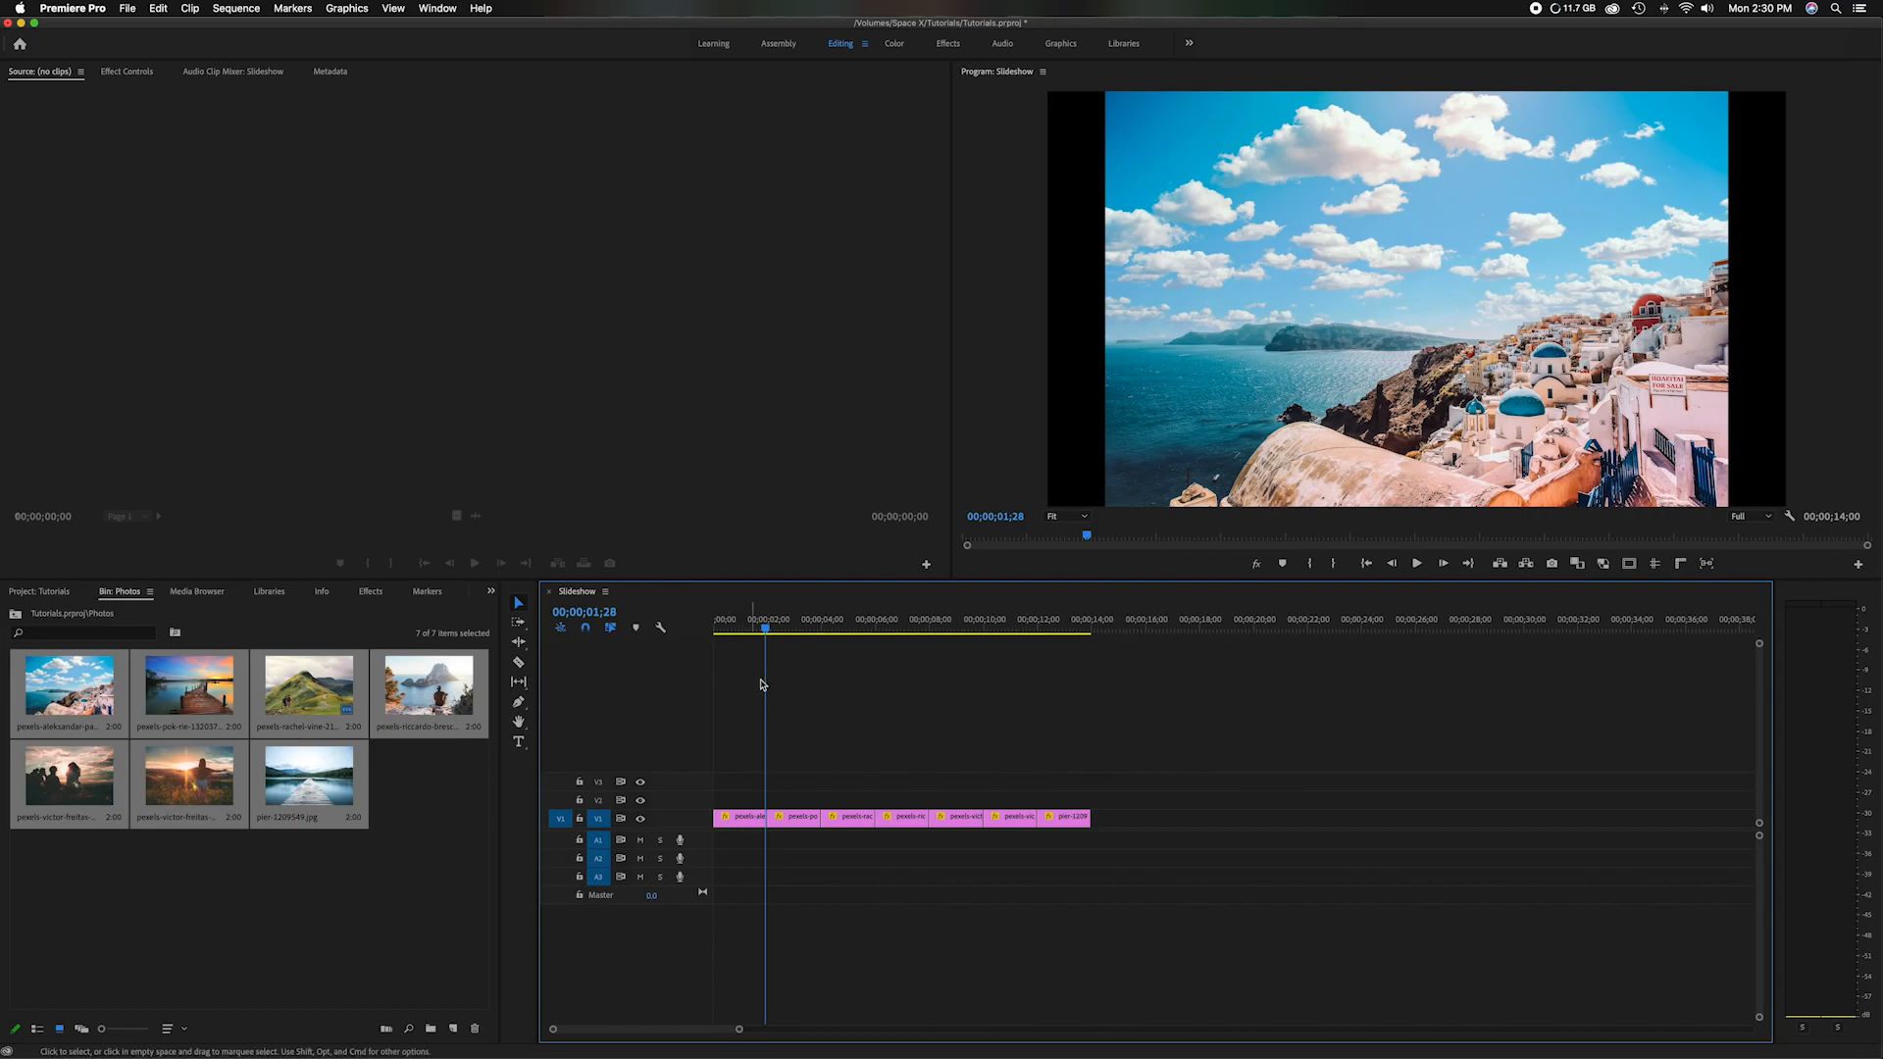
left_click(729, 620)
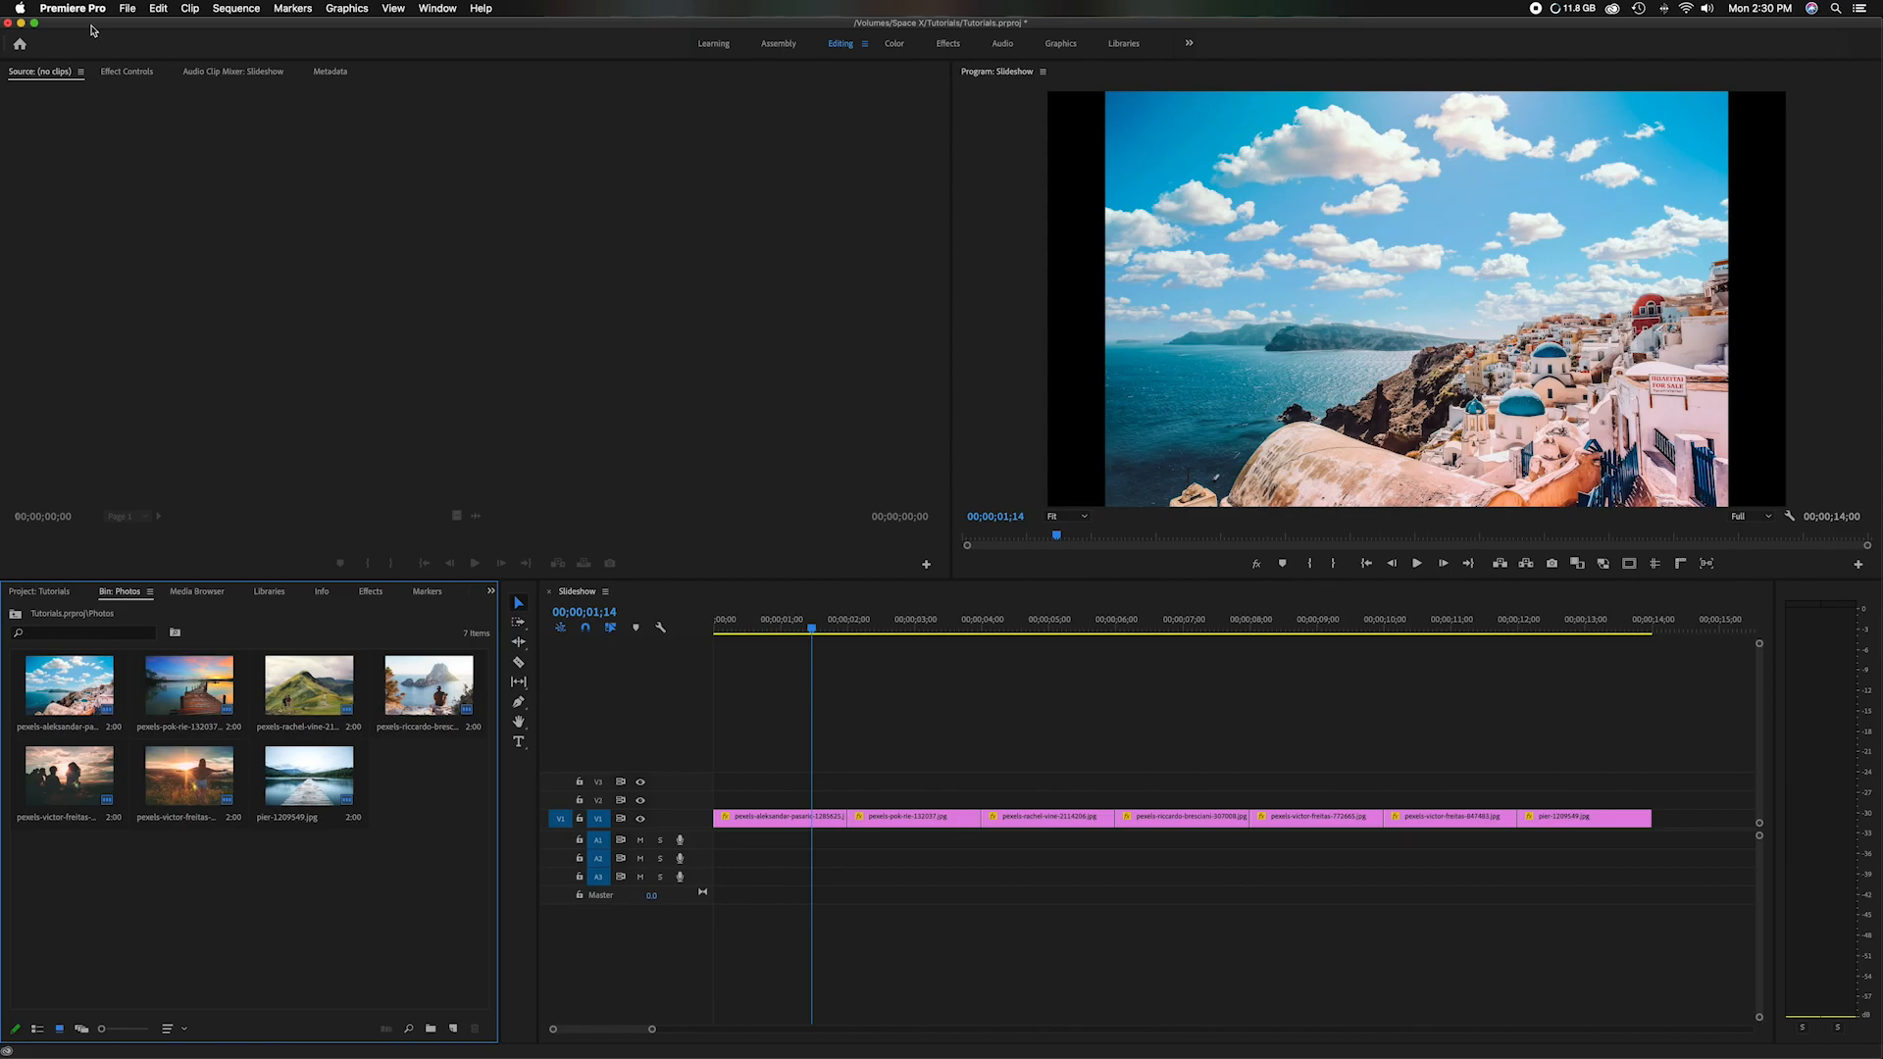
- Set the default still-image duration to 2.00 seconds, then open the first clip's Effect Controls
left_click(72, 9)
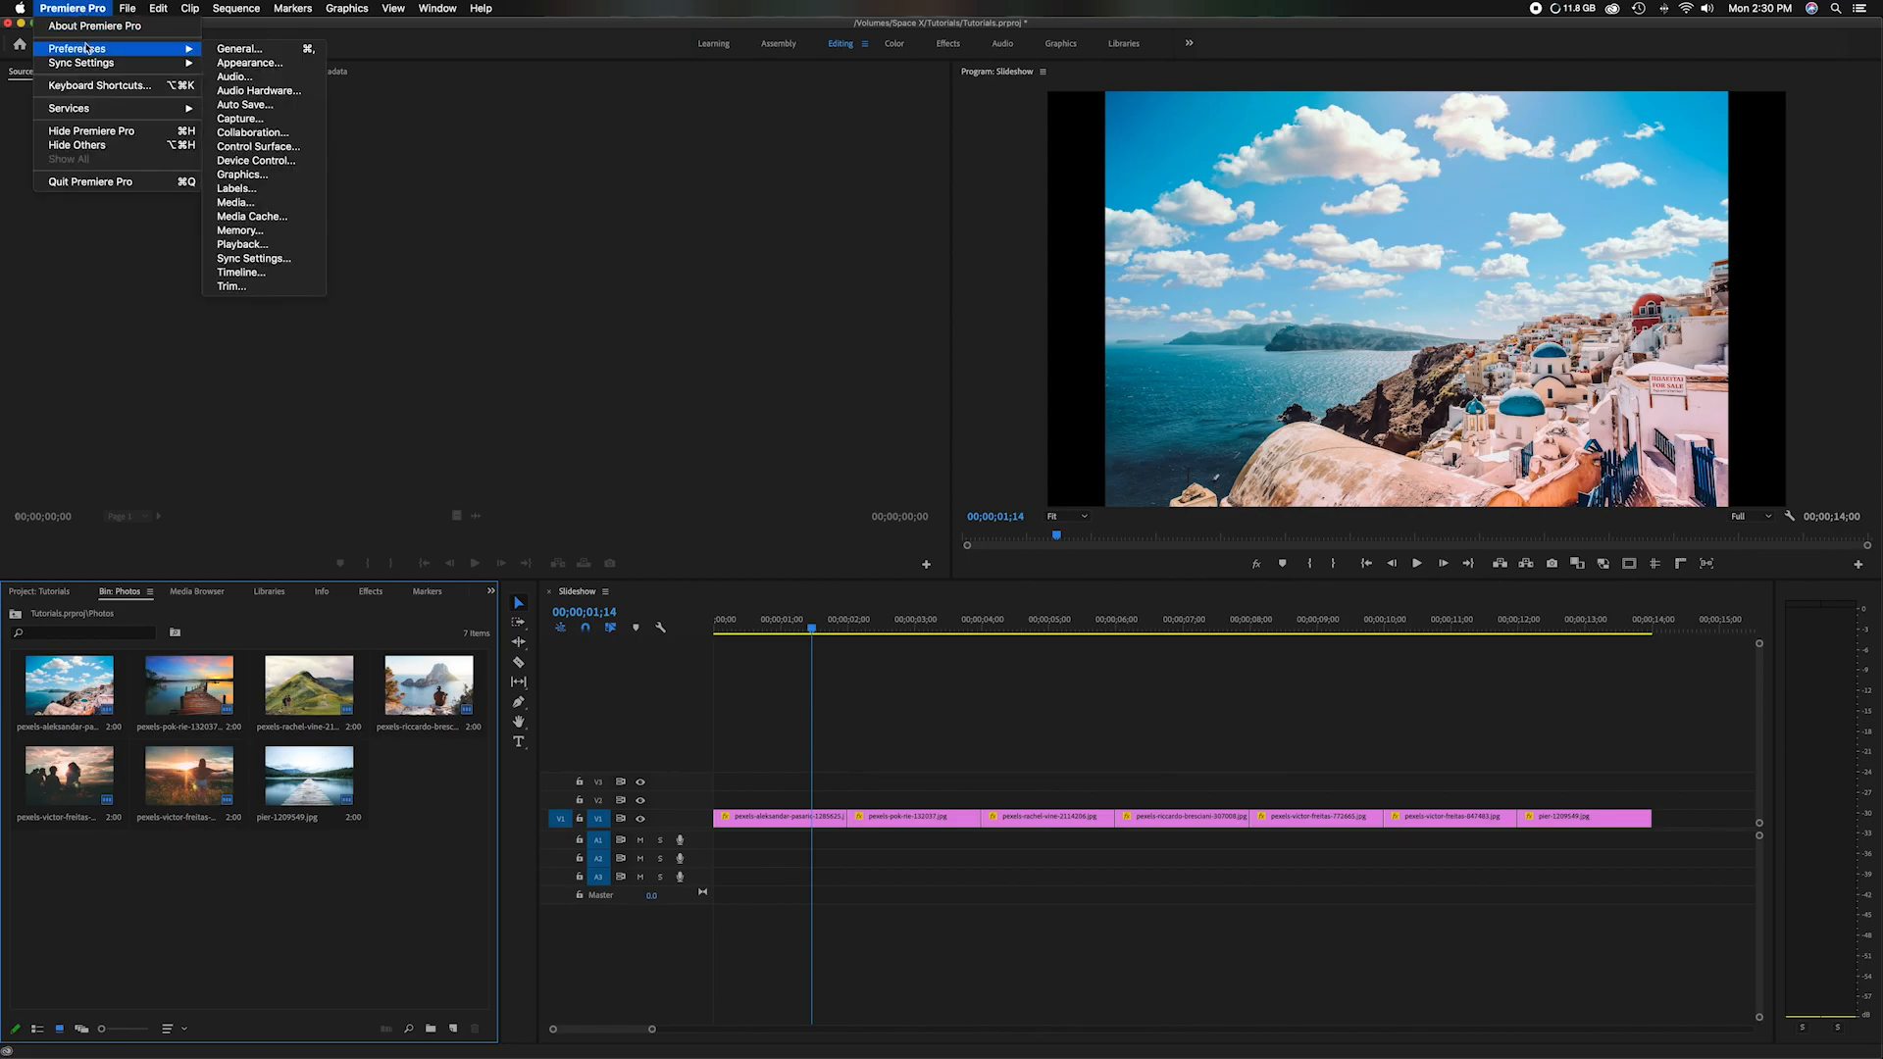
left_click(255, 50)
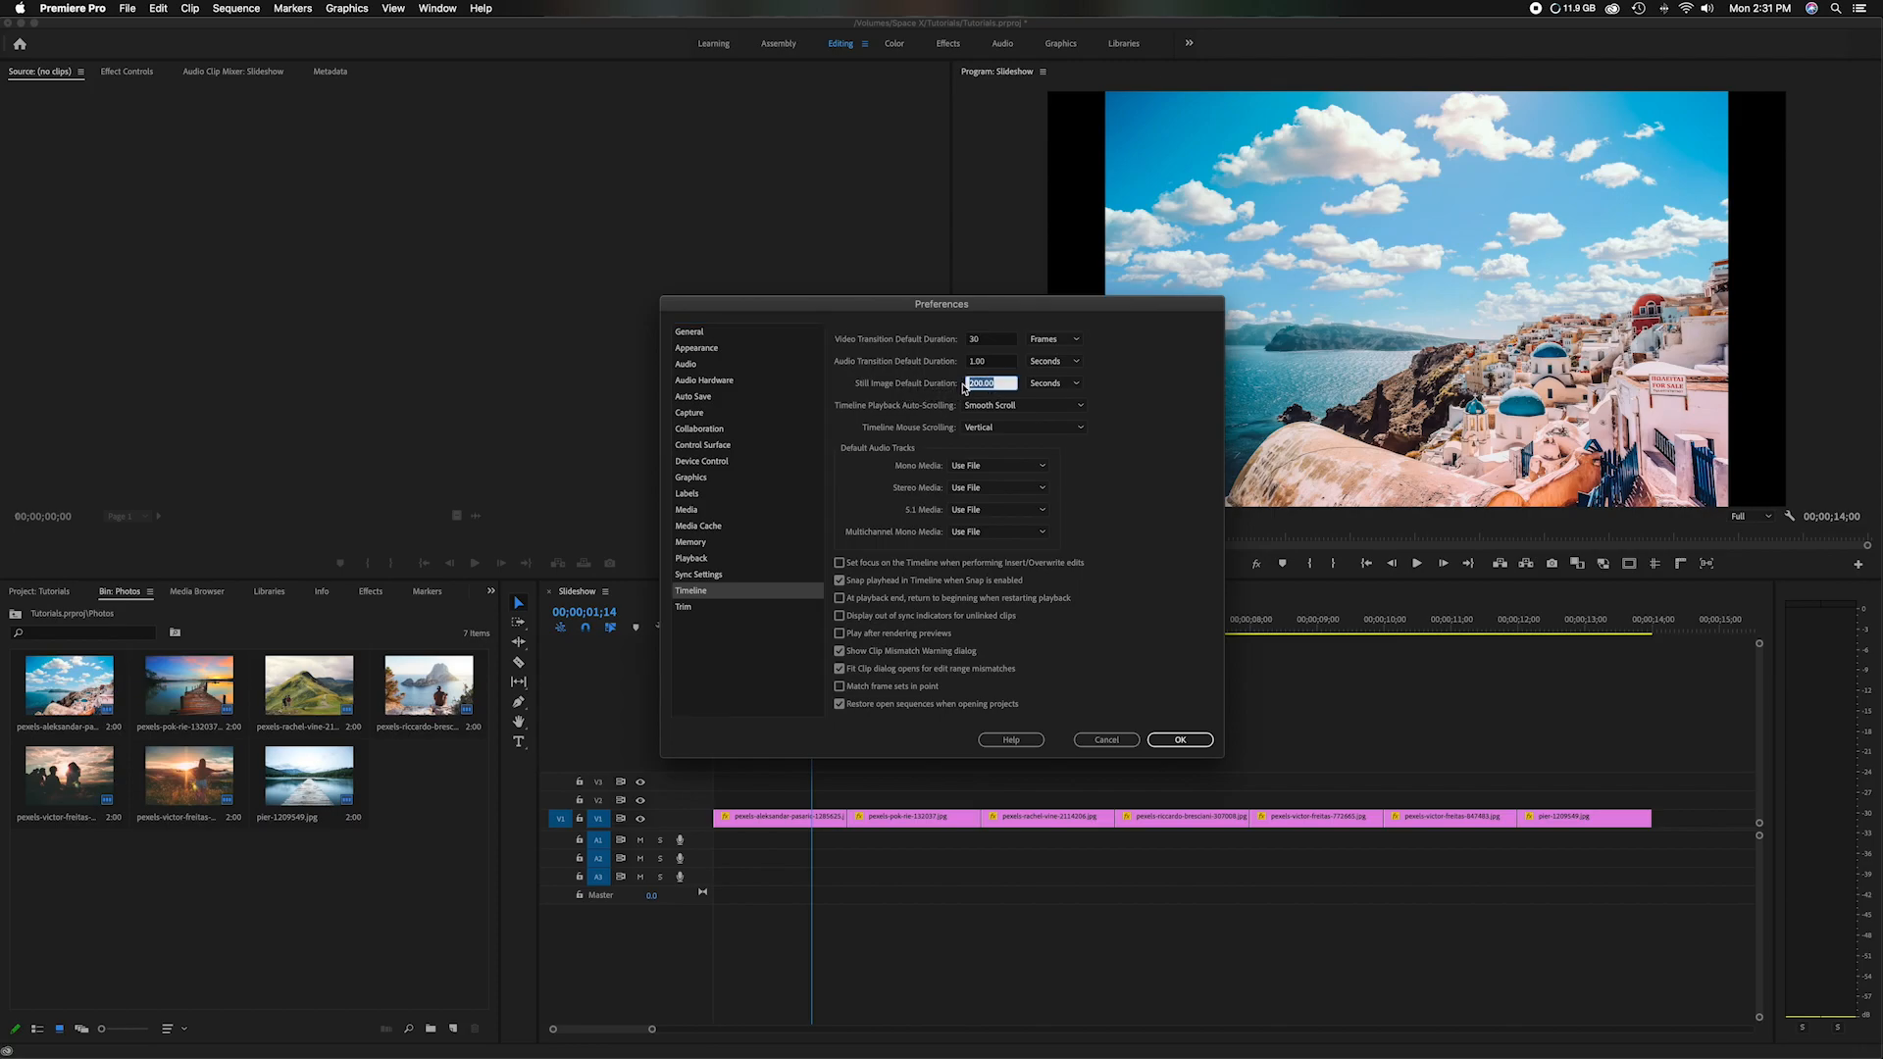
type("2.00")
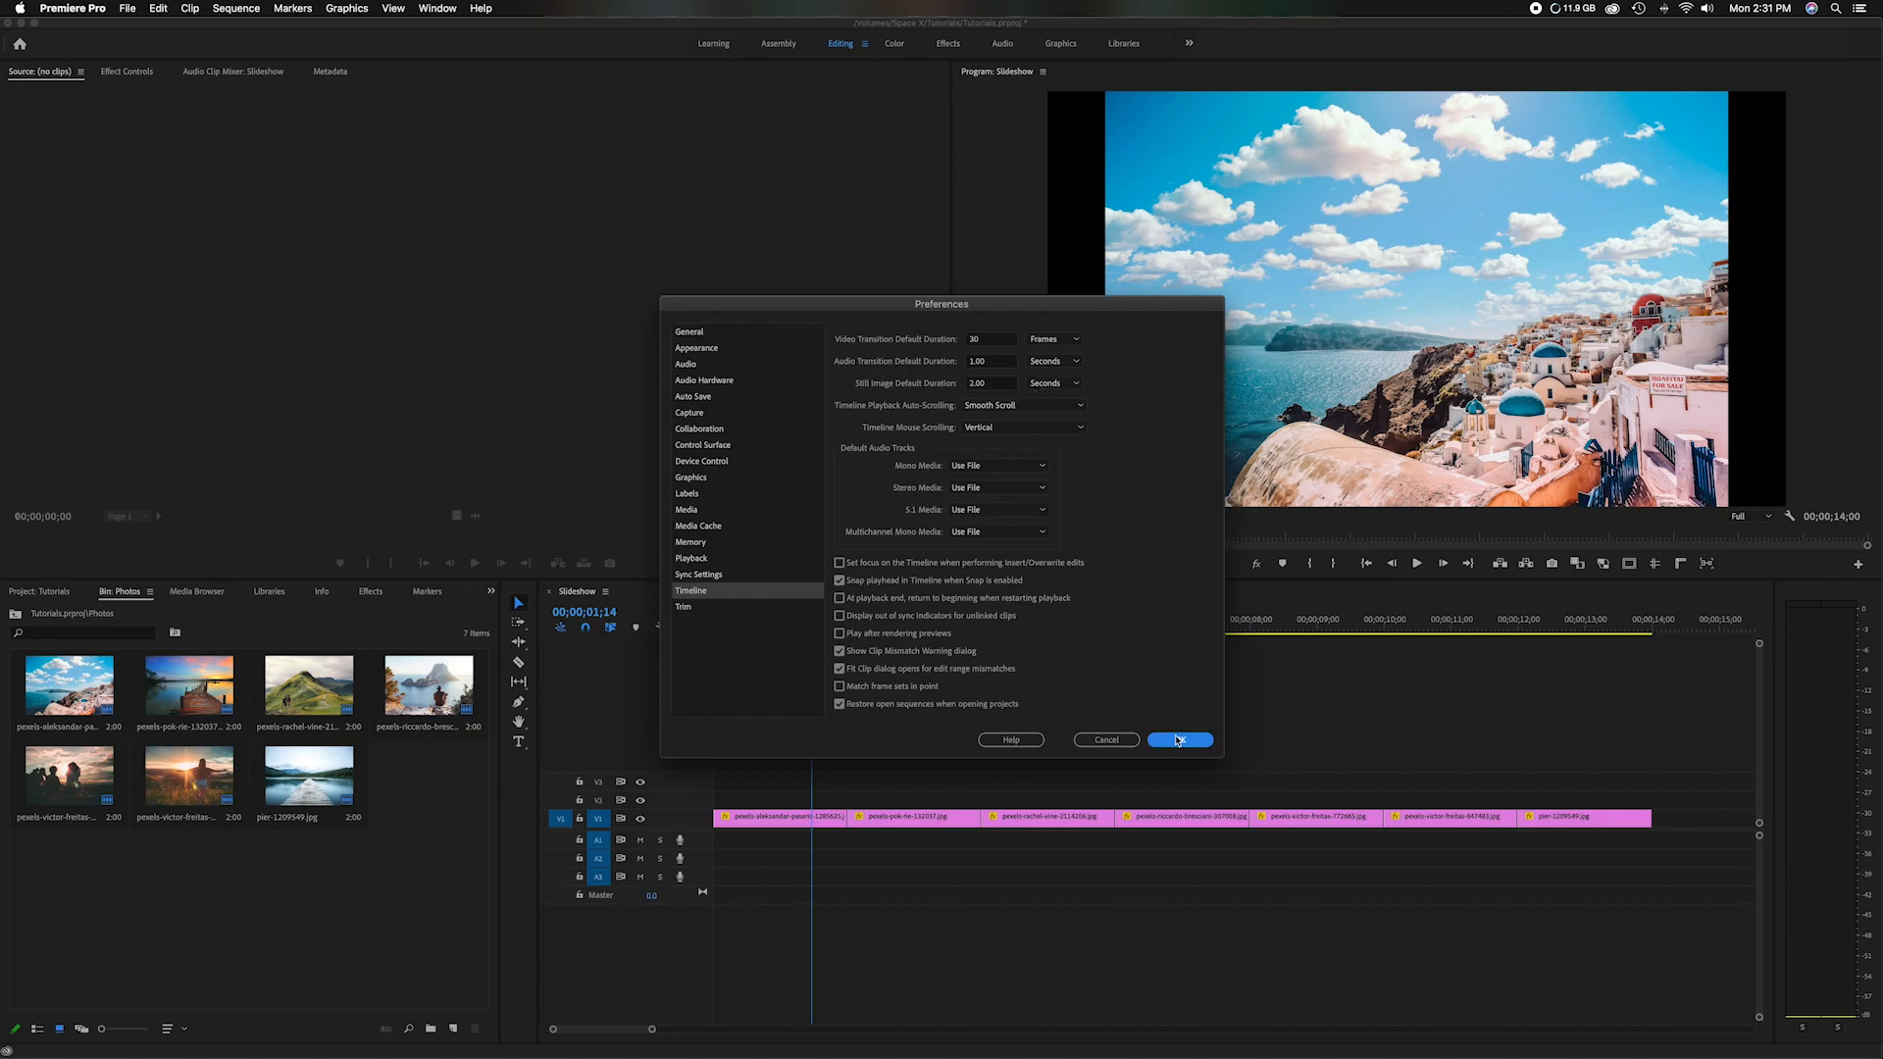
left_click(1177, 739)
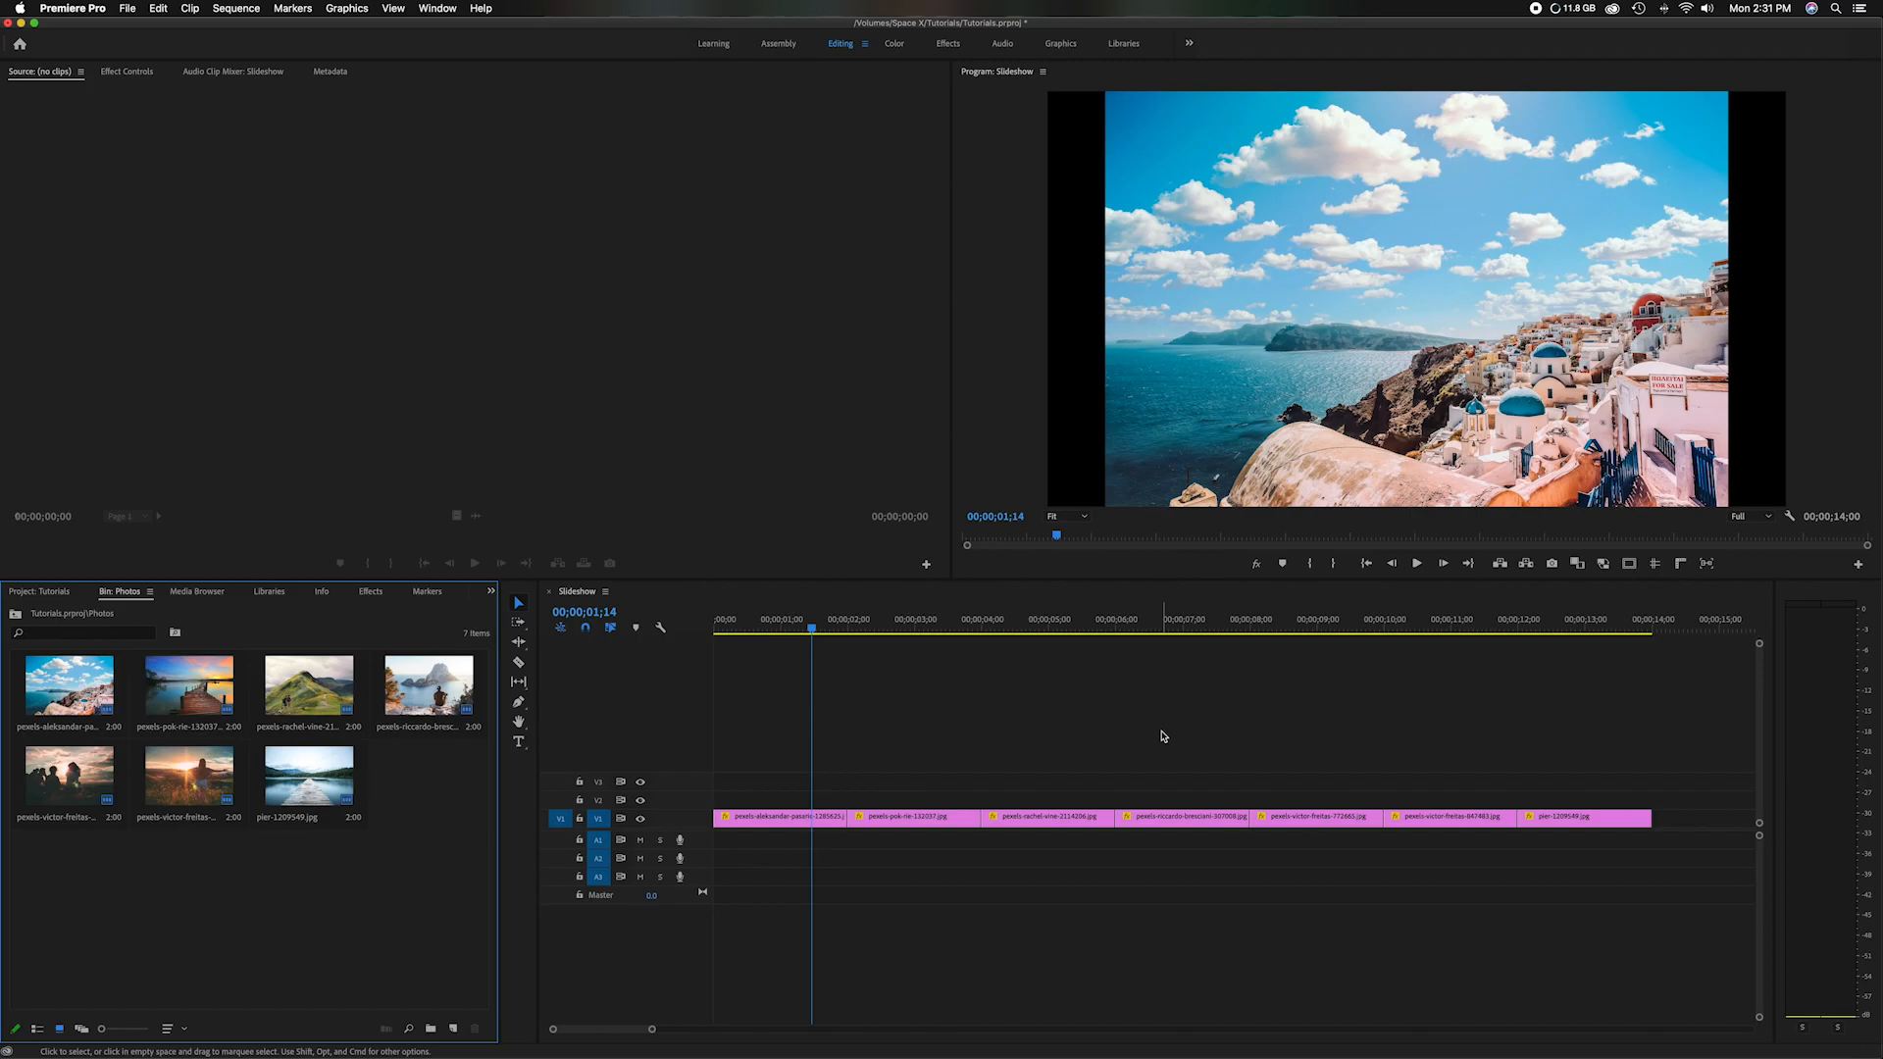
mouse_move(294, 910)
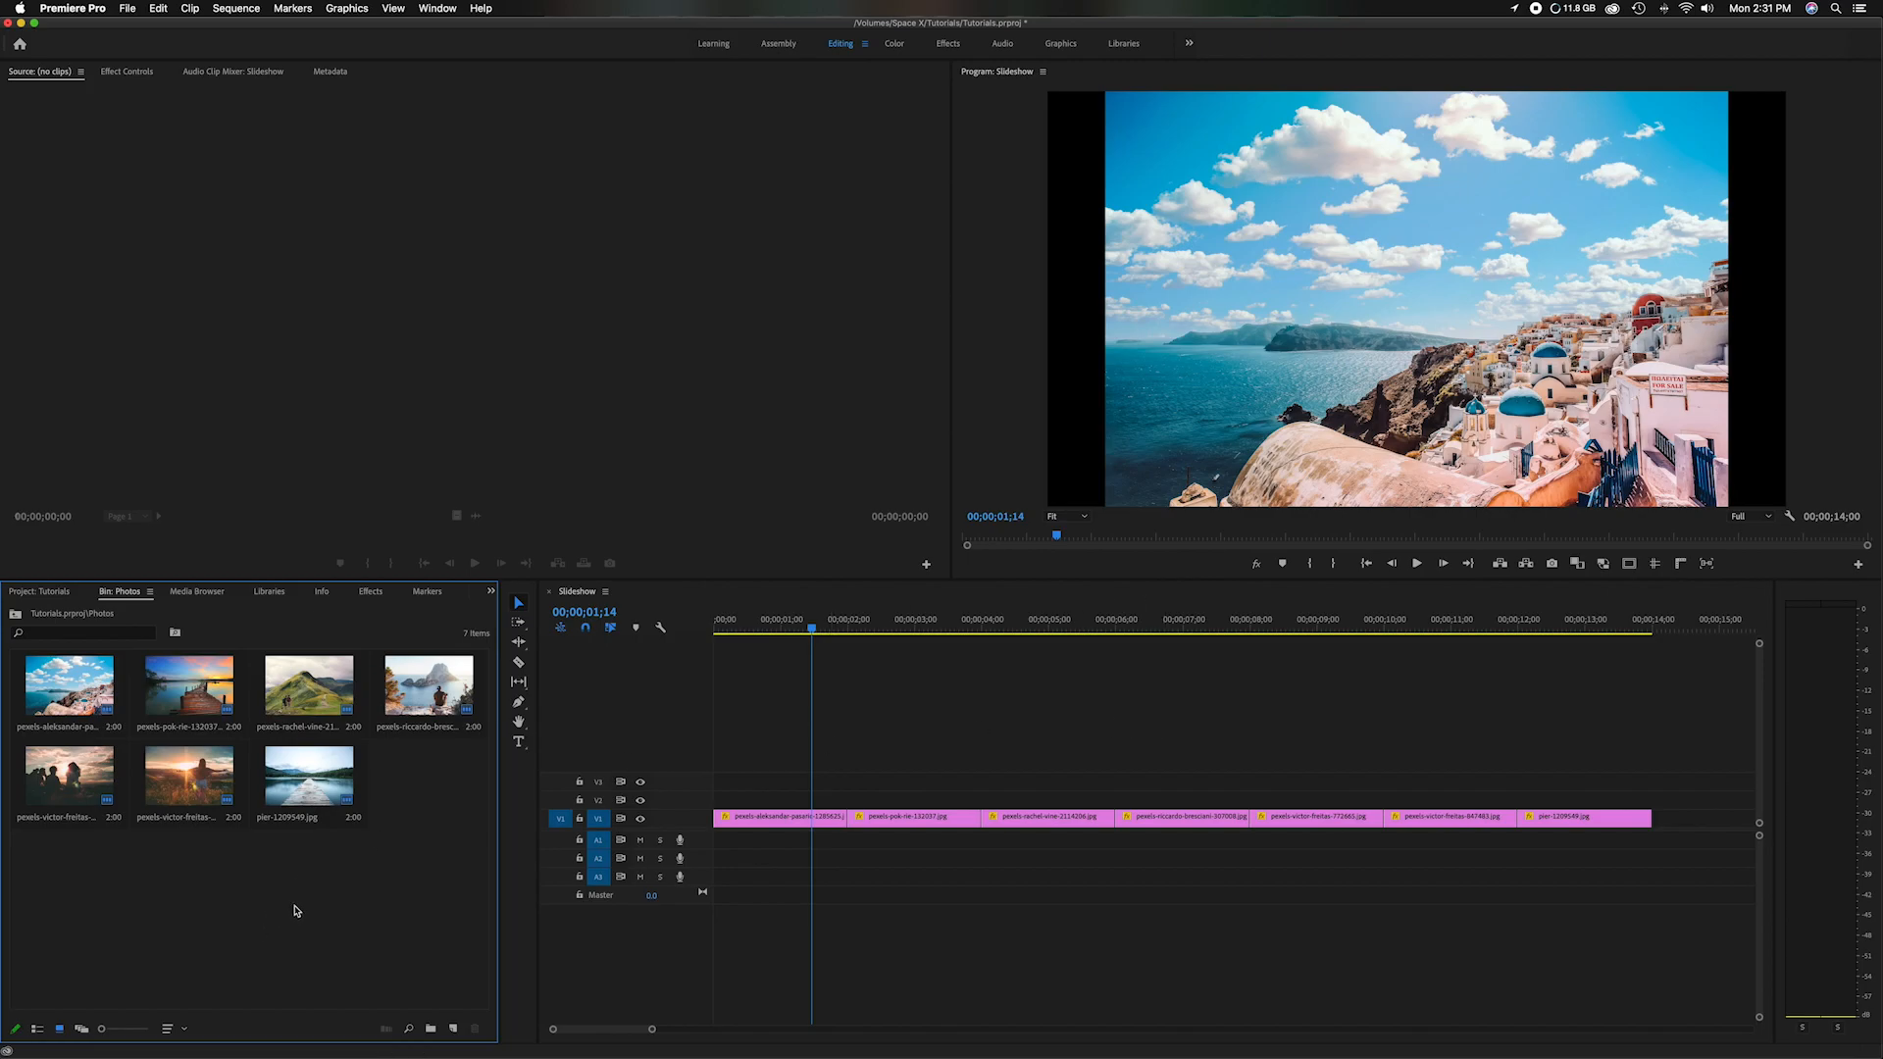
left_click(874, 630)
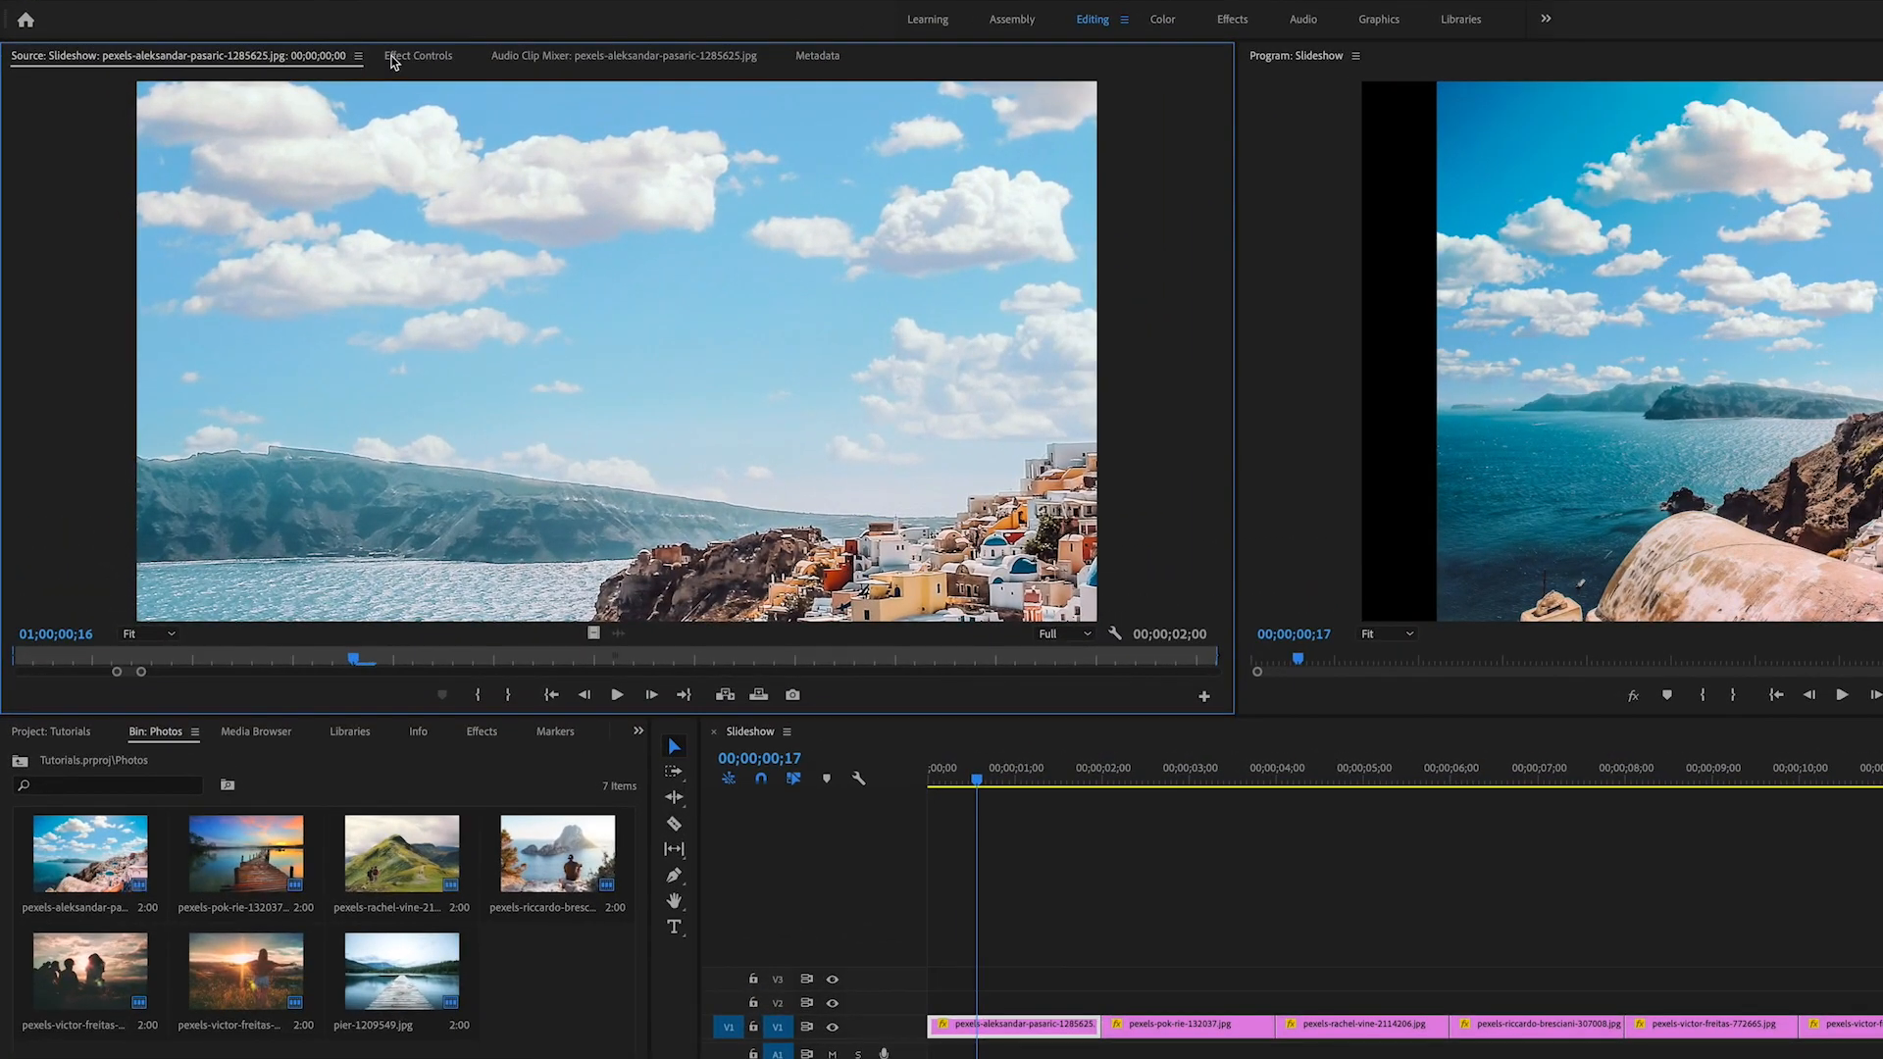
left_click(417, 55)
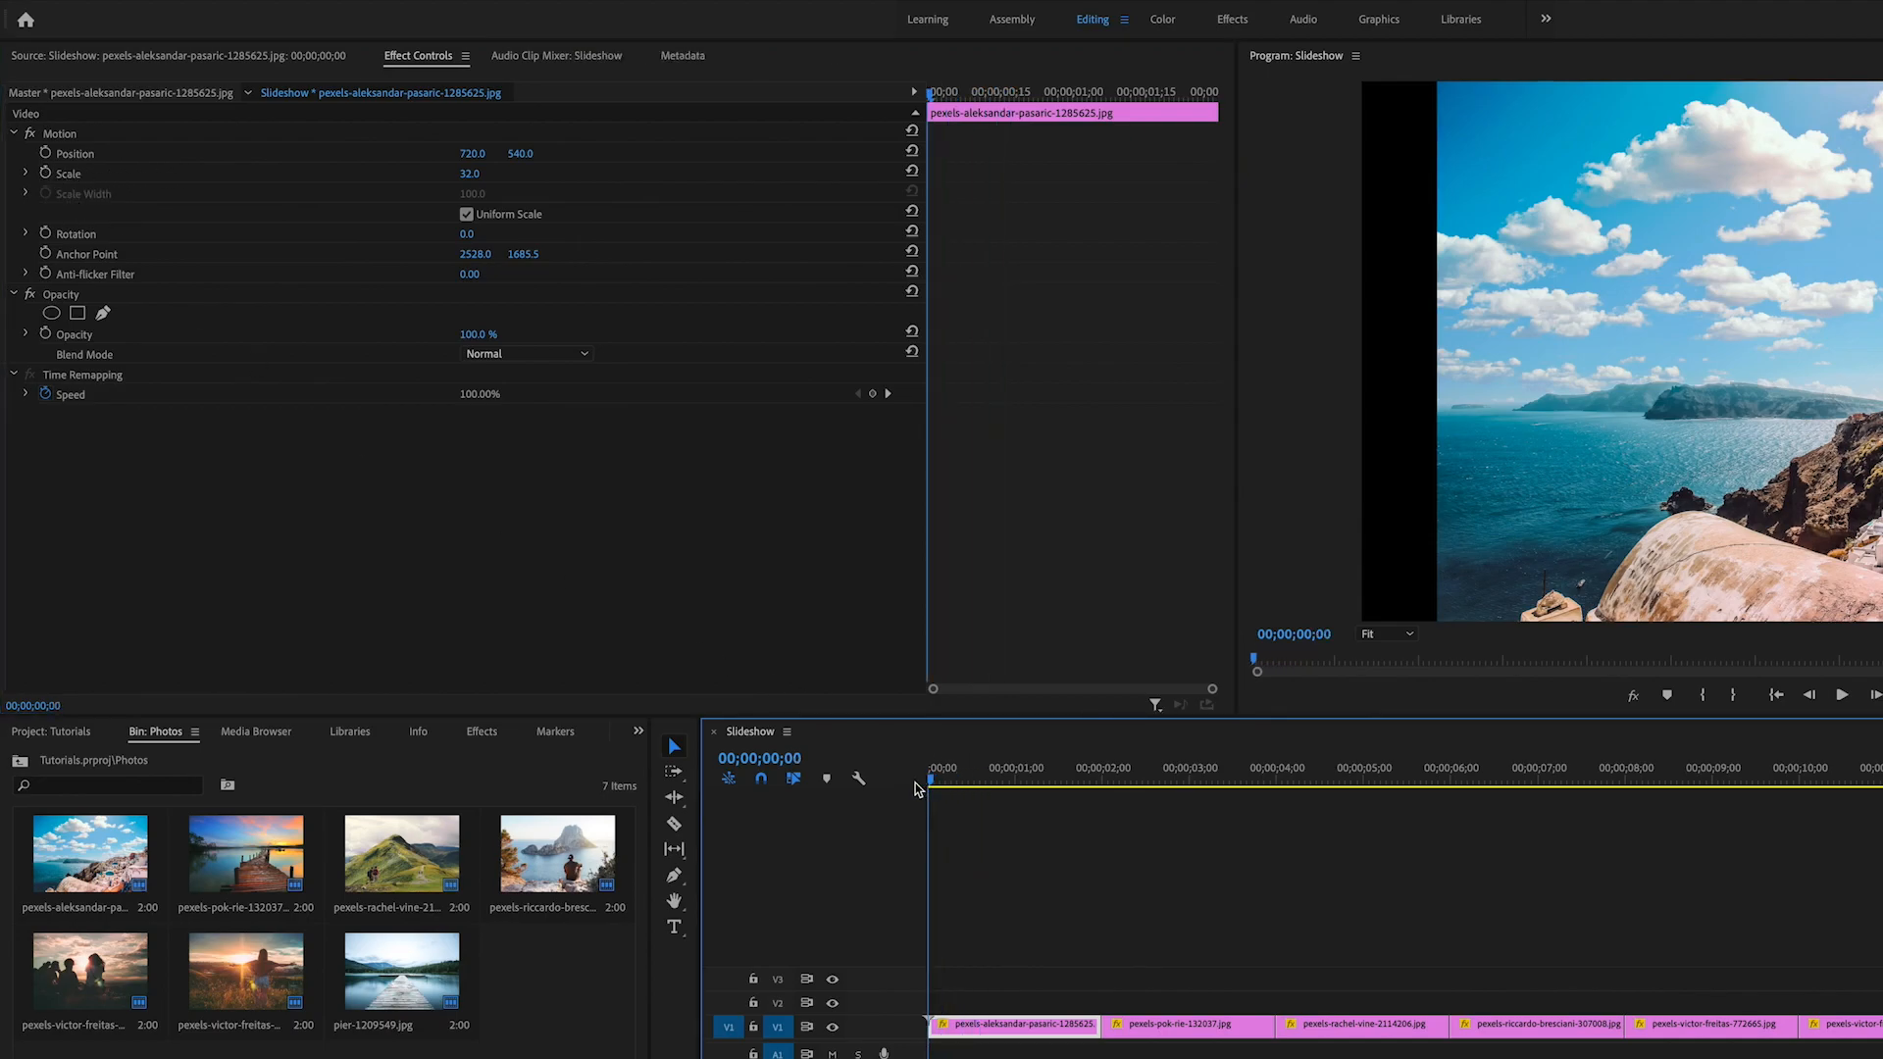
- Keyframe the first photo's Scale at 38 on frame 0 and again at its end
left_click(68, 172)
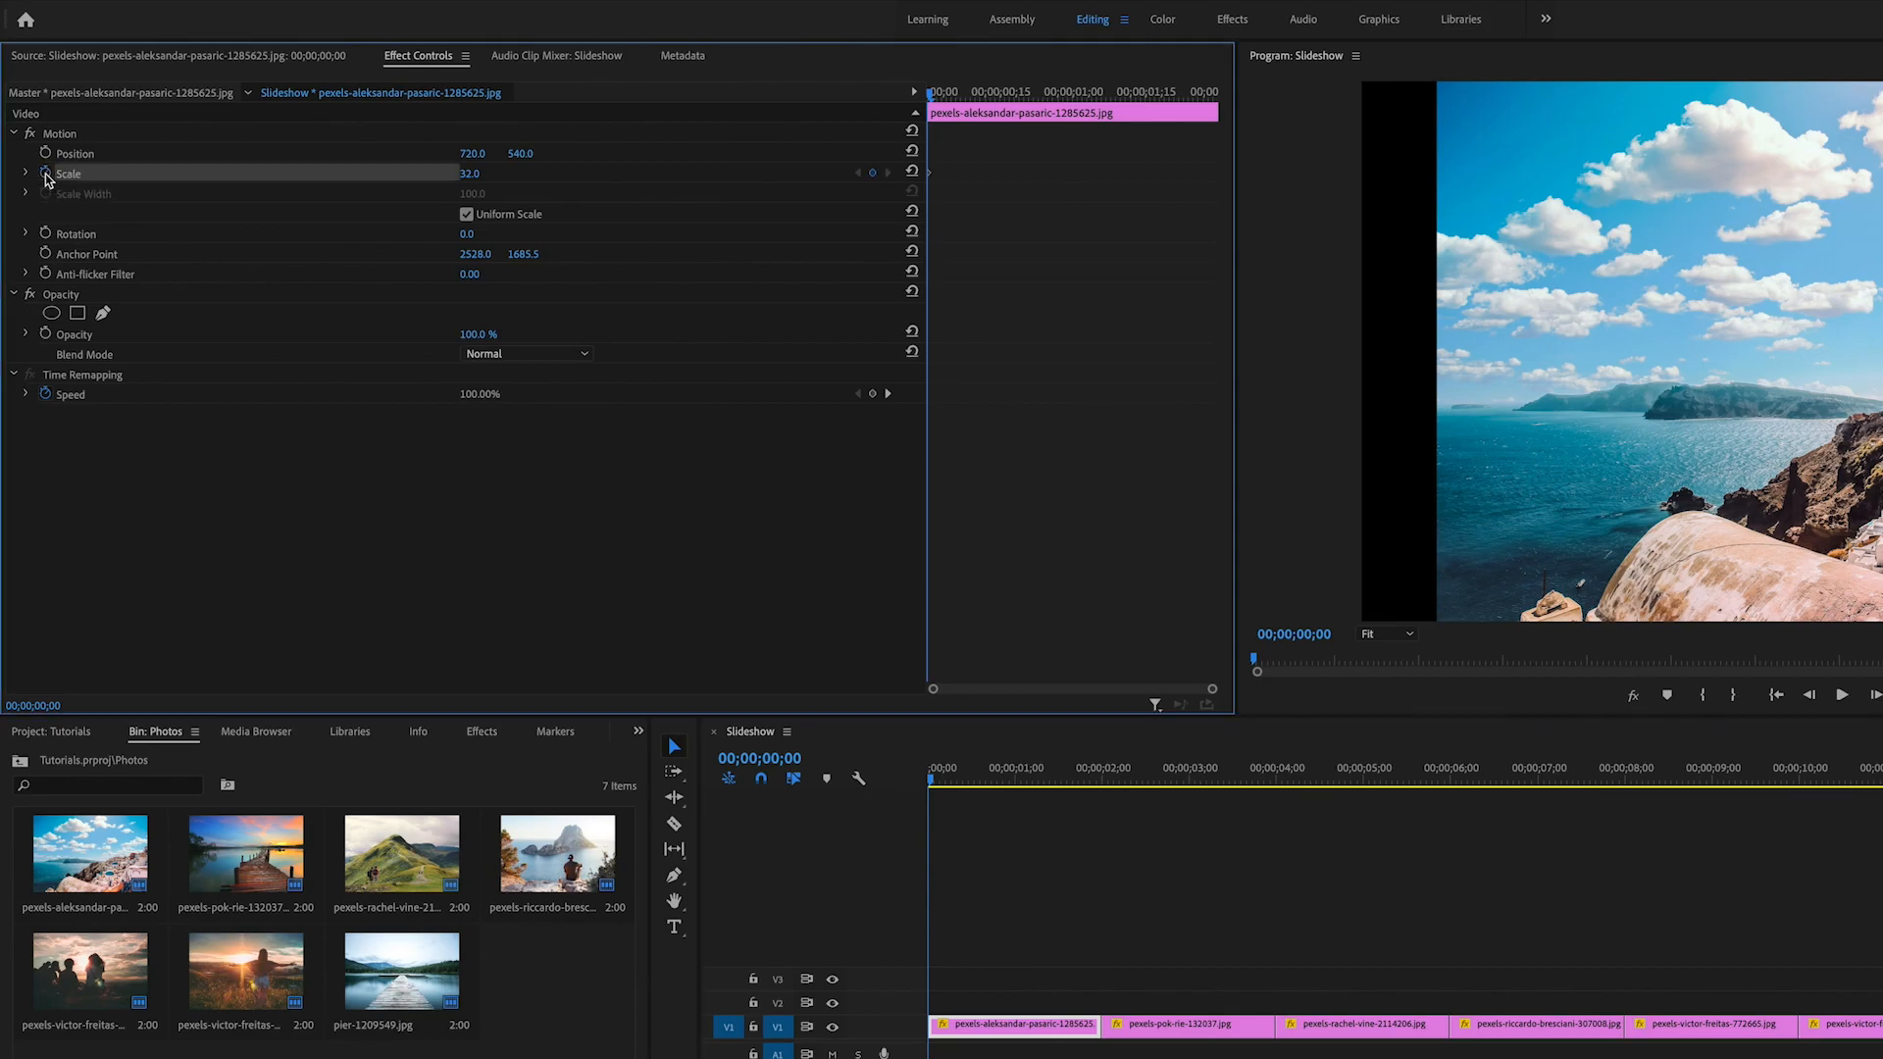
mouse_move(69, 186)
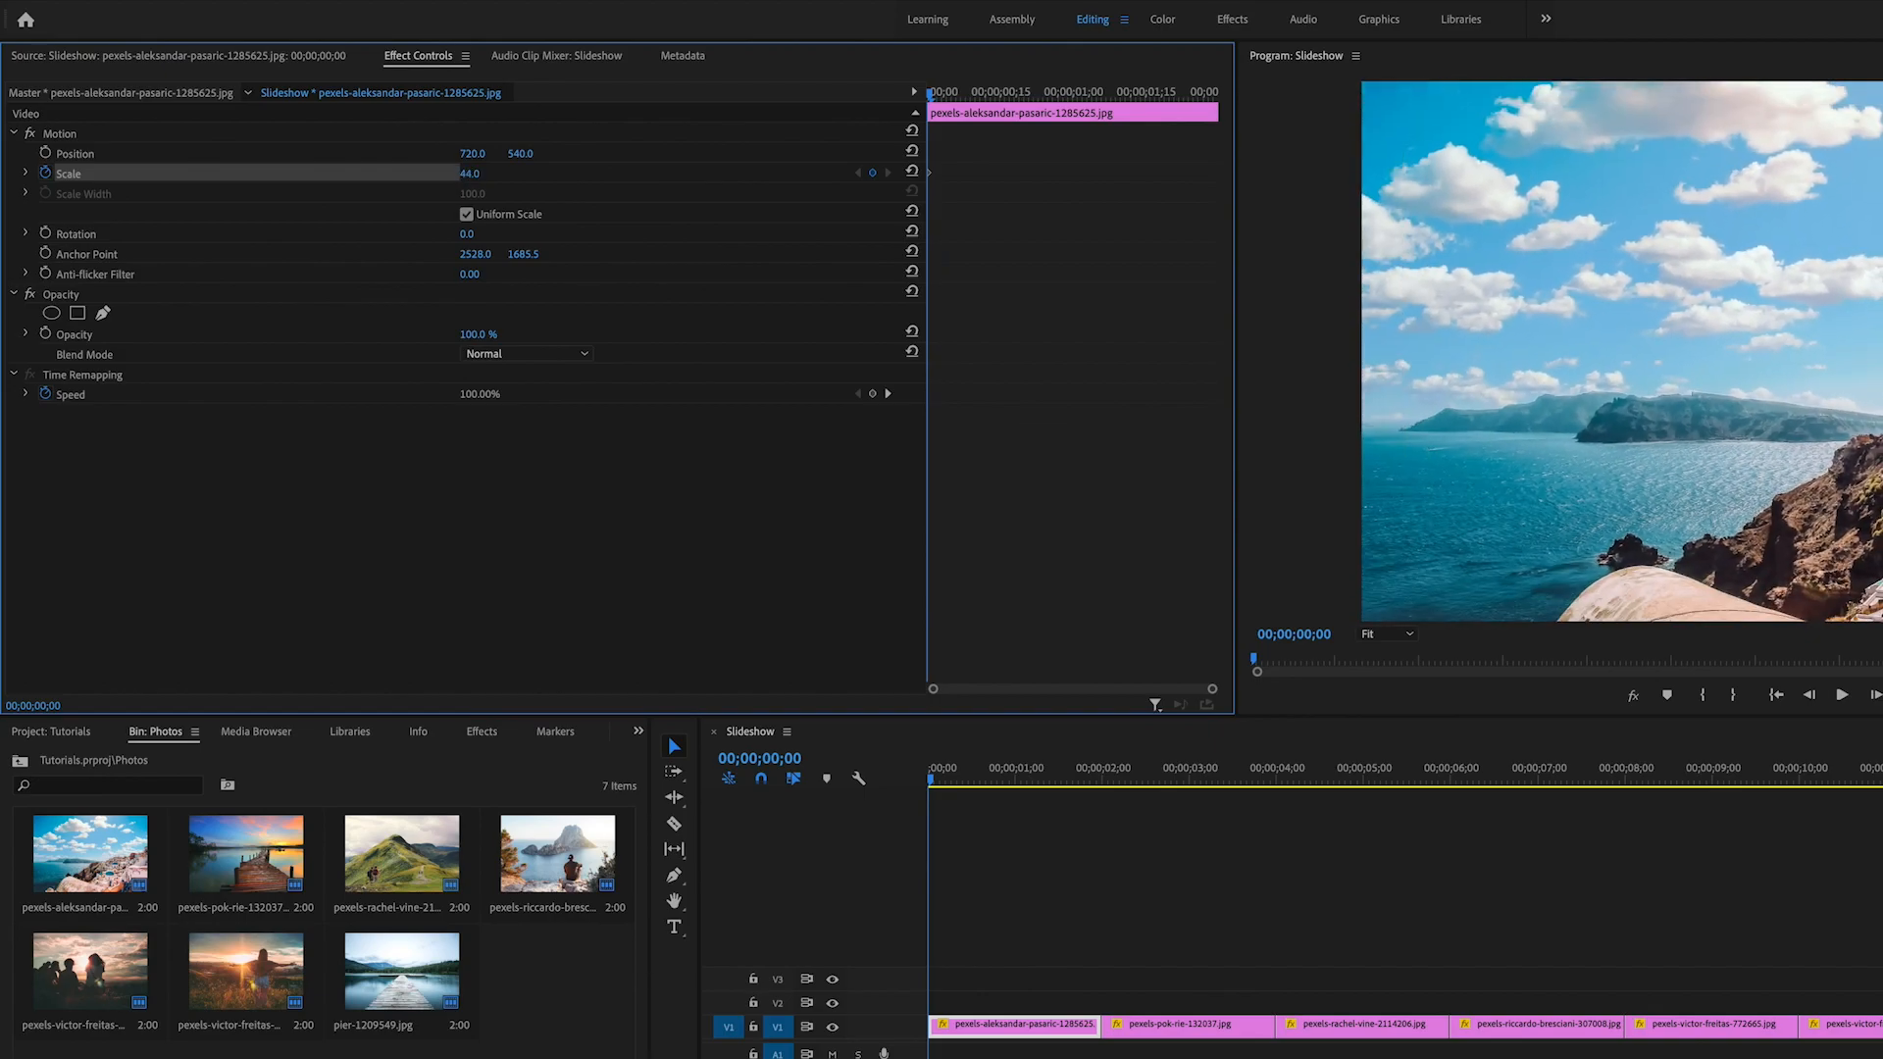
type("38.0")
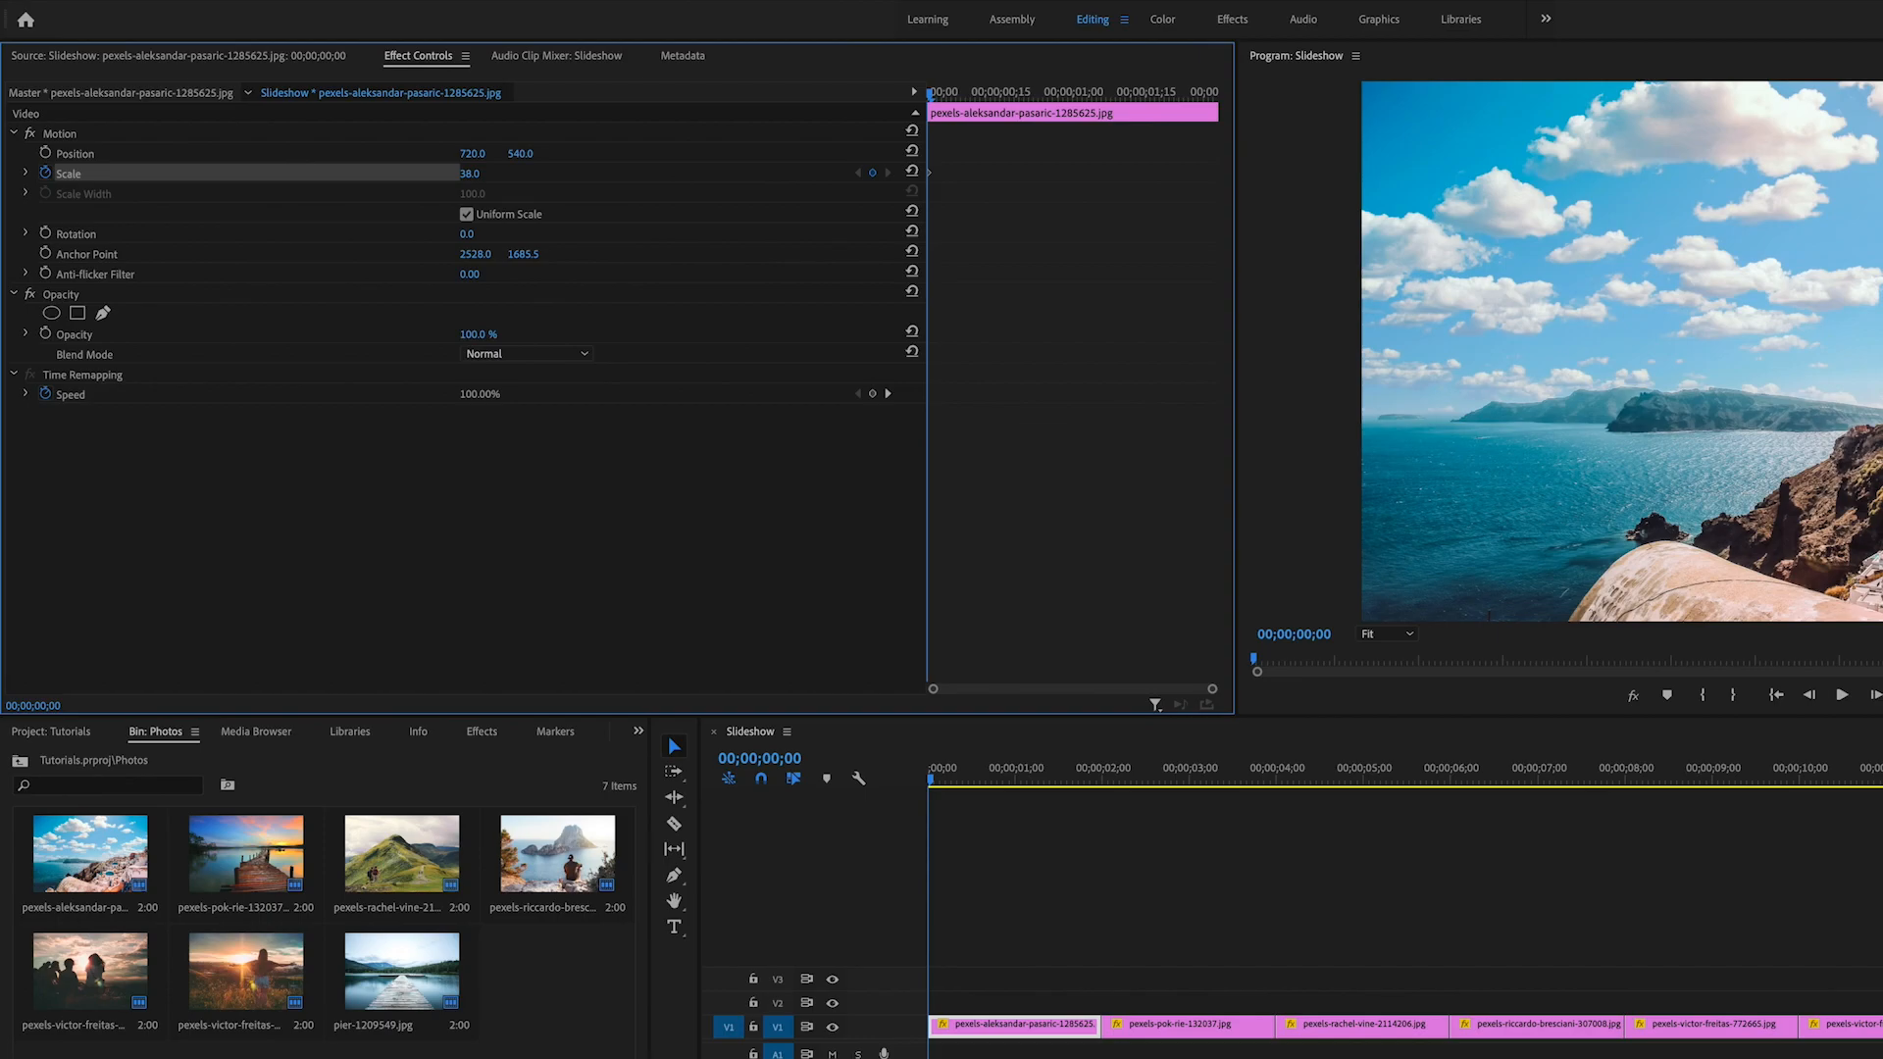
left_click(935, 767)
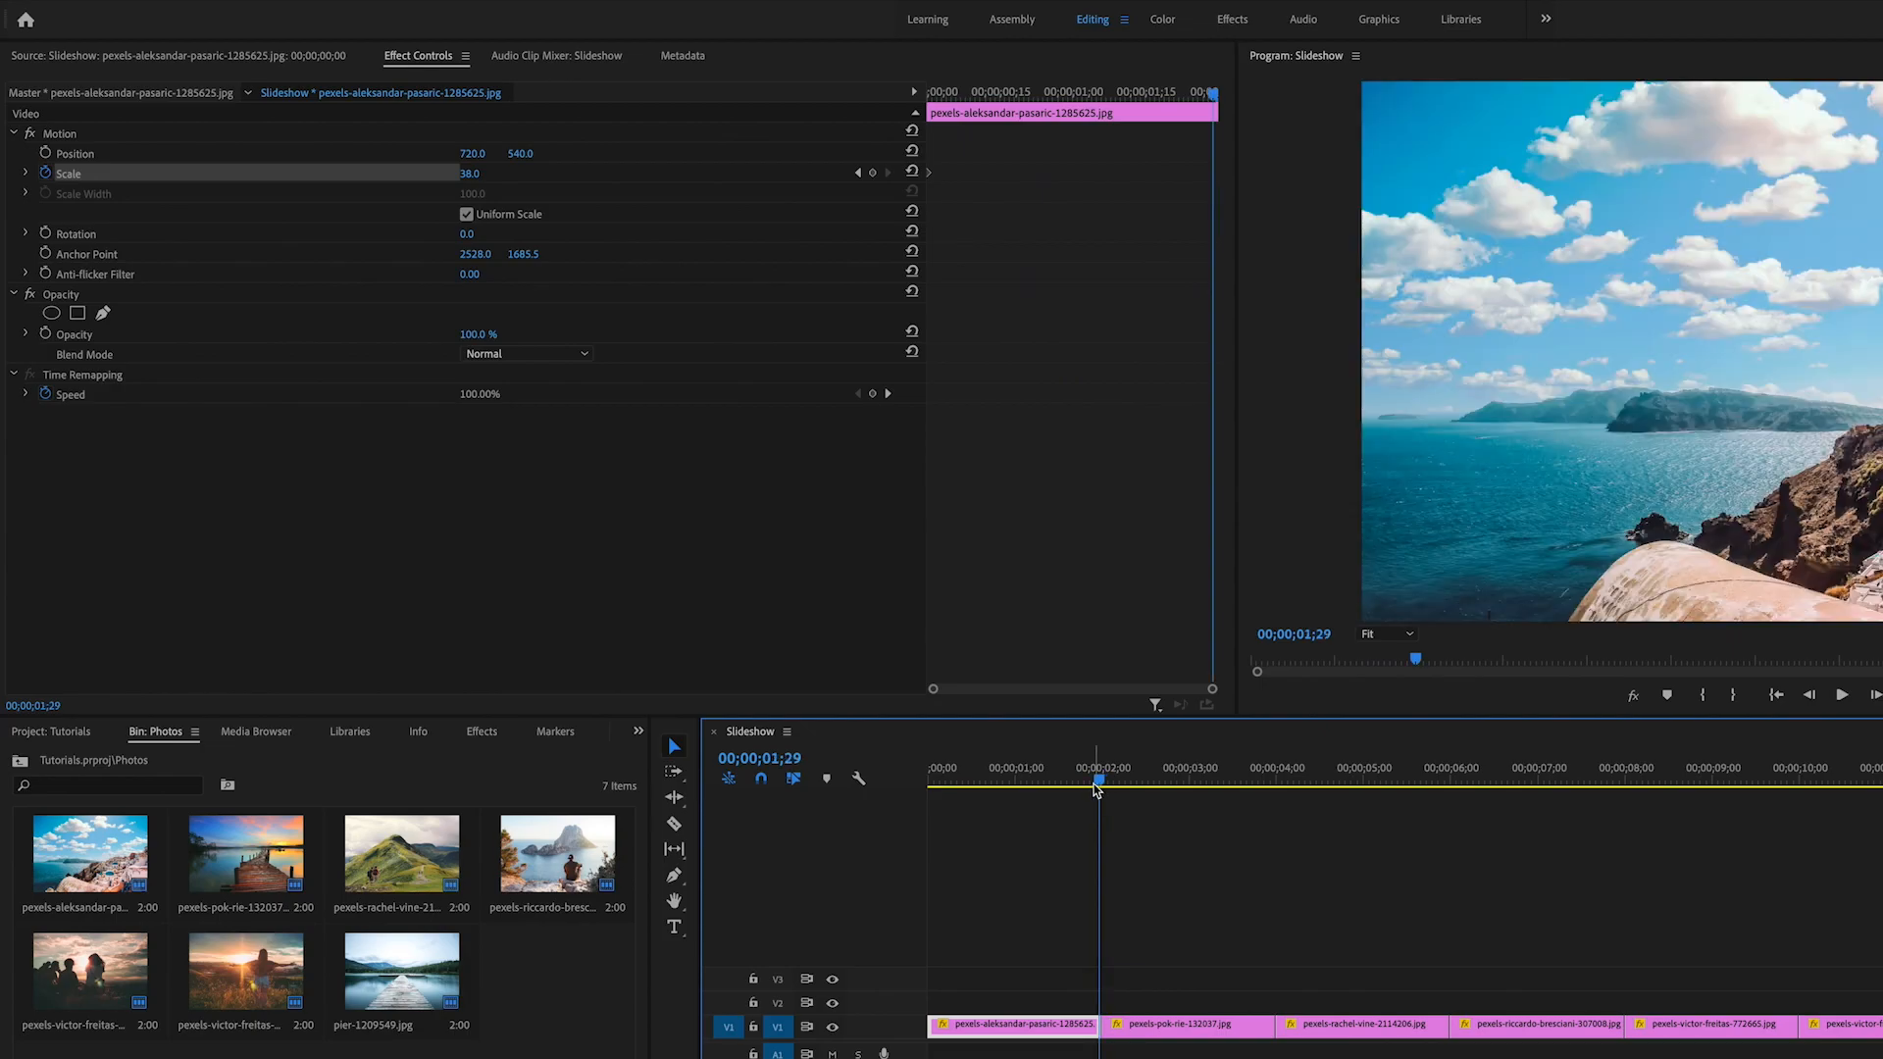
mouse_move(872, 172)
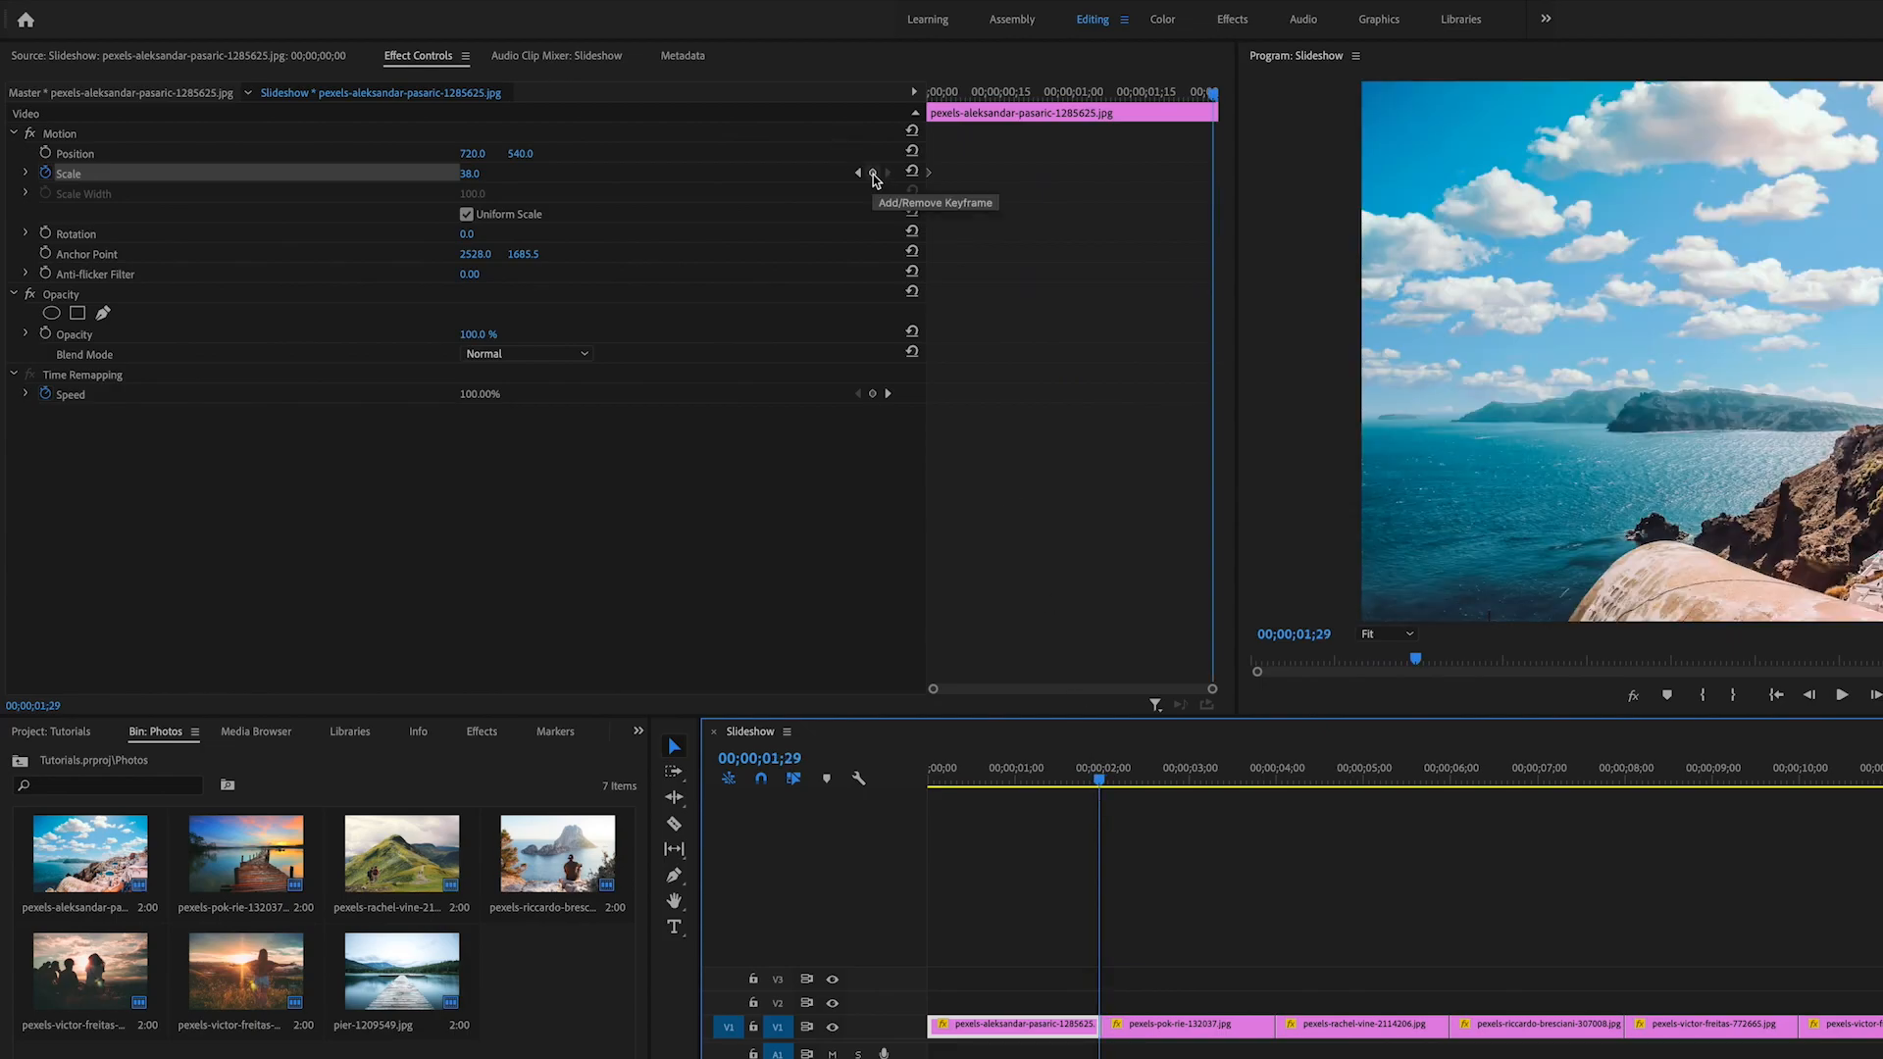
left_click(872, 173)
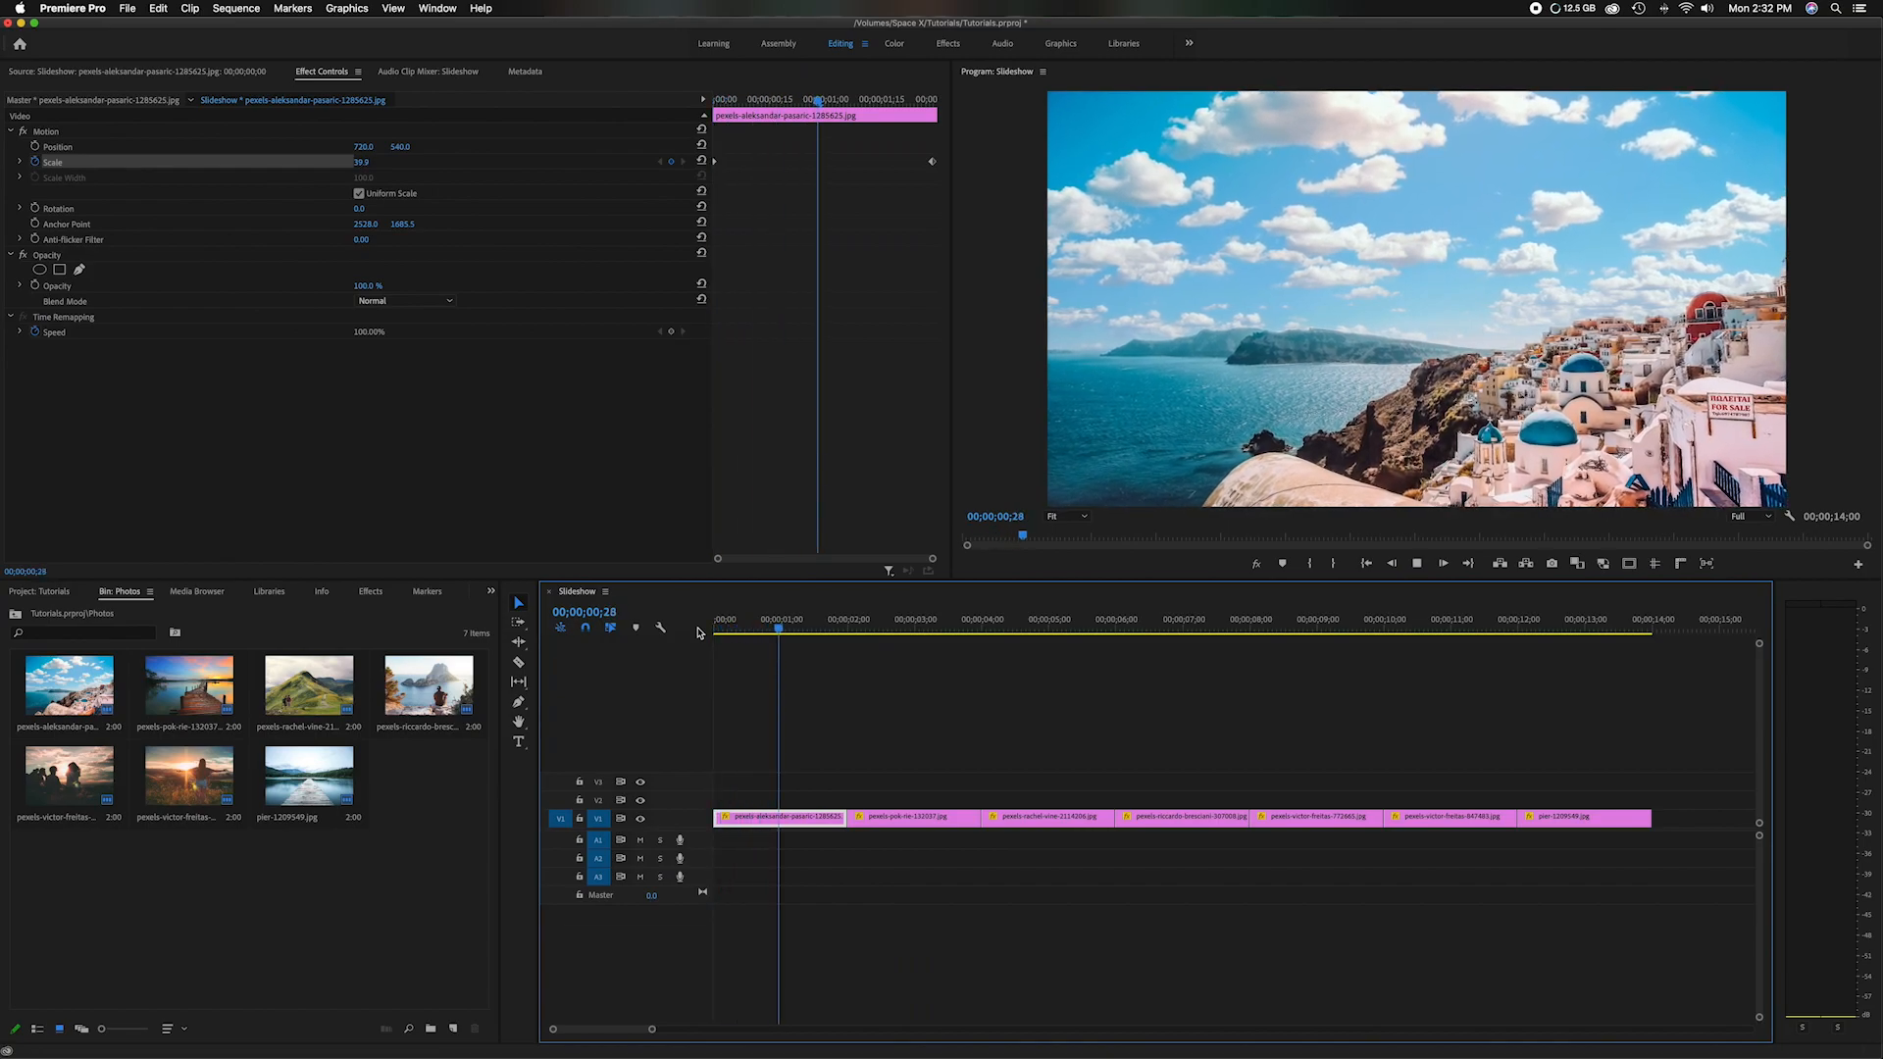
- Add start and end Scale keyframes to the pier-at-sunset photo, then load the hillside photo
left_click(884, 619)
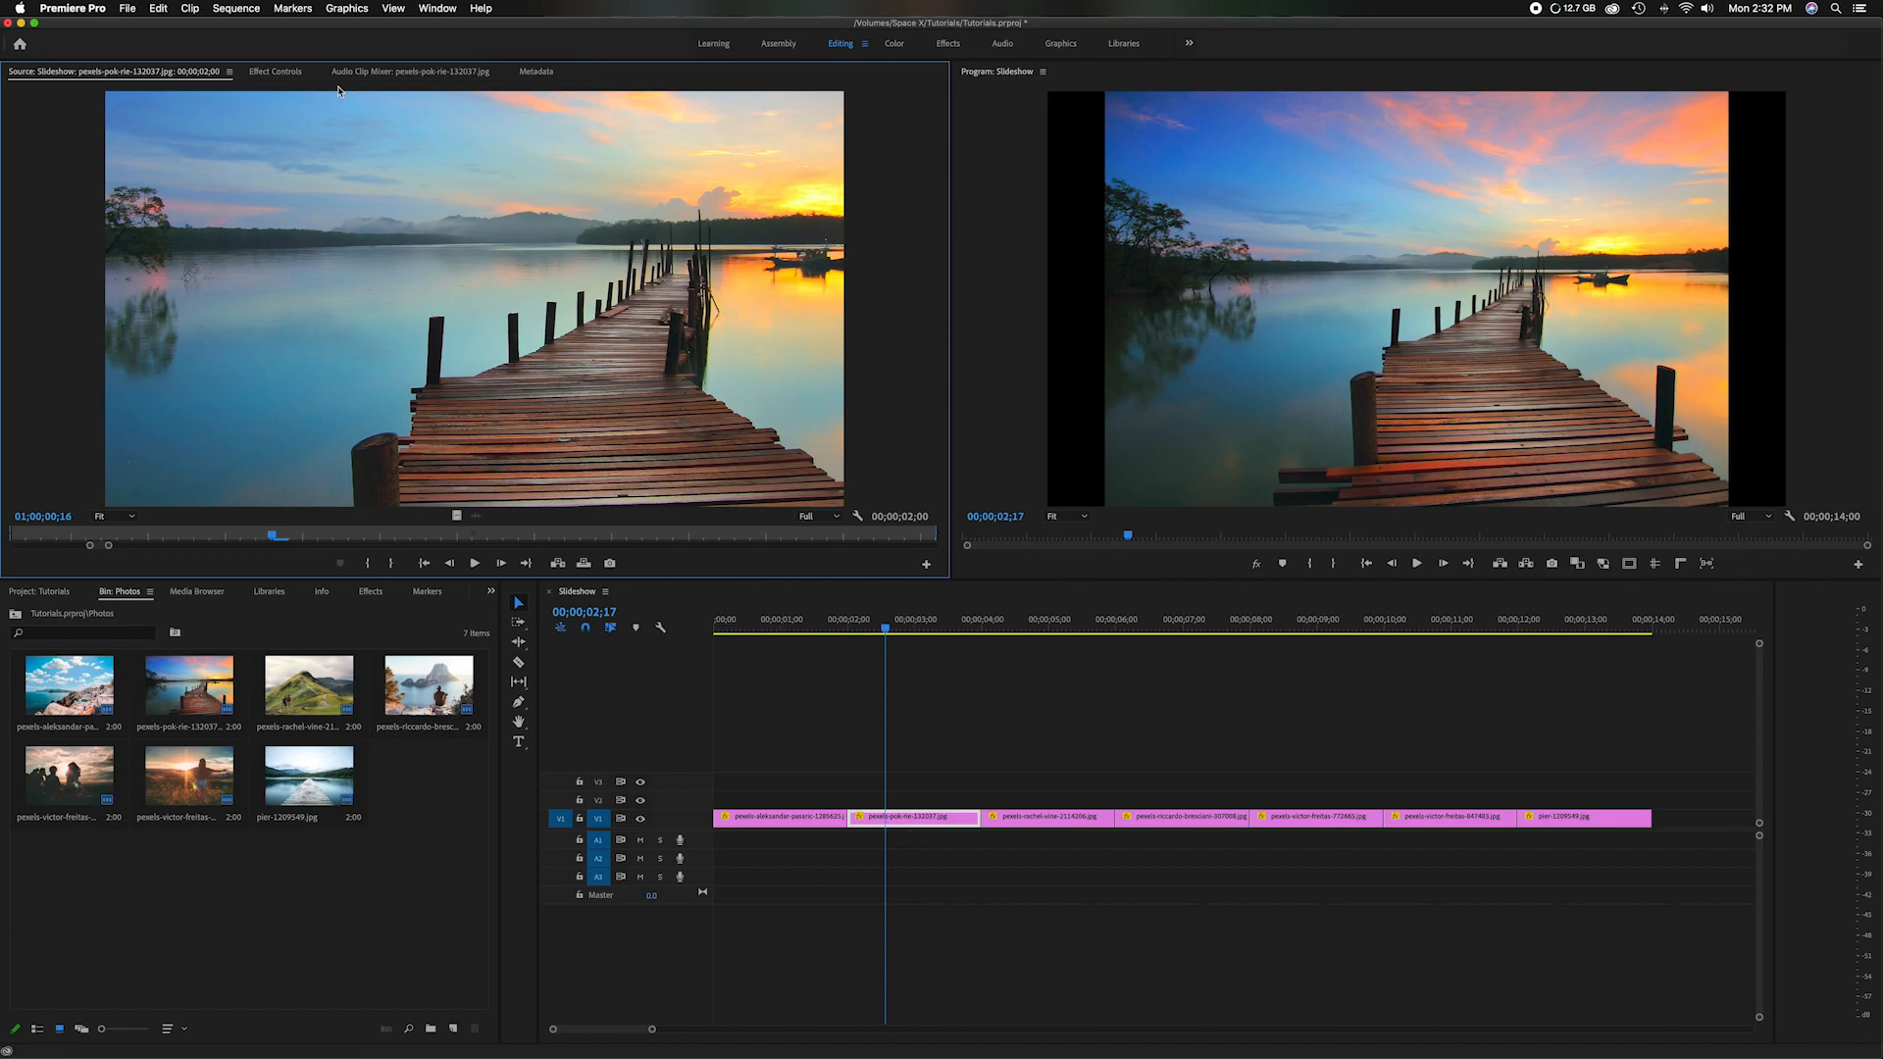
left_click(274, 70)
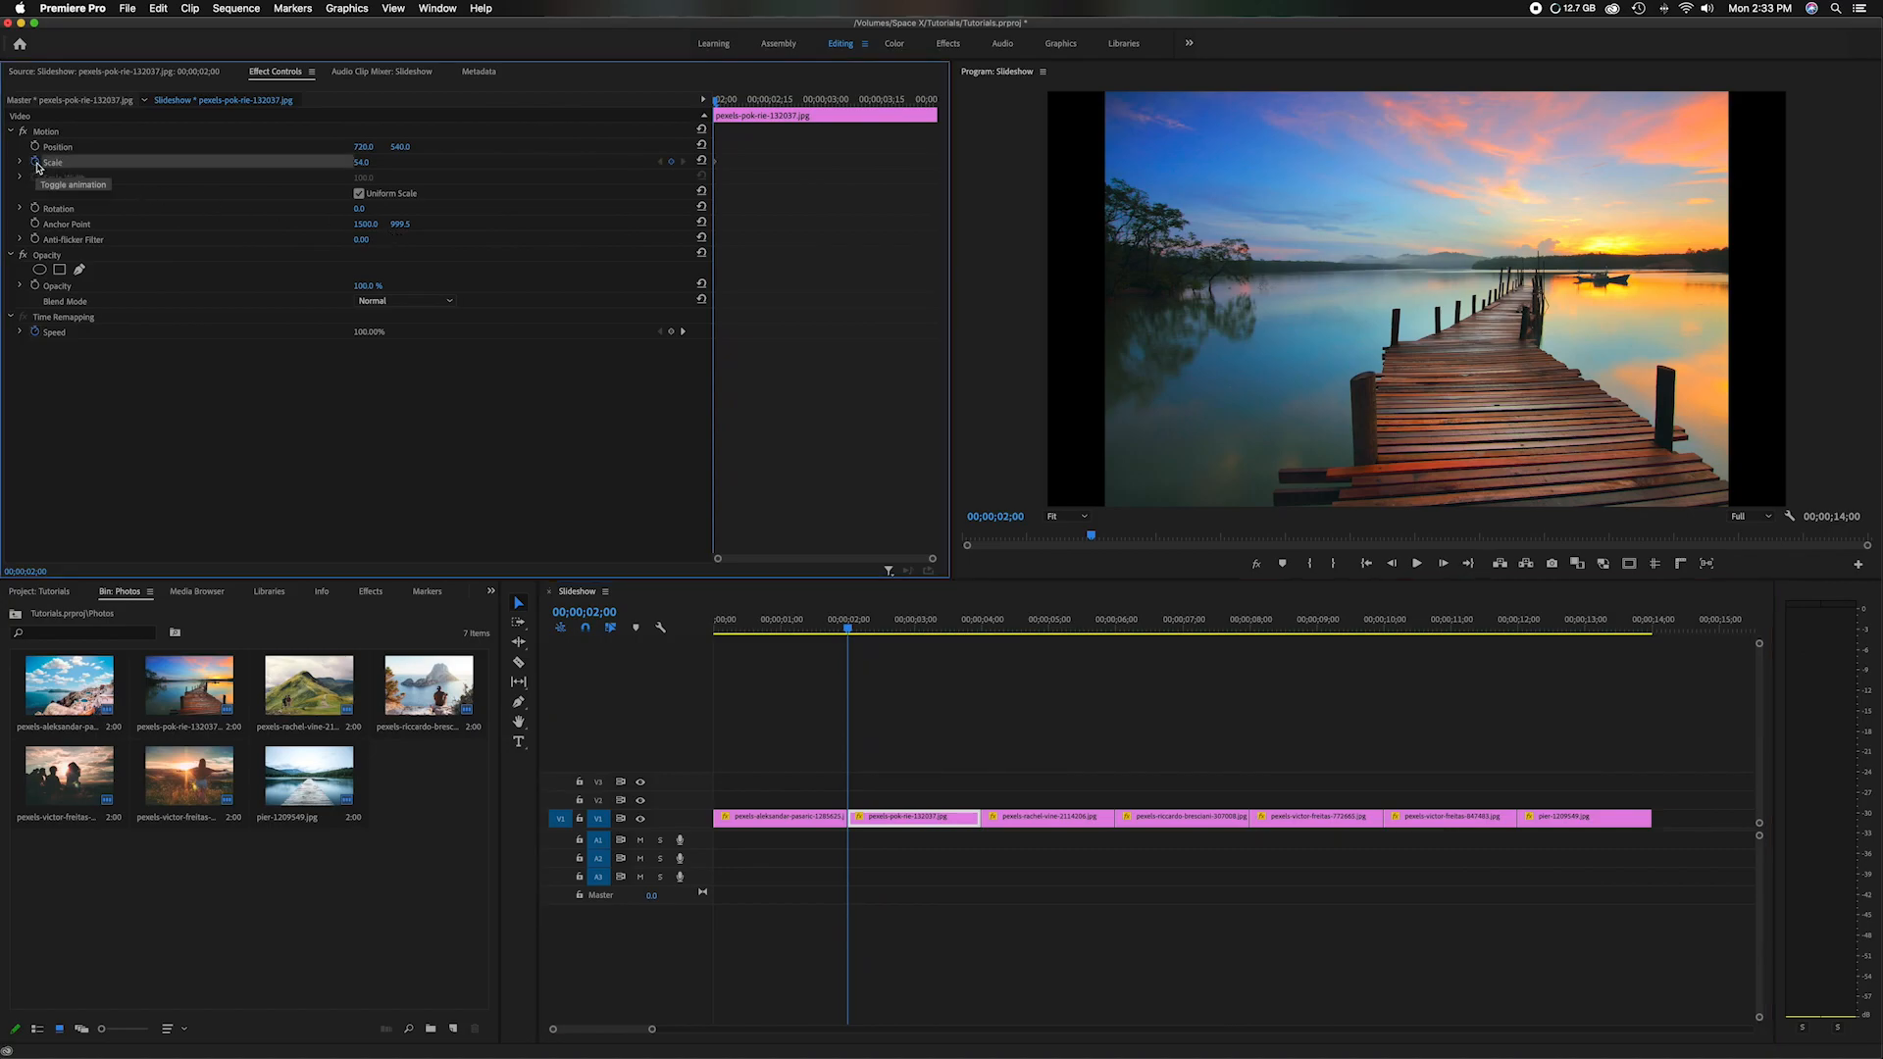
mouse_move(702, 160)
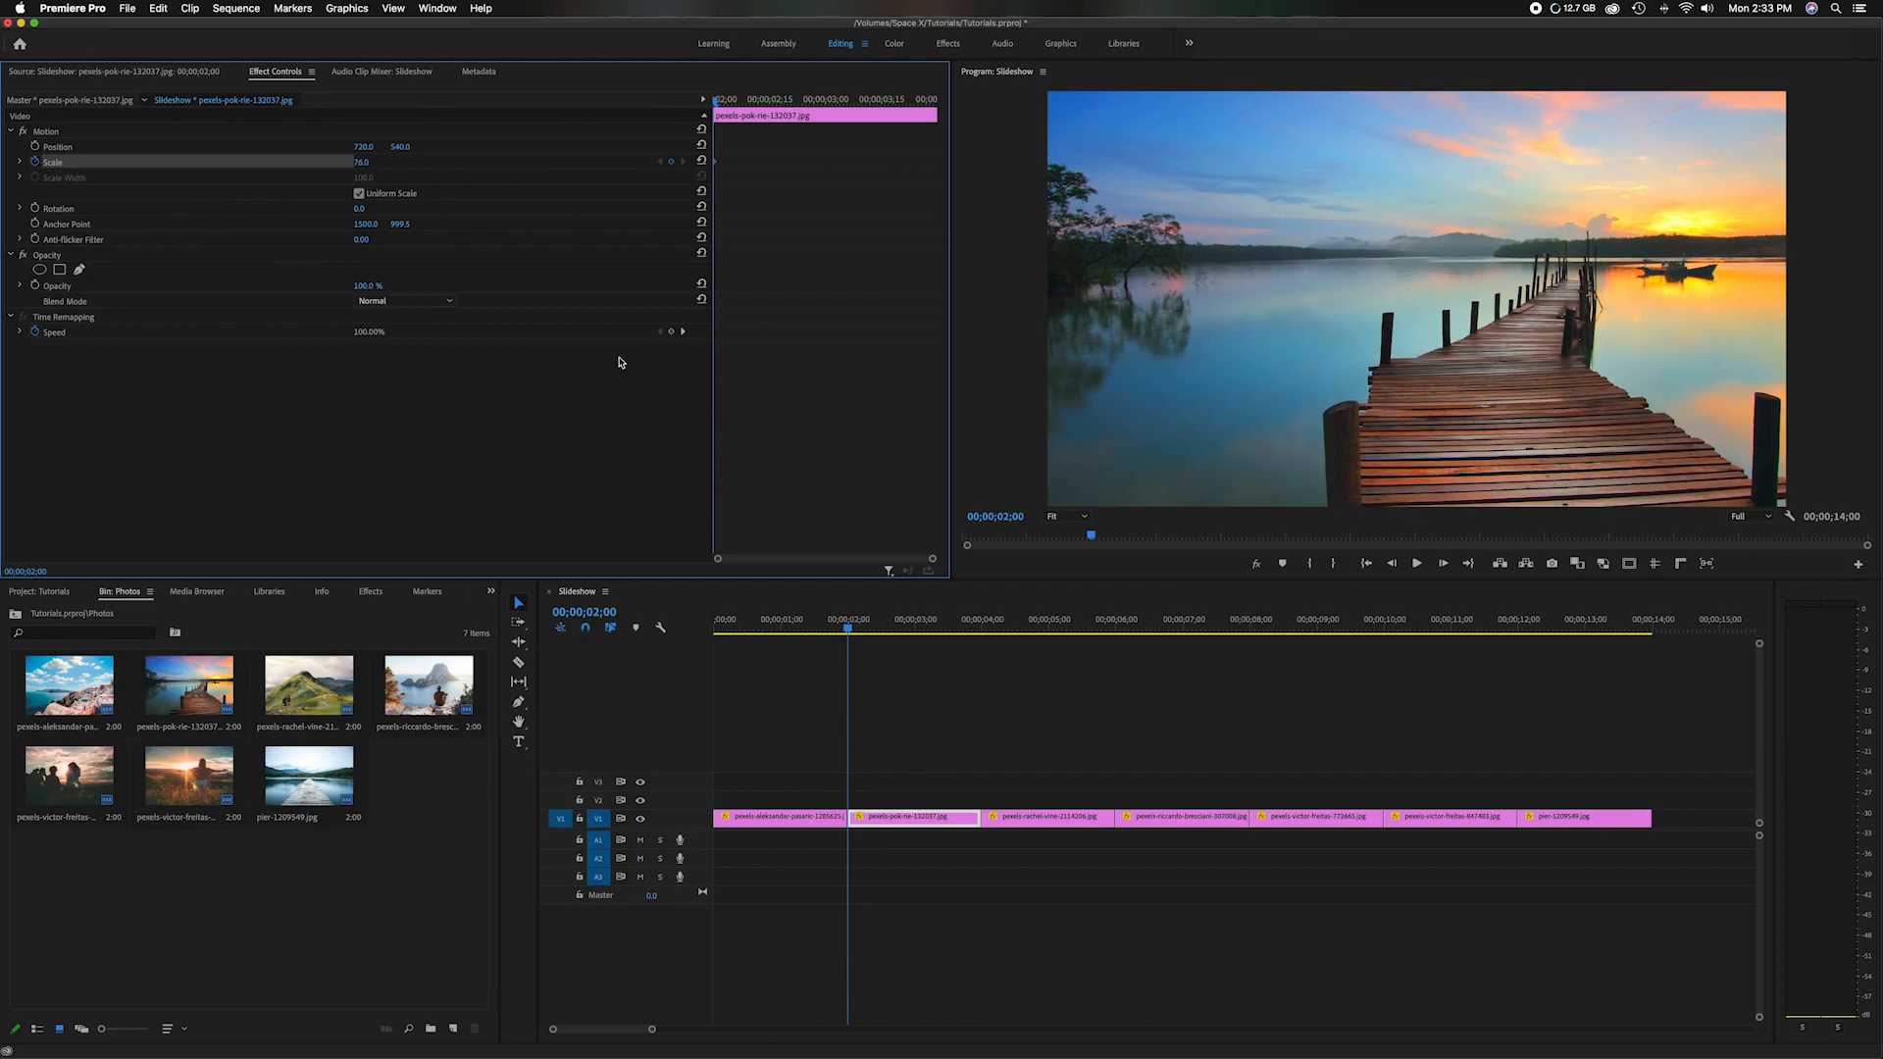
left_click(972, 629)
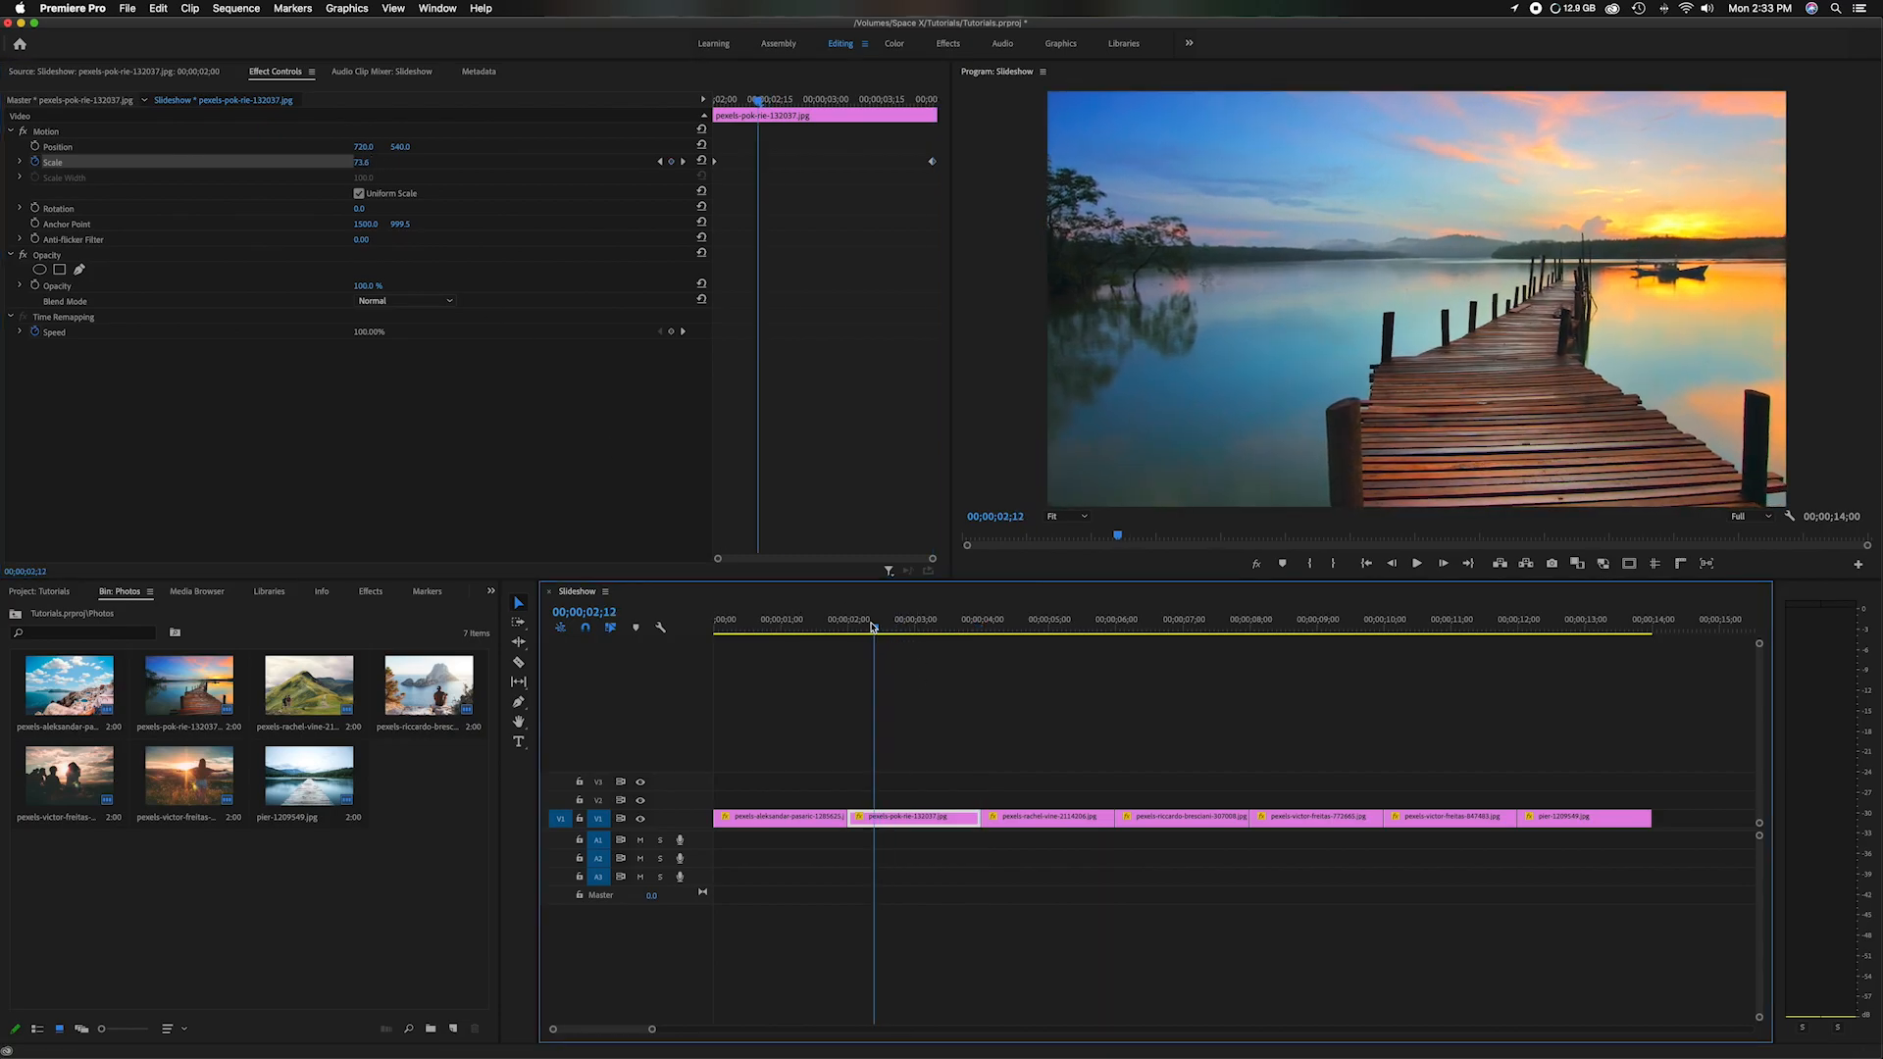
left_click(769, 619)
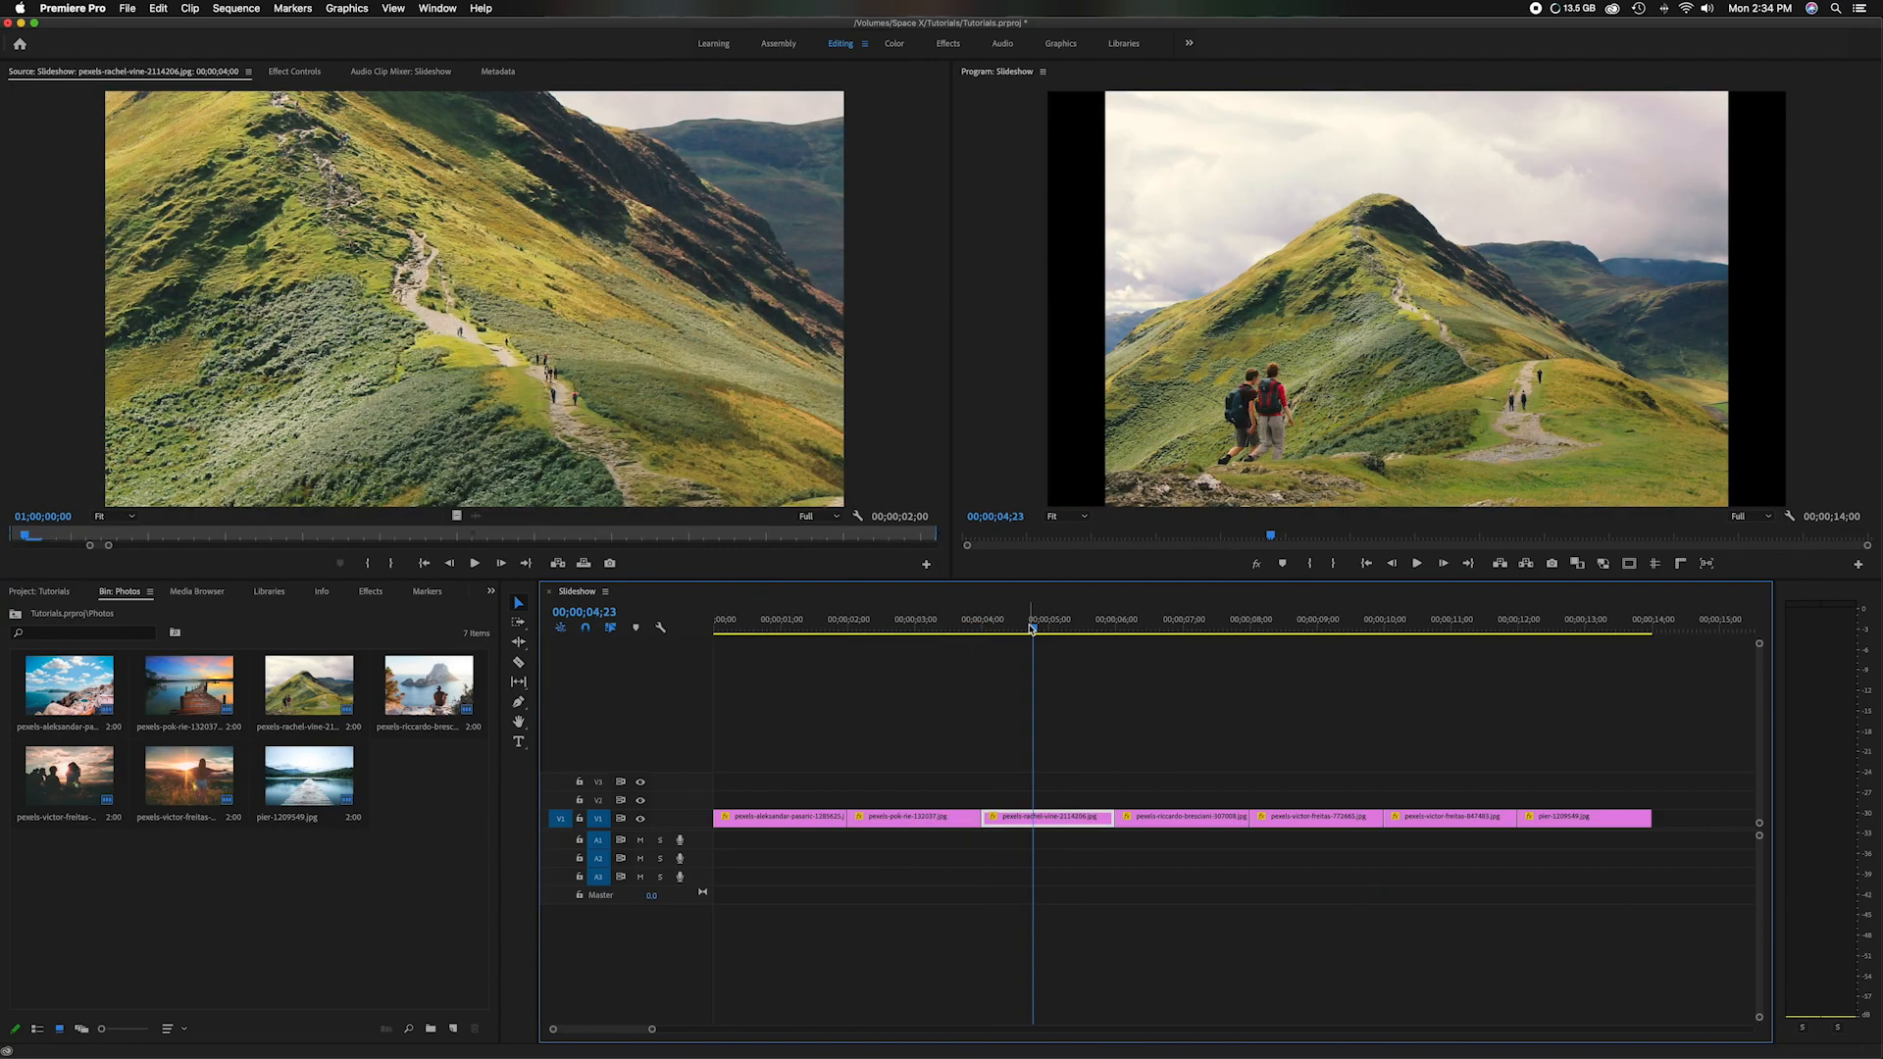
- Scale the mountain hikers photo up to 37.3 and preview the opening clips
left_click(294, 71)
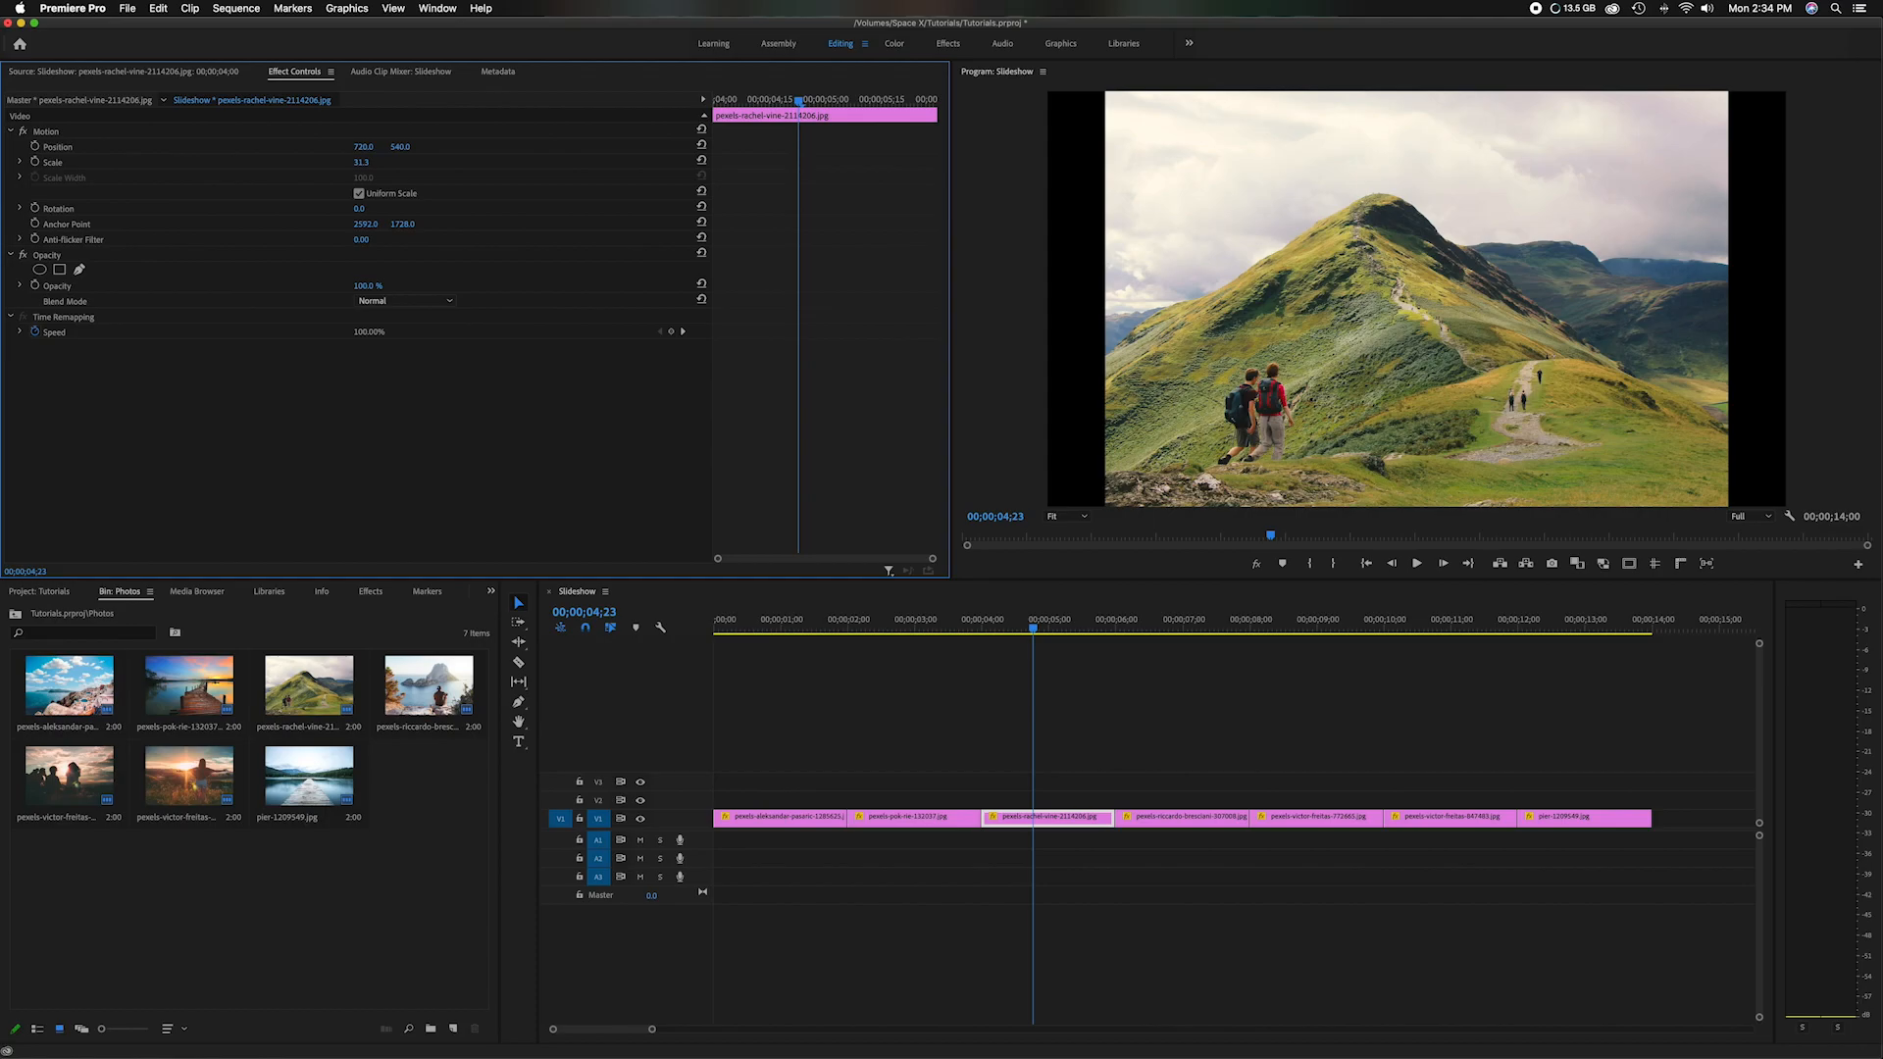
left_click_drag(362, 162, 369, 159)
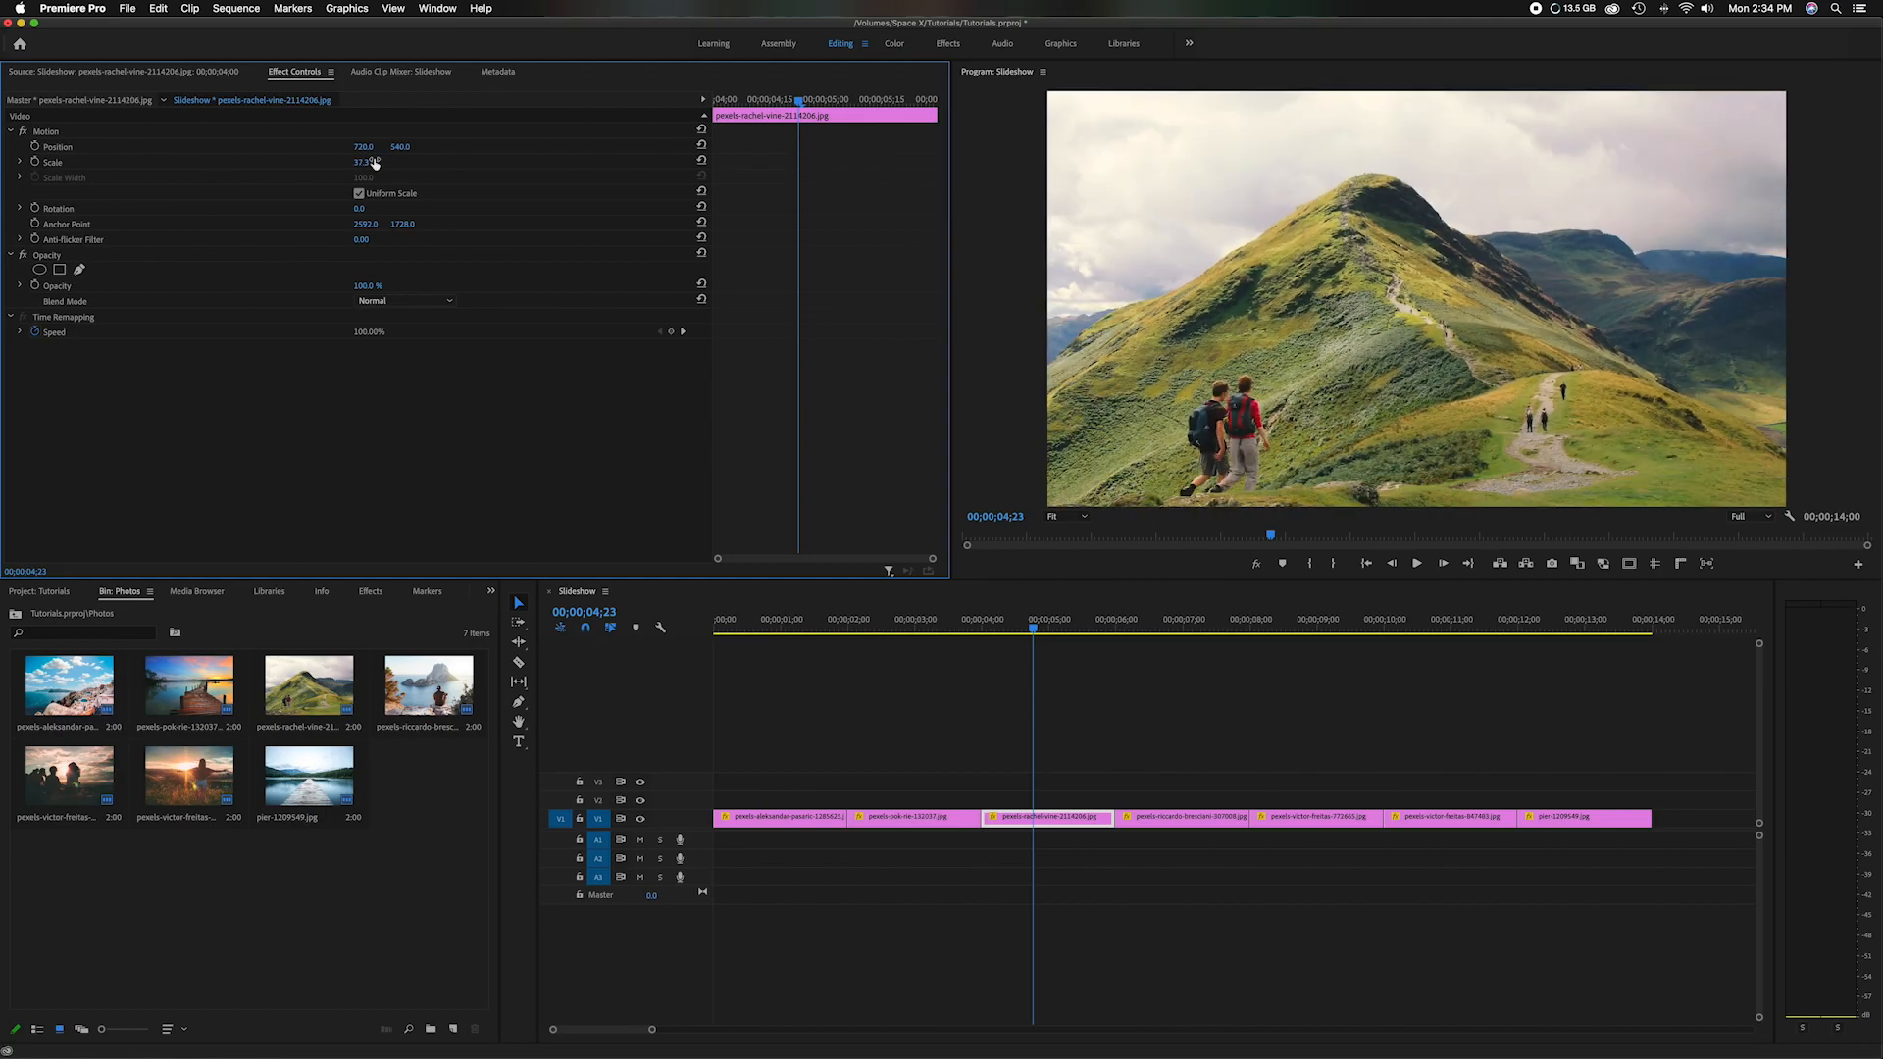
left_click(983, 628)
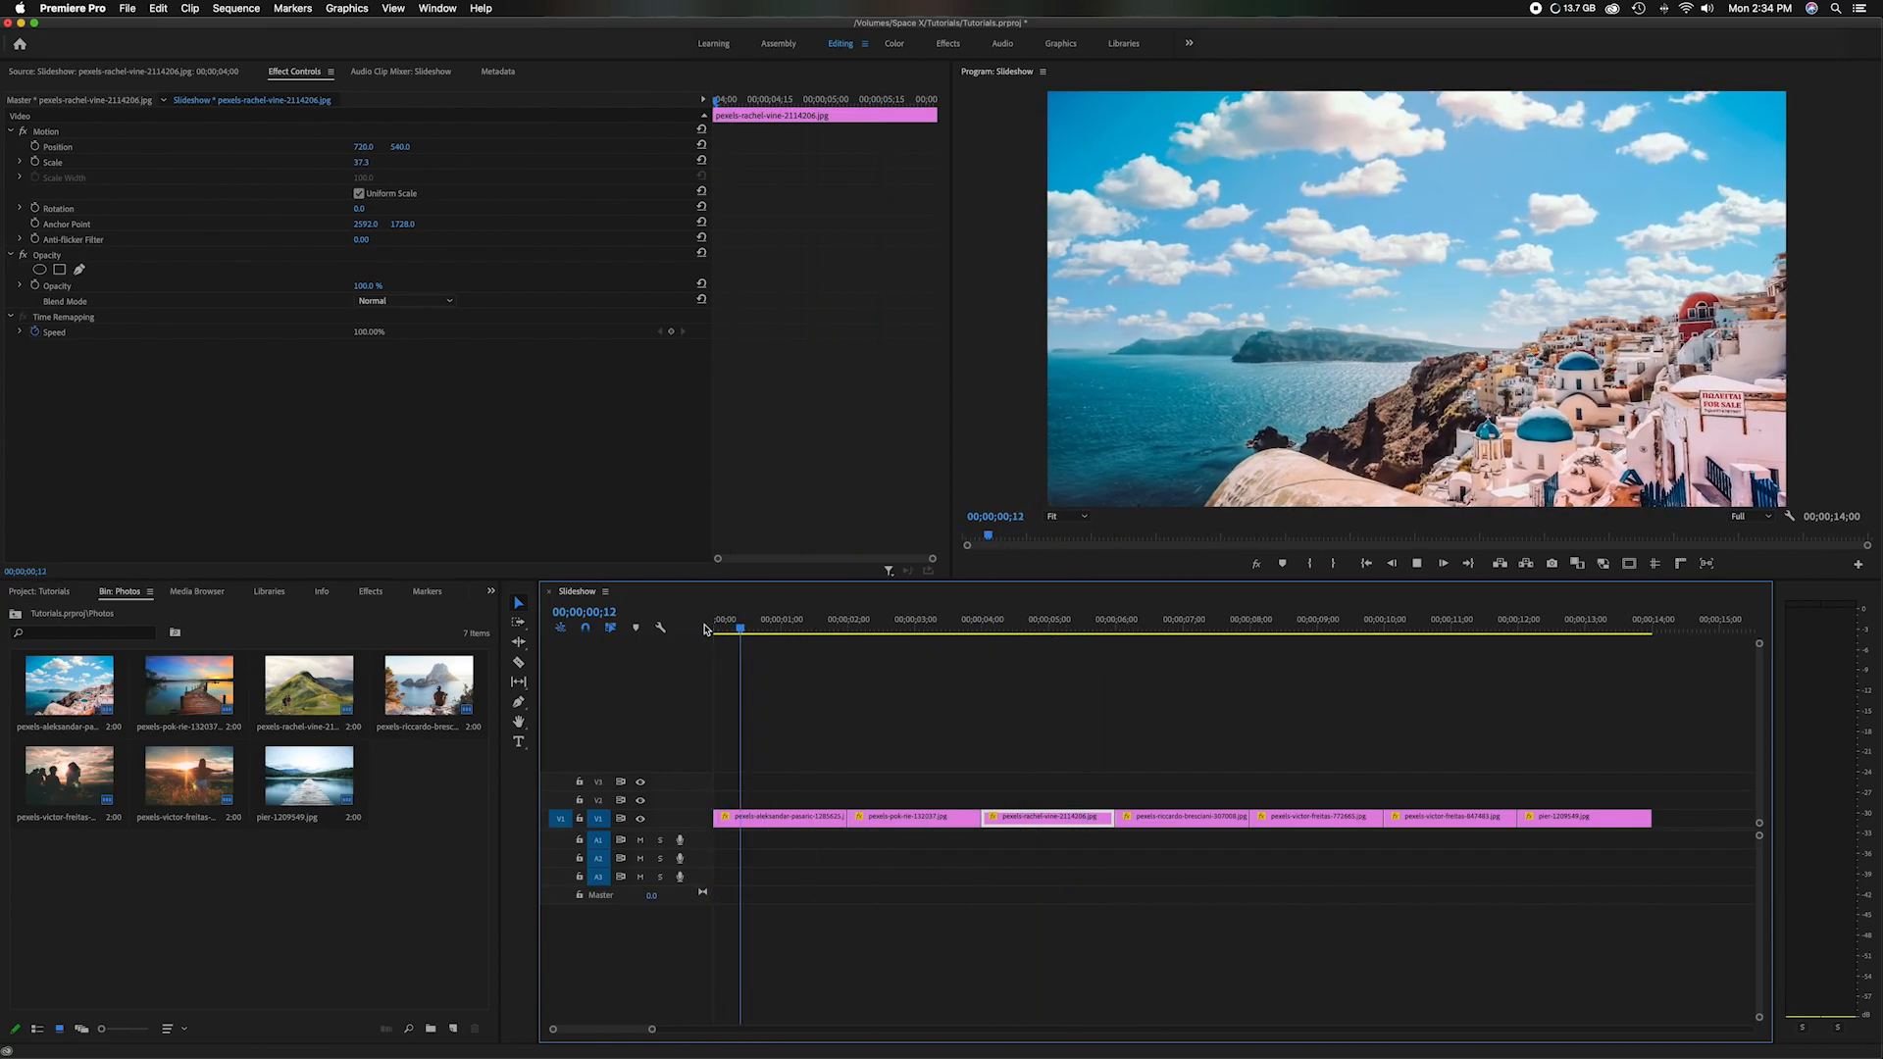
left_click(874, 620)
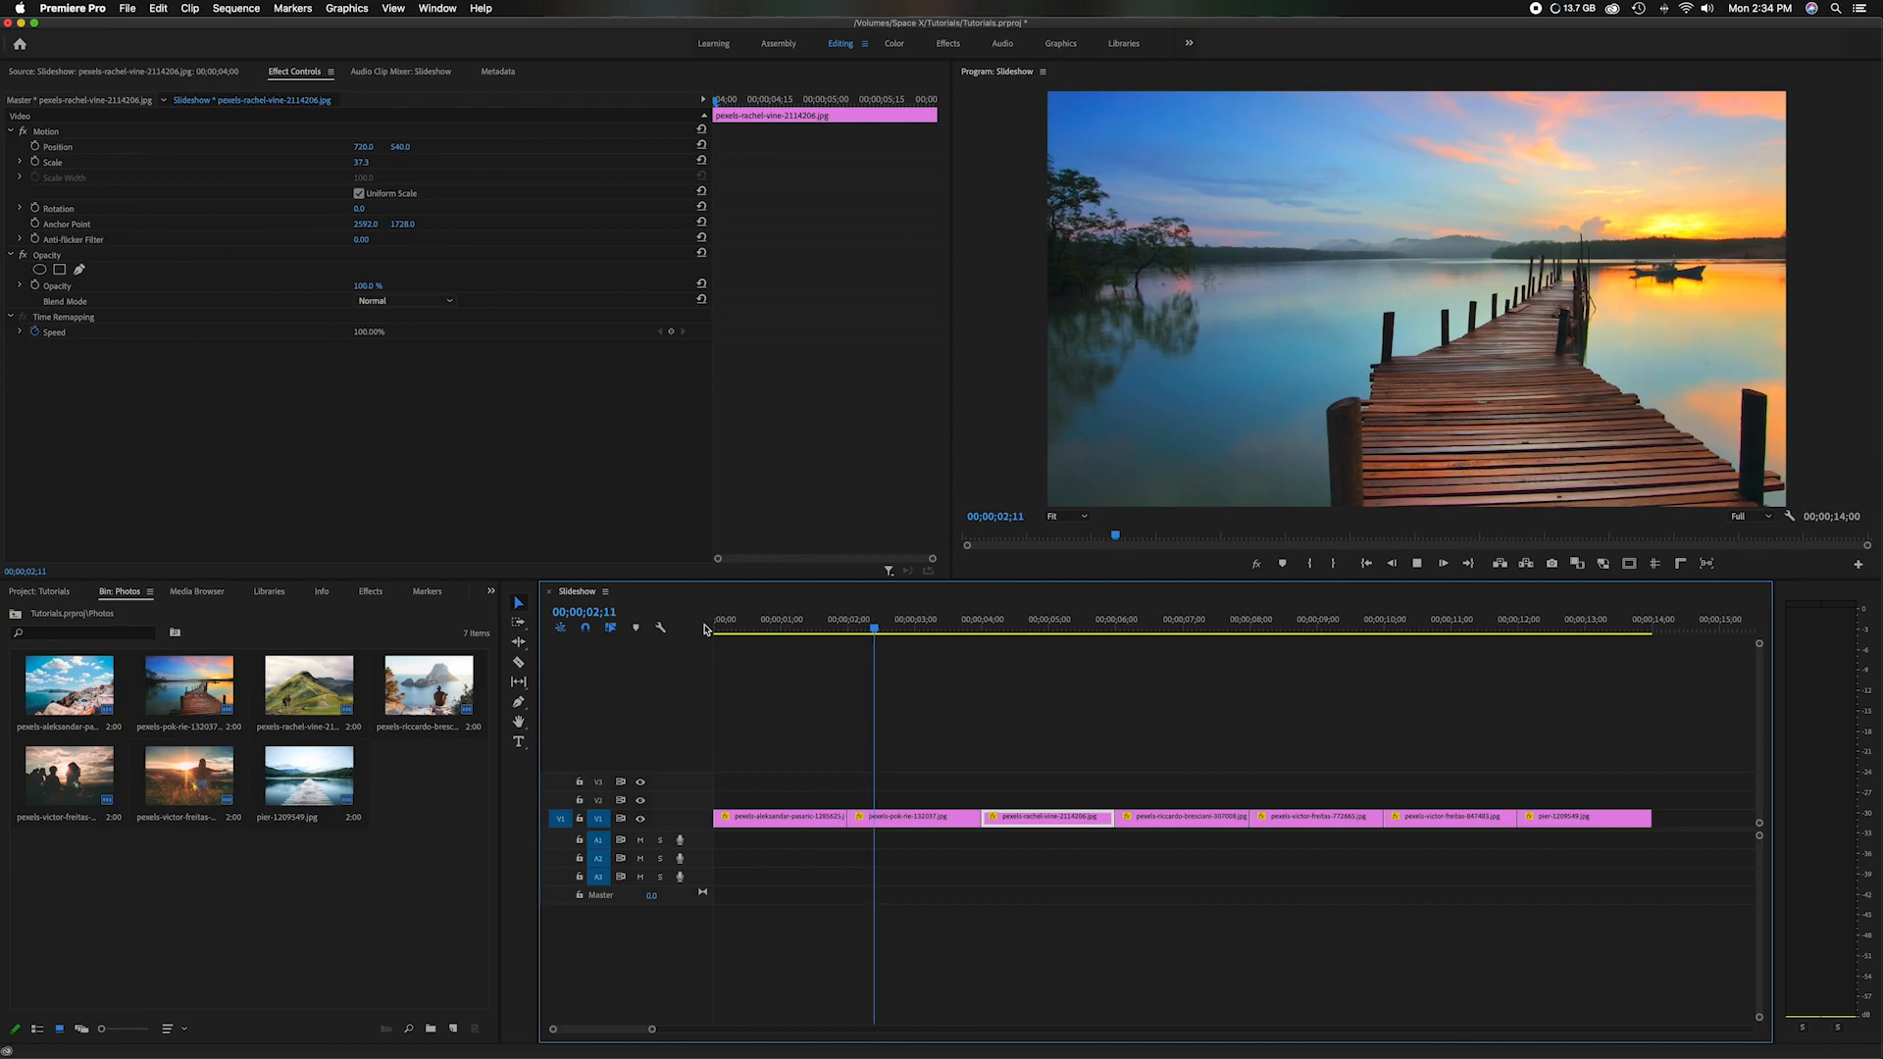
left_click(1009, 619)
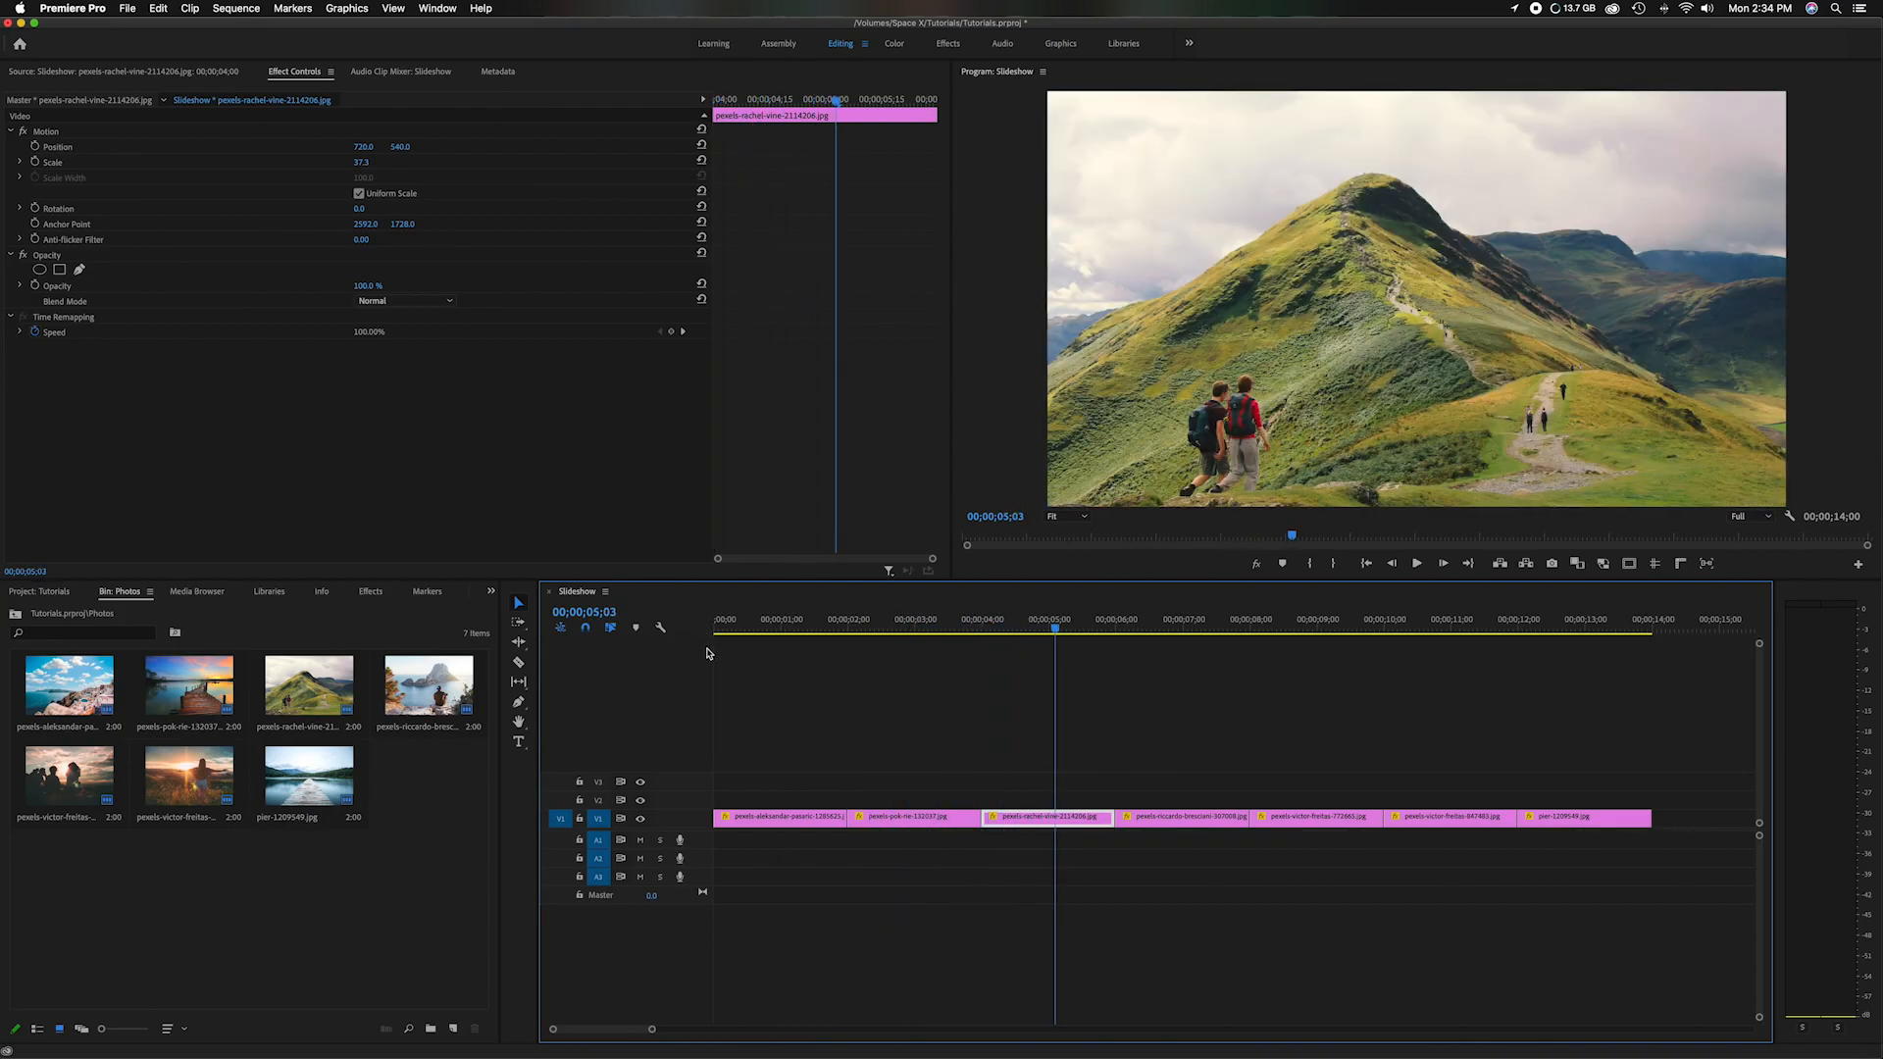
left_click(836, 624)
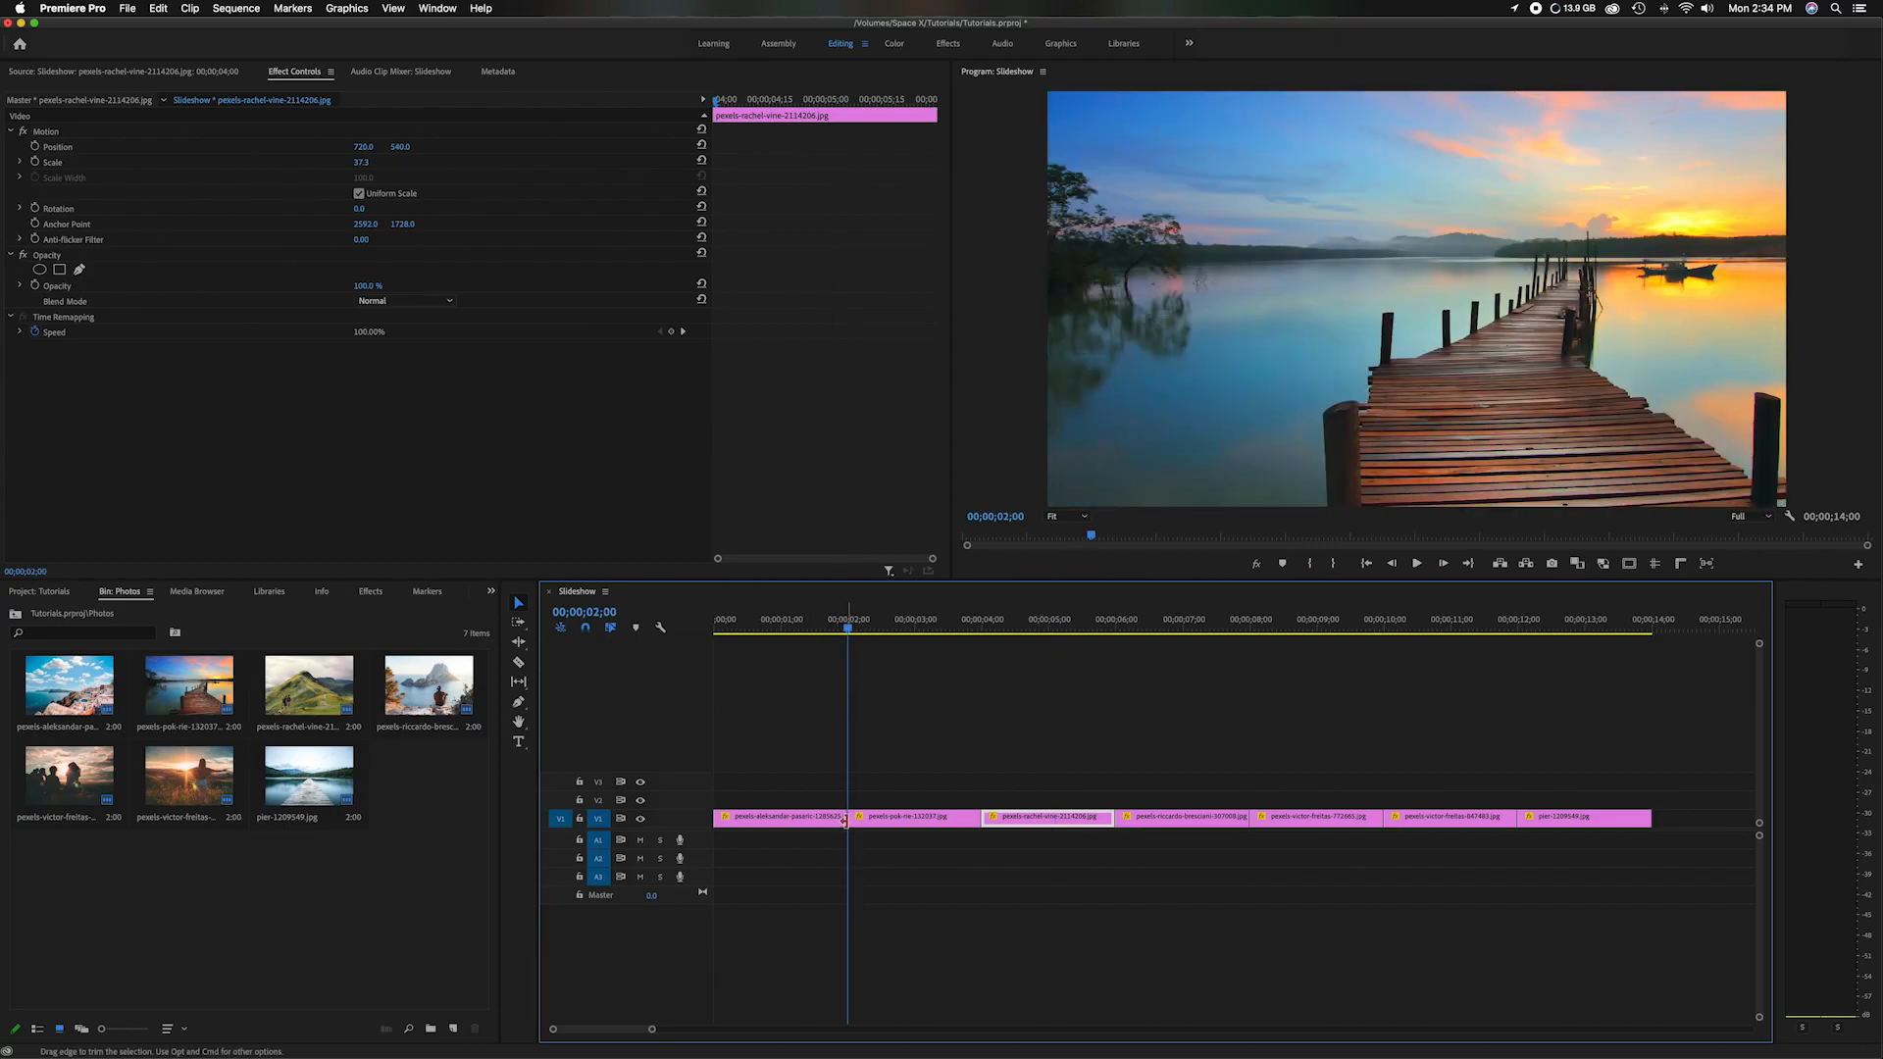
- Apply default cross-dissolves at every cut, preview them, and show the main bin with the music
right_click(846, 818)
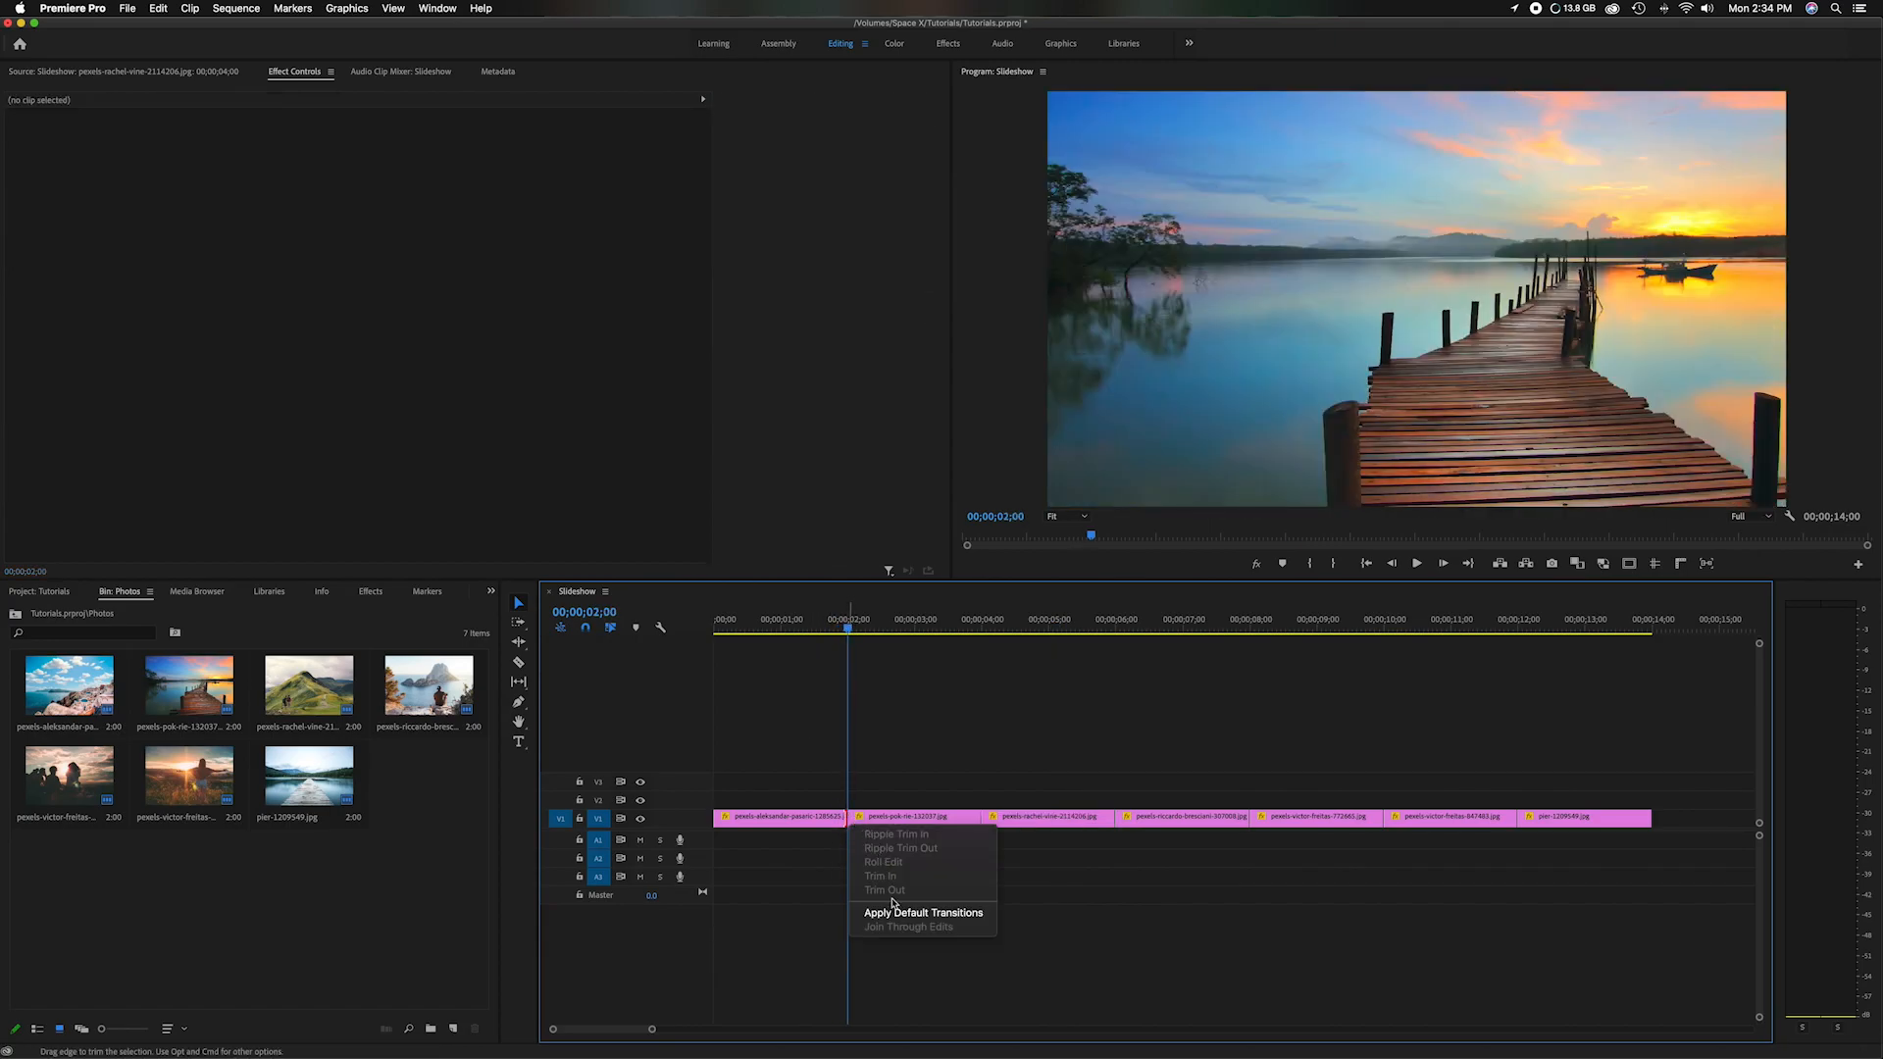
left_click(924, 913)
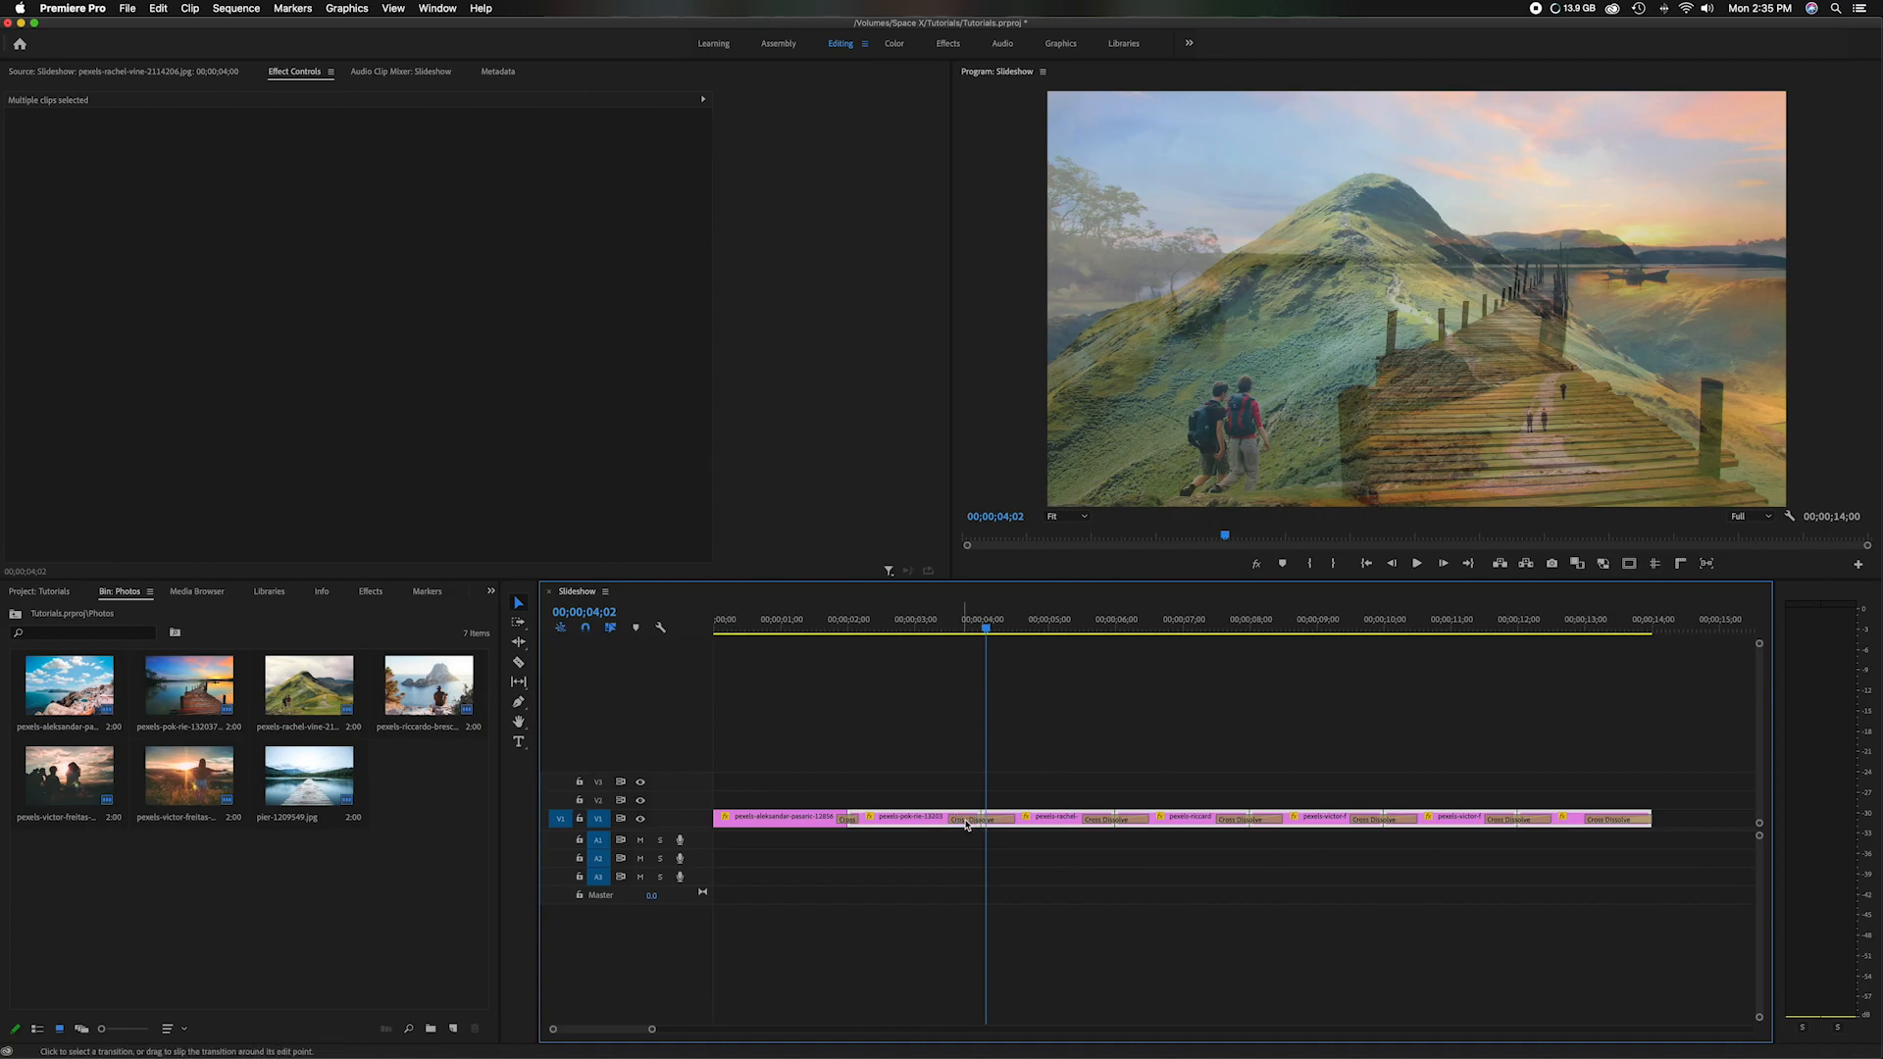
left_click(916, 629)
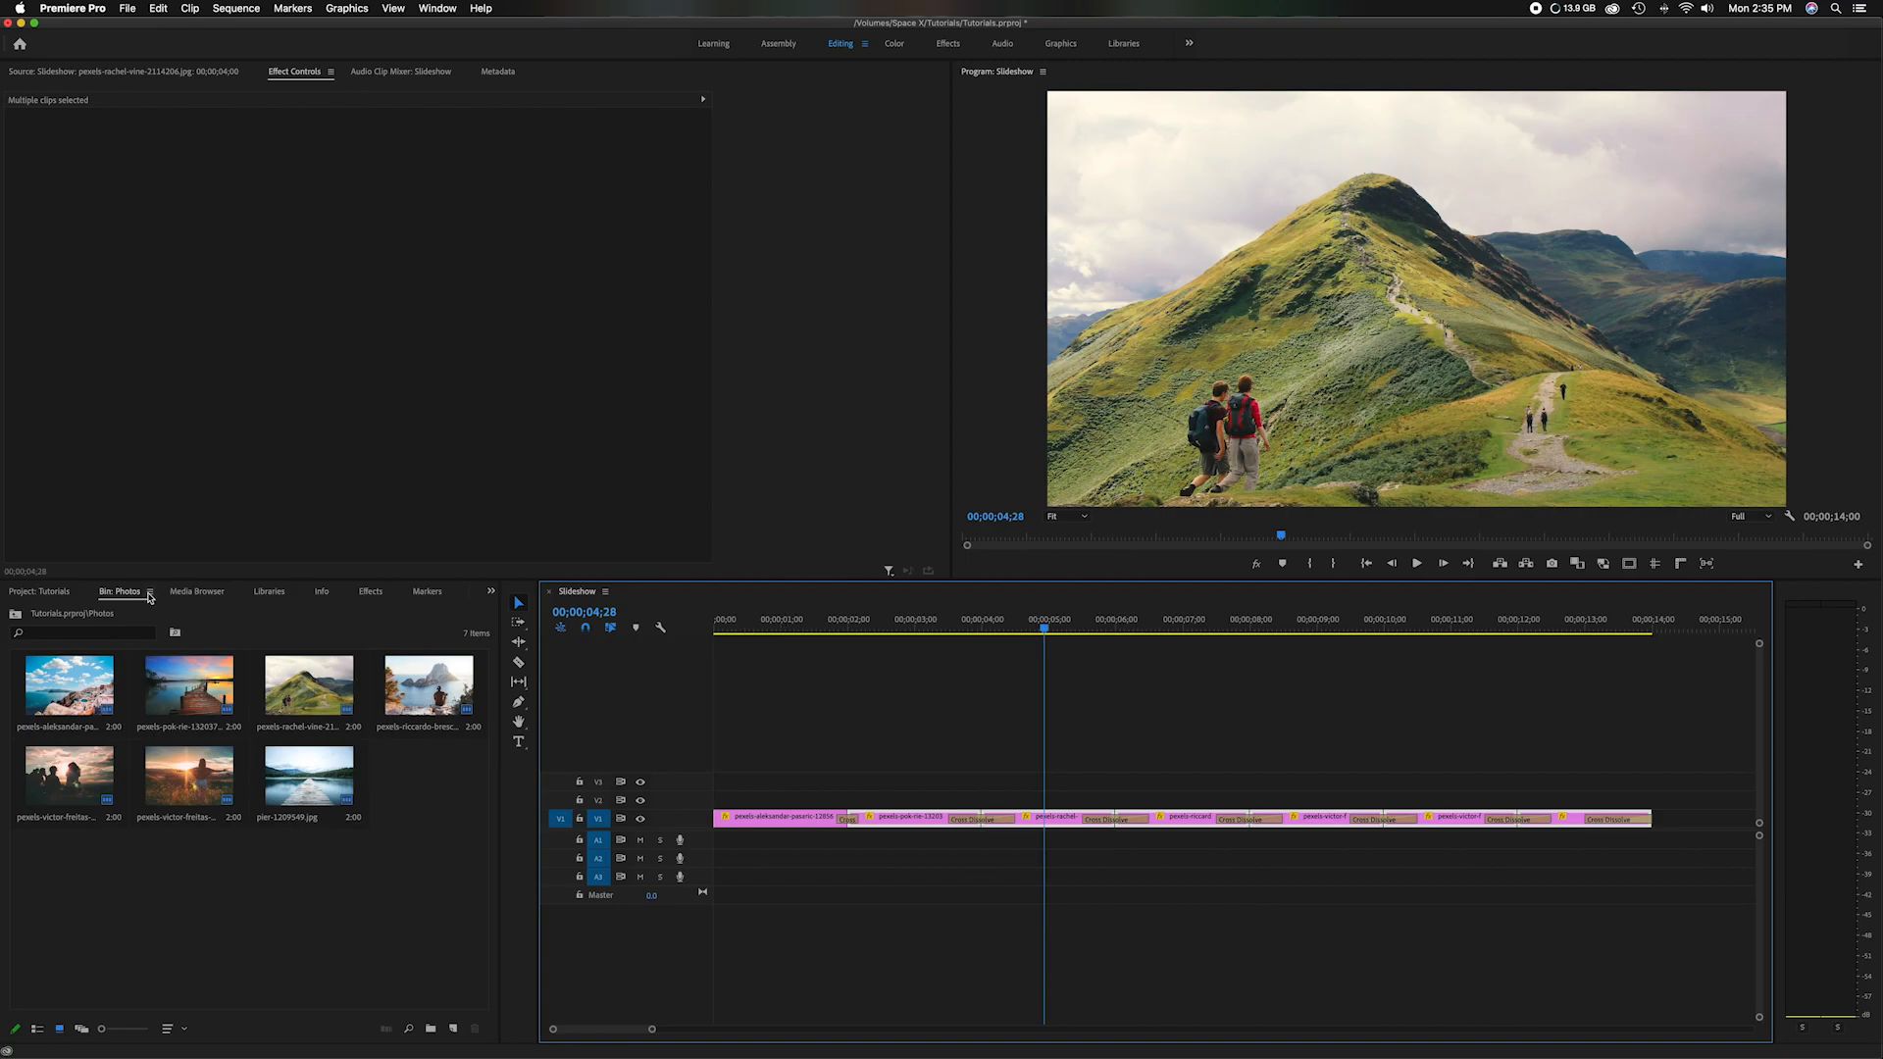
left_click(40, 590)
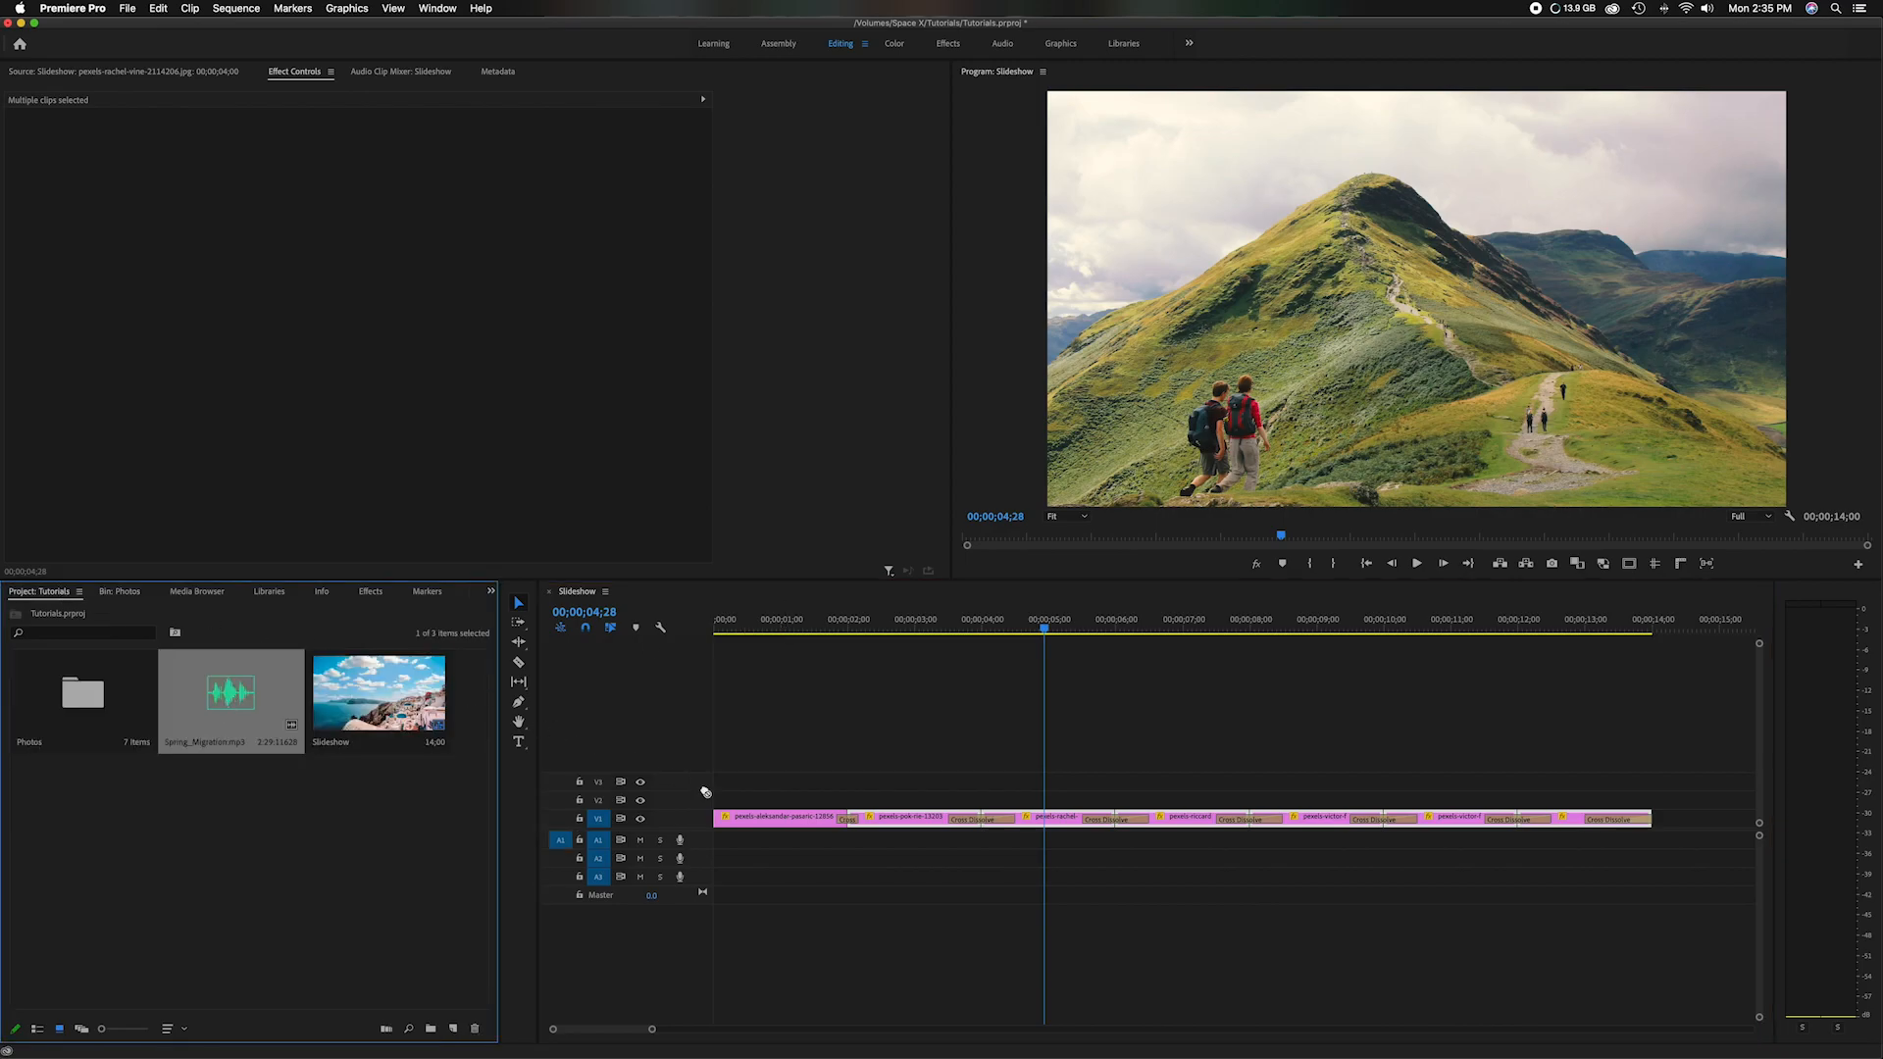